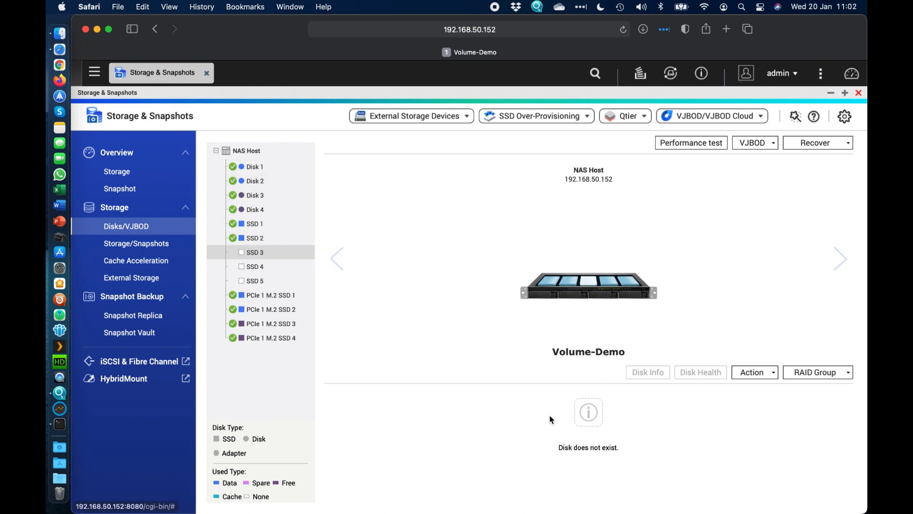
mouse_move(59, 221)
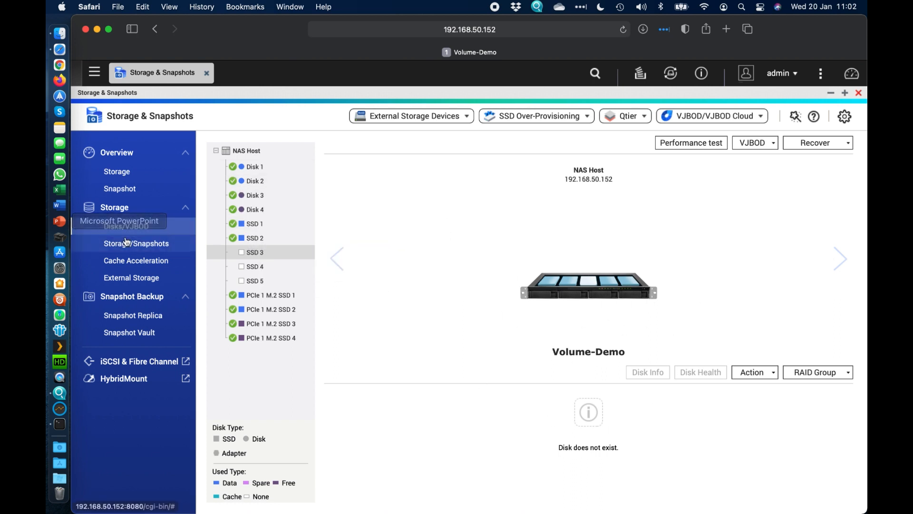
Step: Switch from the disk view to the Storage/Snapshots list of pools and volumes
click(136, 243)
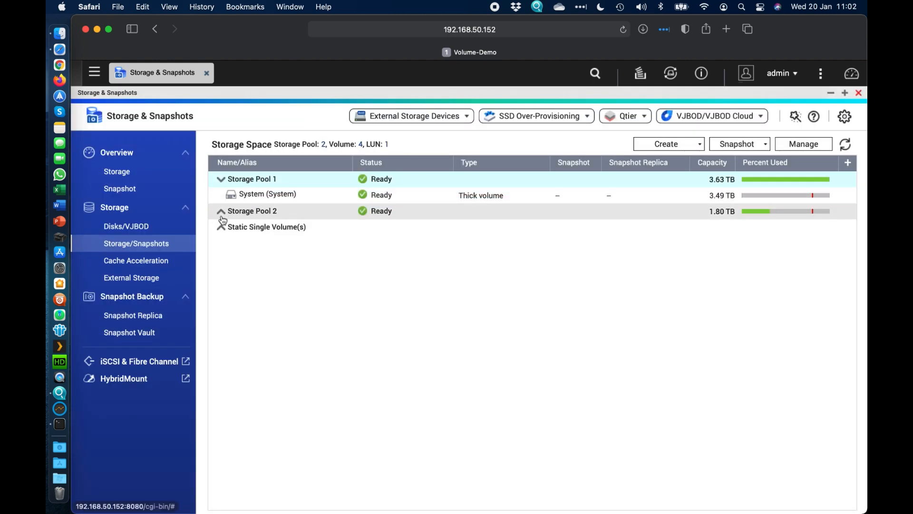
Step: Expand Storage Pool 2 to list DataVol1, DataVol2 and the iSCSI LUN, and collapse Storage Pool 1
click(220, 210)
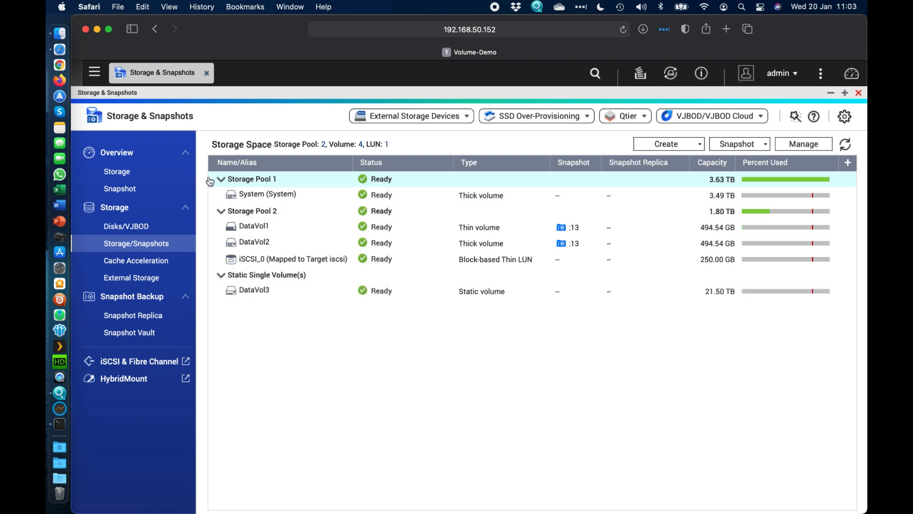
click(220, 179)
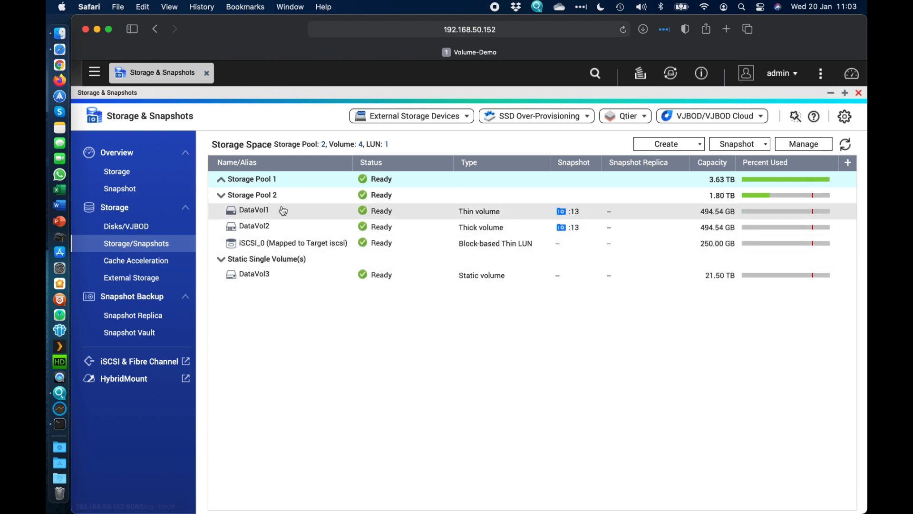
mouse_move(280, 211)
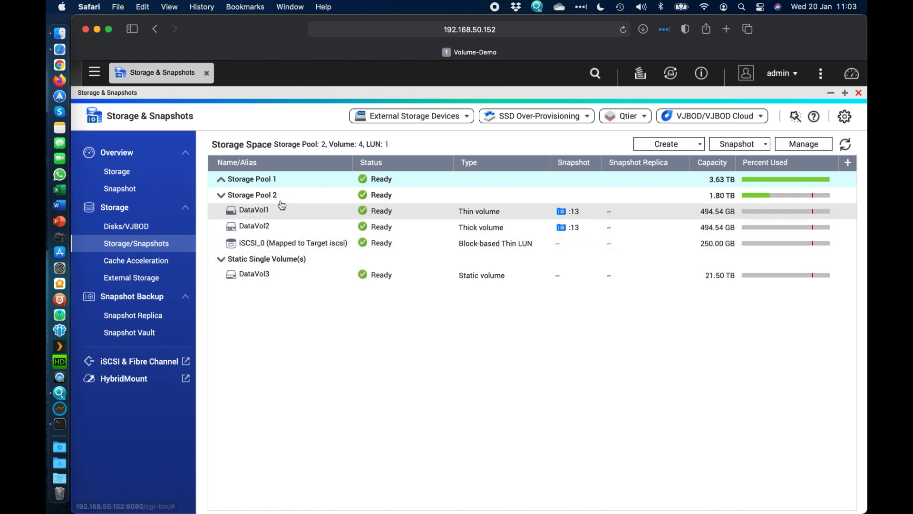
mouse_move(492, 243)
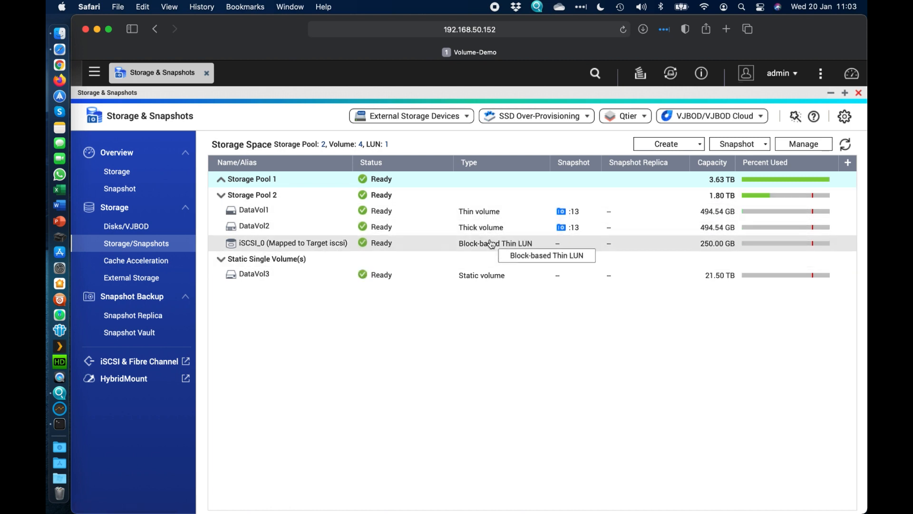
mouse_move(496, 227)
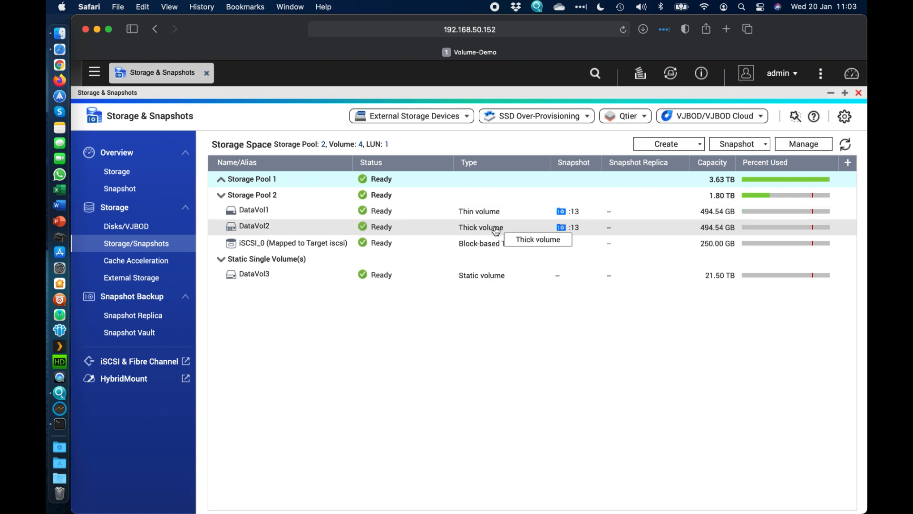
mouse_move(517, 243)
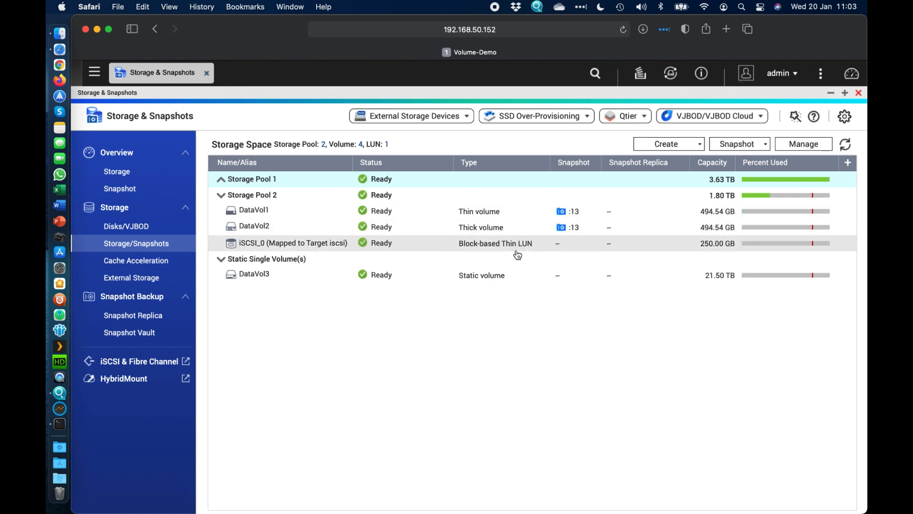
mouse_move(472, 366)
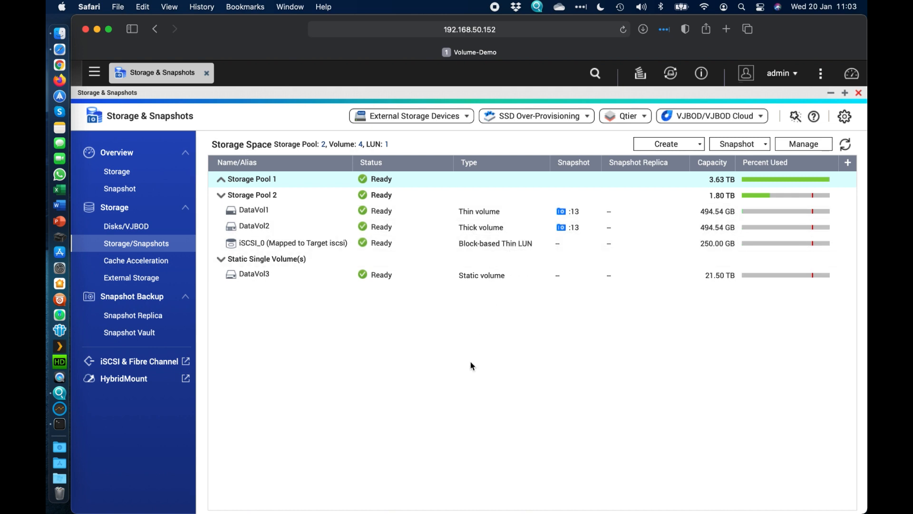
mouse_move(253, 274)
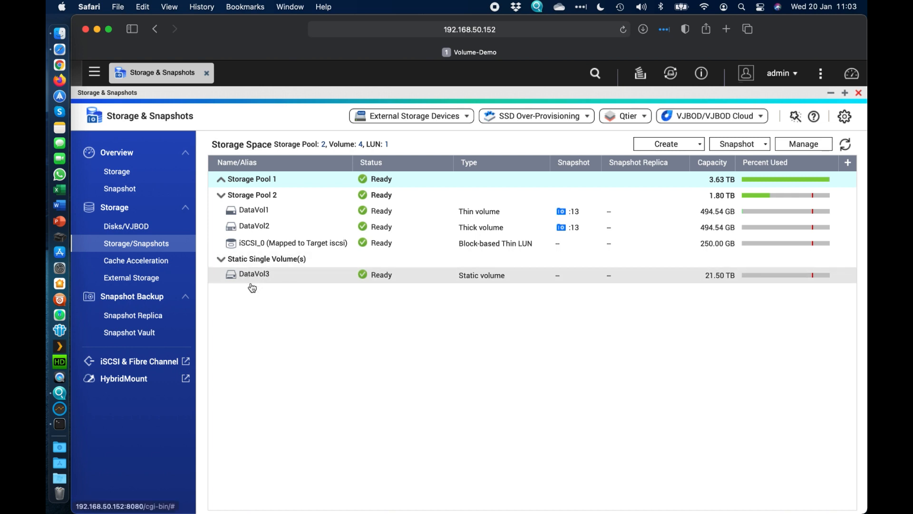
mouse_move(491, 291)
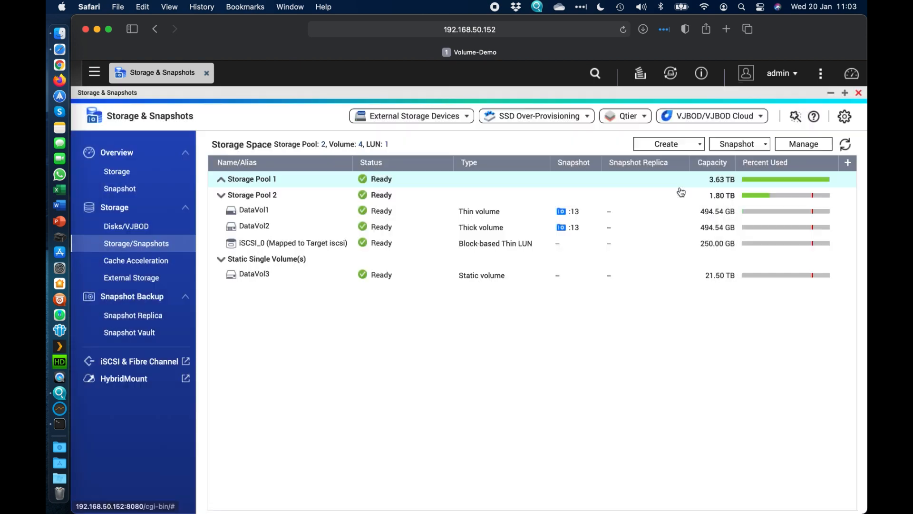
Step: Open the Volume Creation Wizard showing static, thick and thin volume types
click(666, 144)
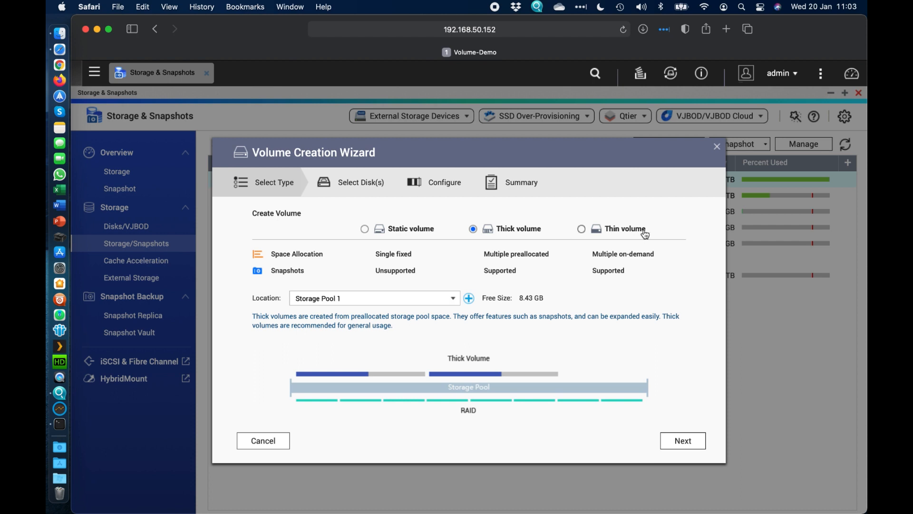
mouse_move(519, 243)
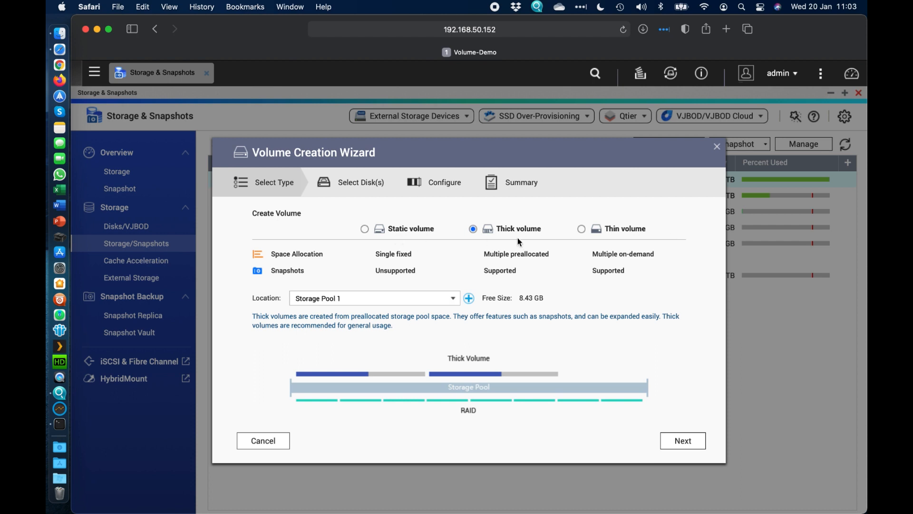
mouse_move(409, 285)
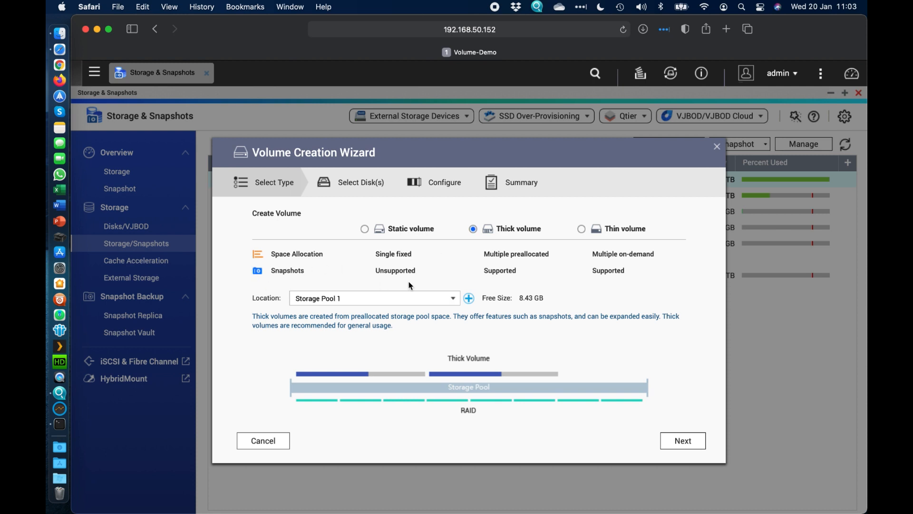
mouse_move(382, 290)
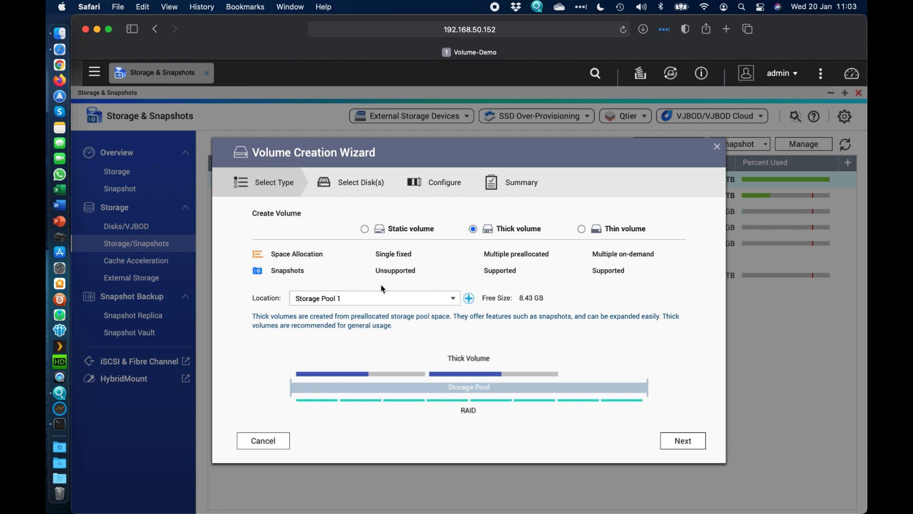
mouse_move(408, 246)
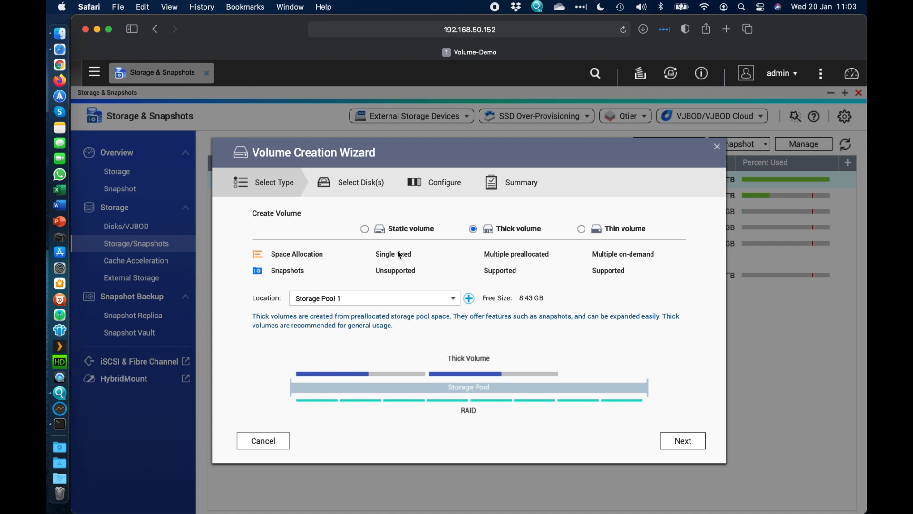
mouse_move(406, 267)
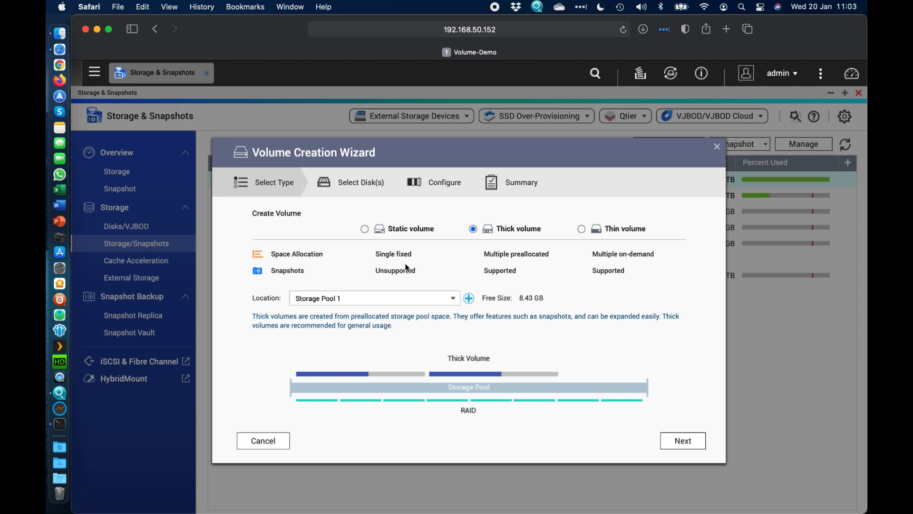
mouse_move(407, 283)
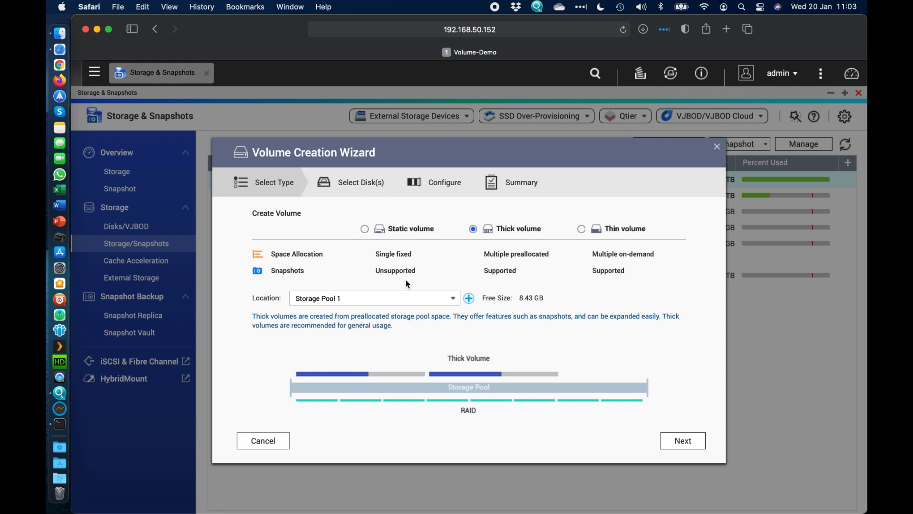
mouse_move(608, 236)
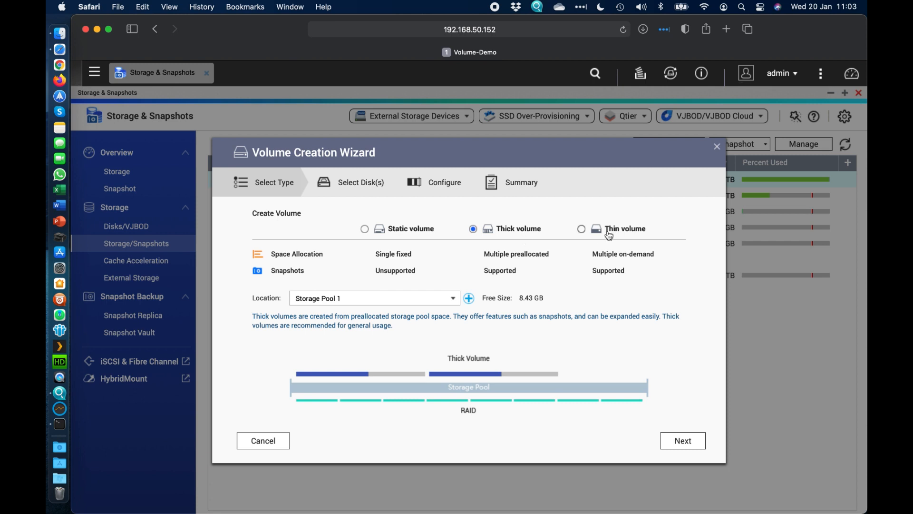
mouse_move(564, 280)
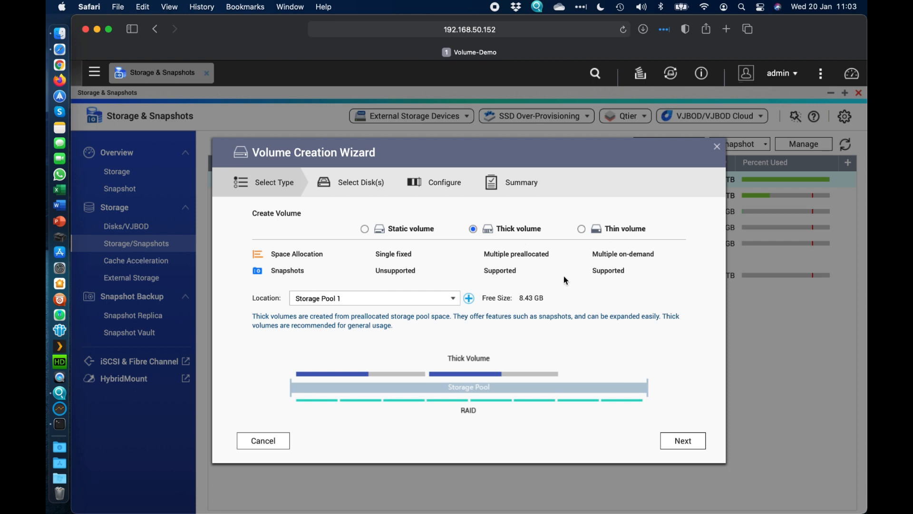
mouse_move(494, 234)
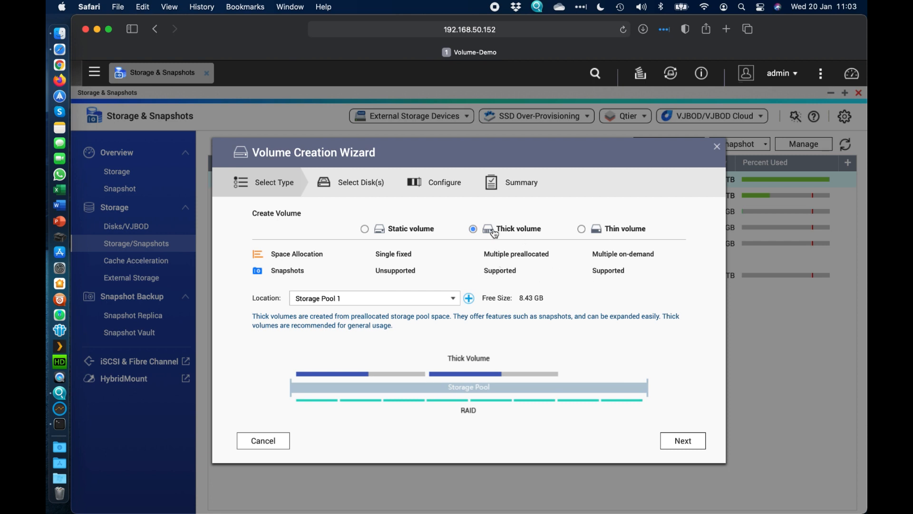
mouse_move(668, 253)
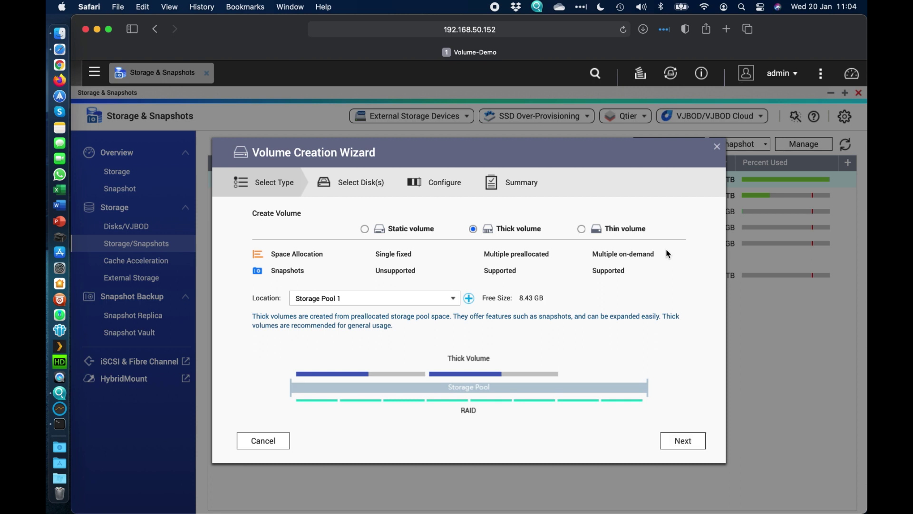
mouse_move(325, 236)
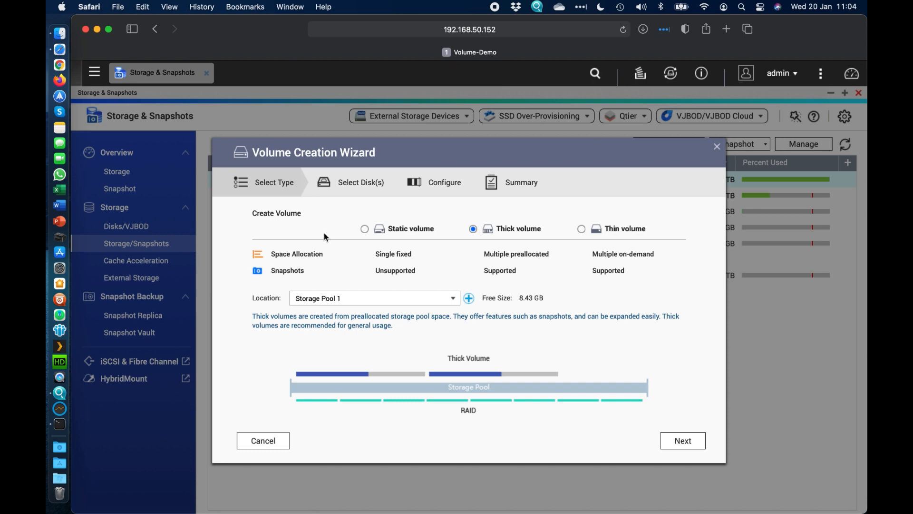
mouse_move(718, 147)
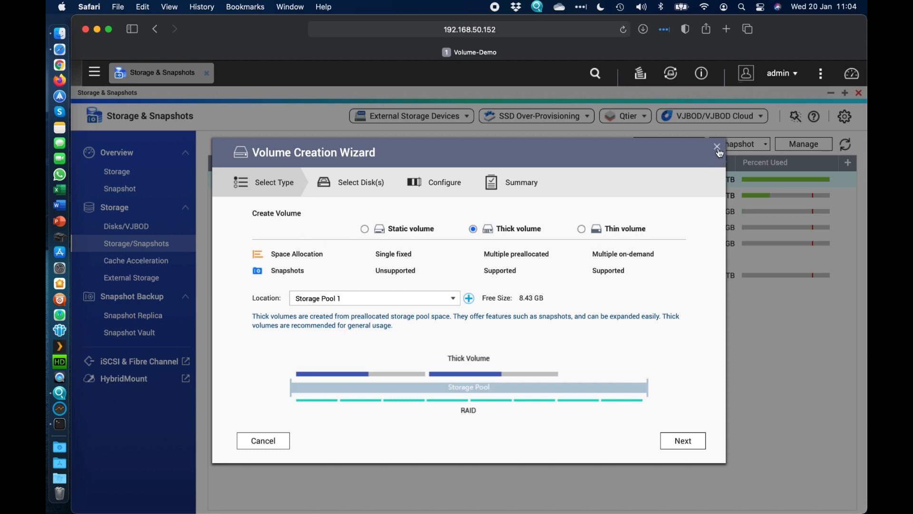
Step: Close the Volume Creation Wizard and open DataVol3's context menu
click(717, 149)
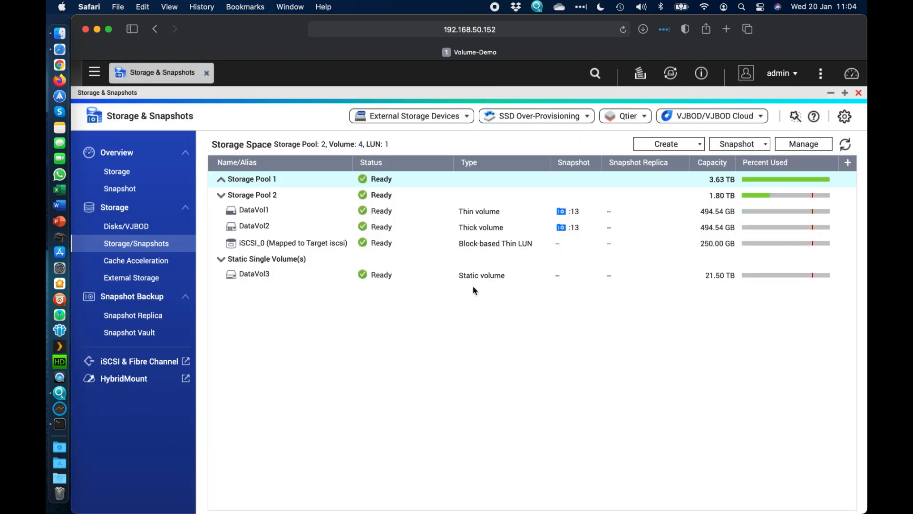
mouse_move(526, 326)
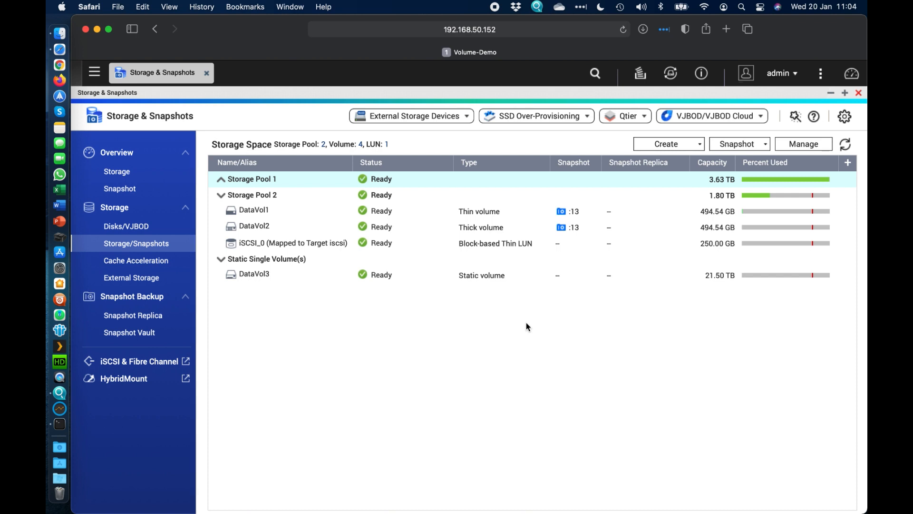
mouse_move(454, 301)
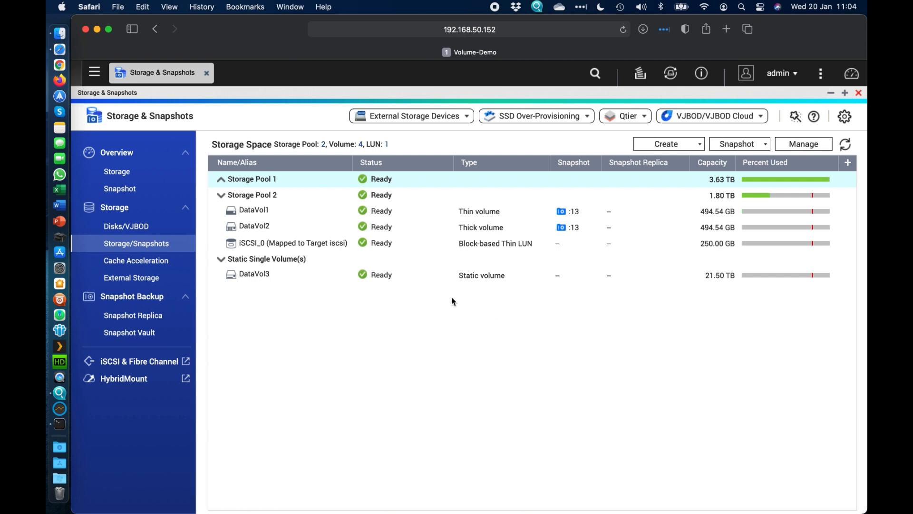
mouse_move(258, 269)
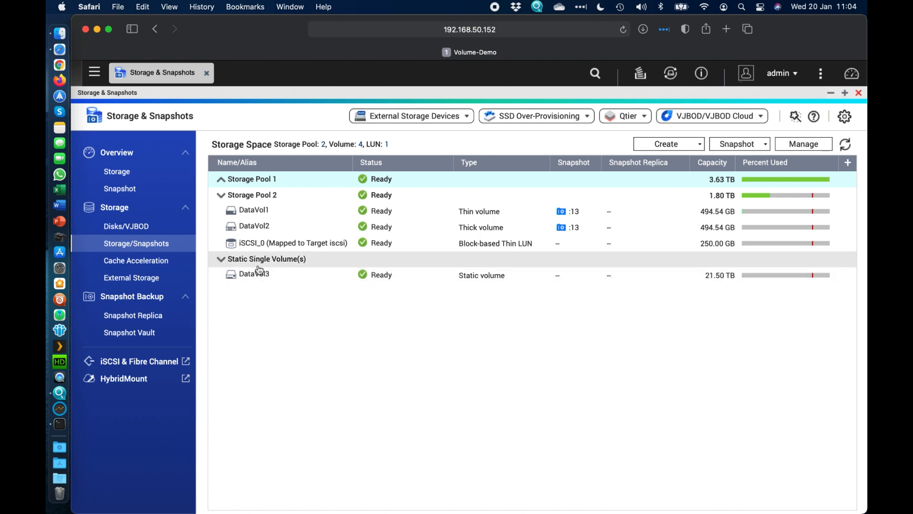
right_click(254, 274)
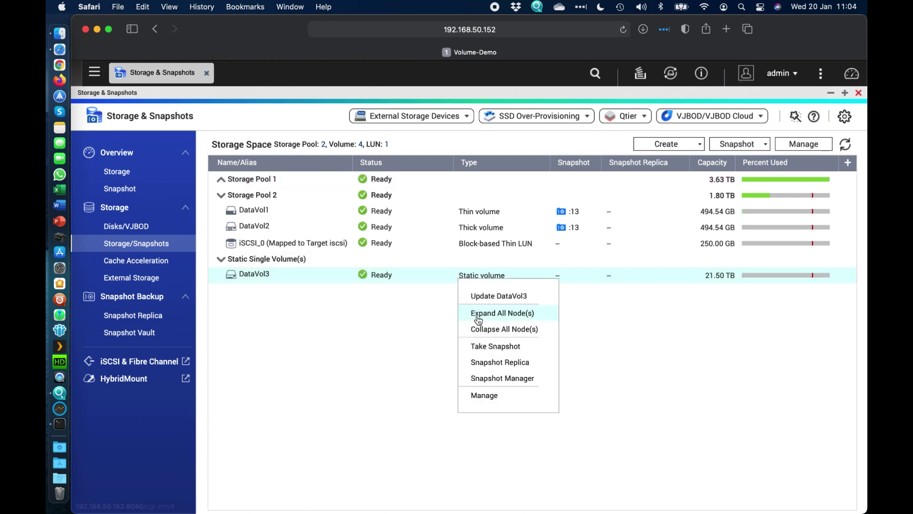
Step: Open DataVol3 Management, showing 21.50 TB capacity on RAID 0 across two disks
click(484, 395)
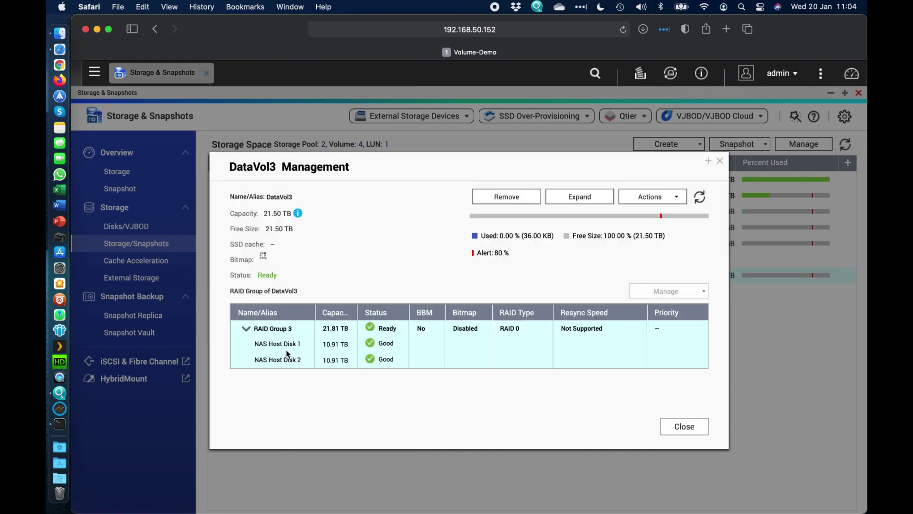
mouse_move(291, 356)
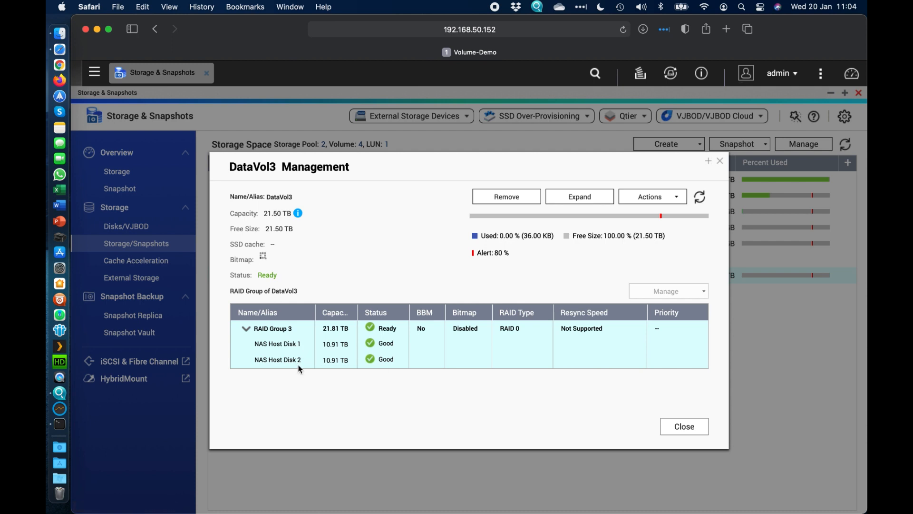
mouse_move(442, 347)
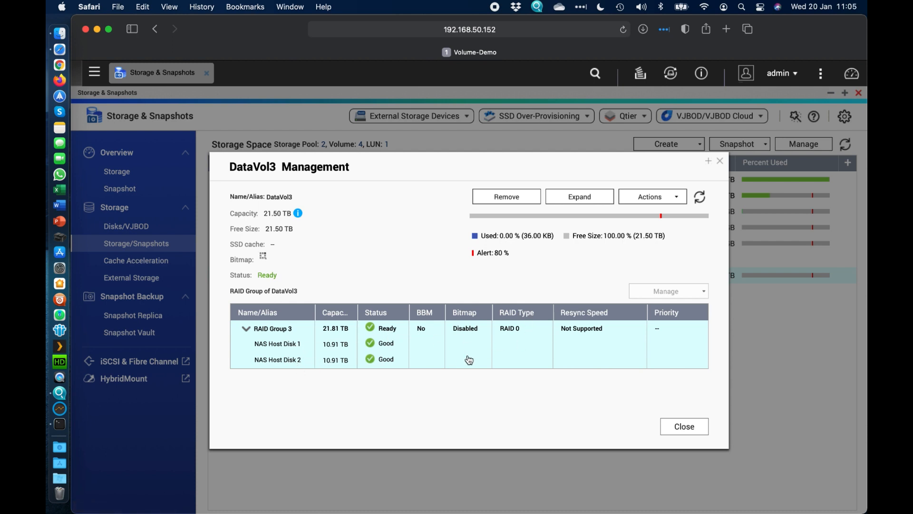
mouse_move(500, 363)
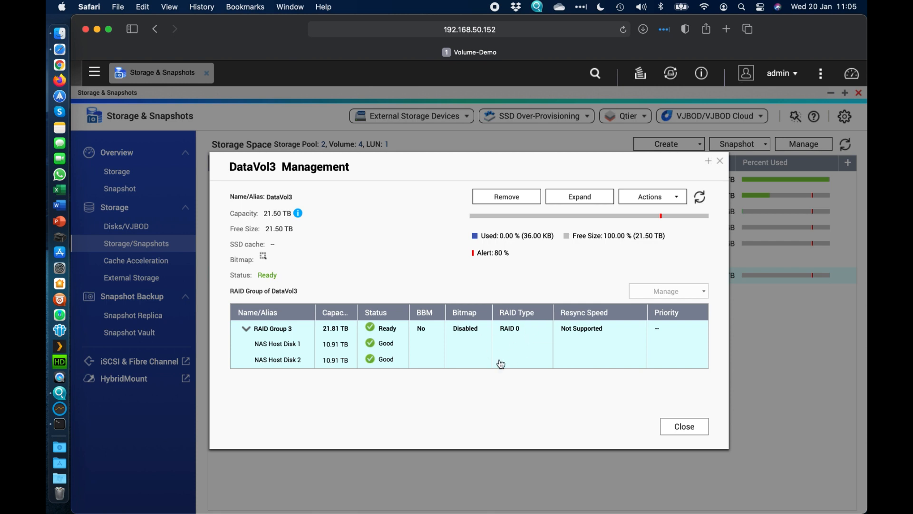
mouse_move(285, 341)
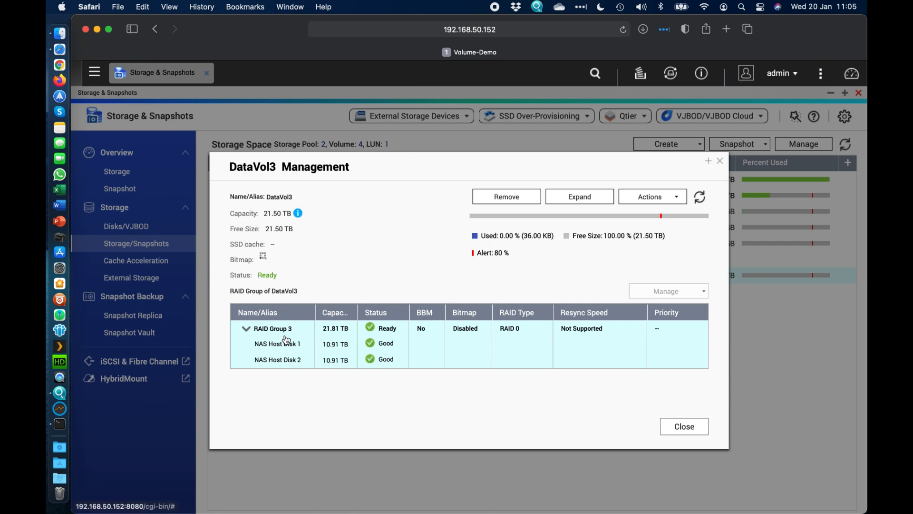
mouse_move(346, 399)
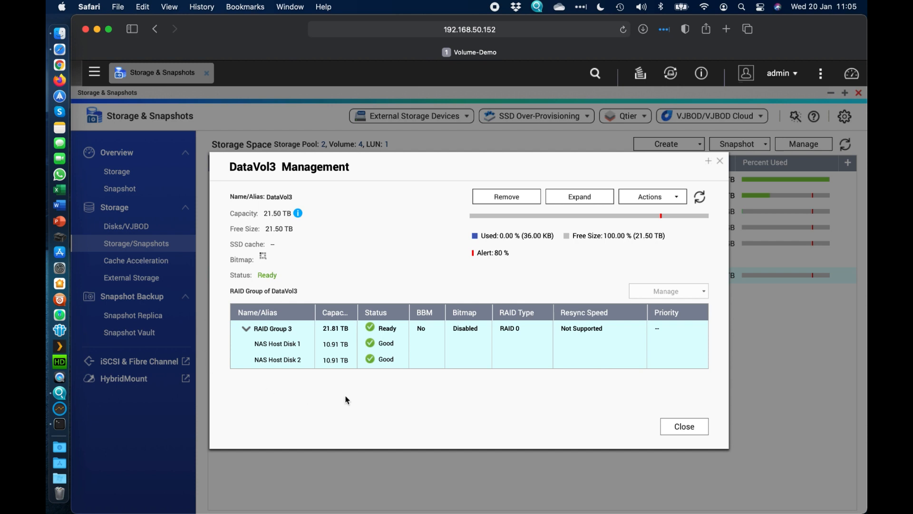
mouse_move(573, 353)
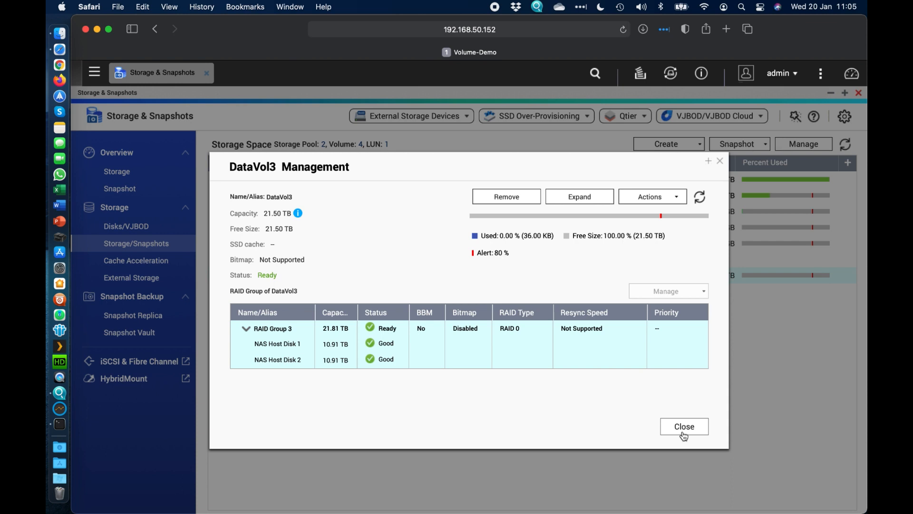
Step: Close DataVol3's window and open Storage Pool 2 Management showing 1.80 TB RAID 0
click(684, 425)
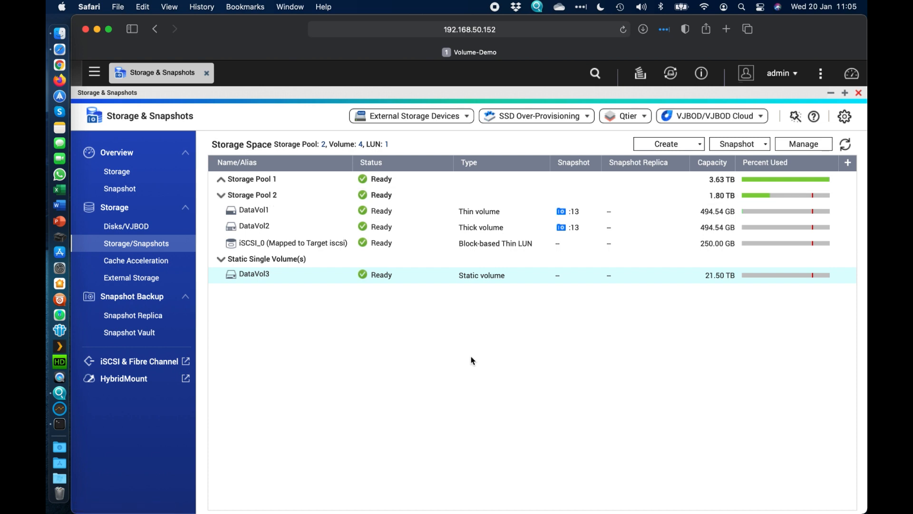
mouse_move(480, 227)
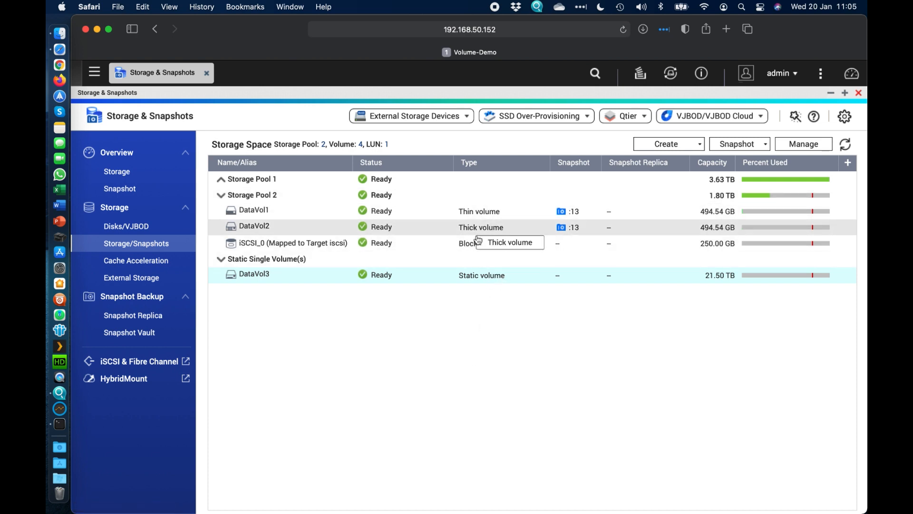
mouse_move(490, 227)
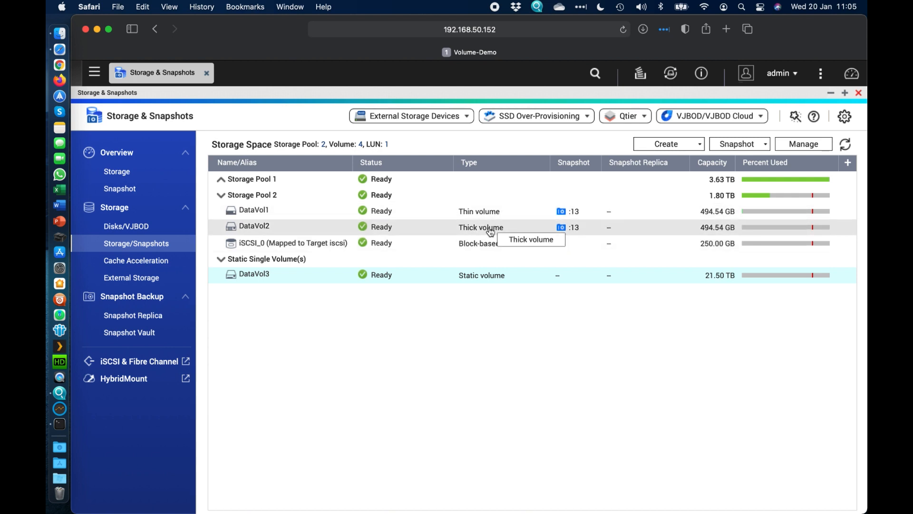
mouse_move(407, 199)
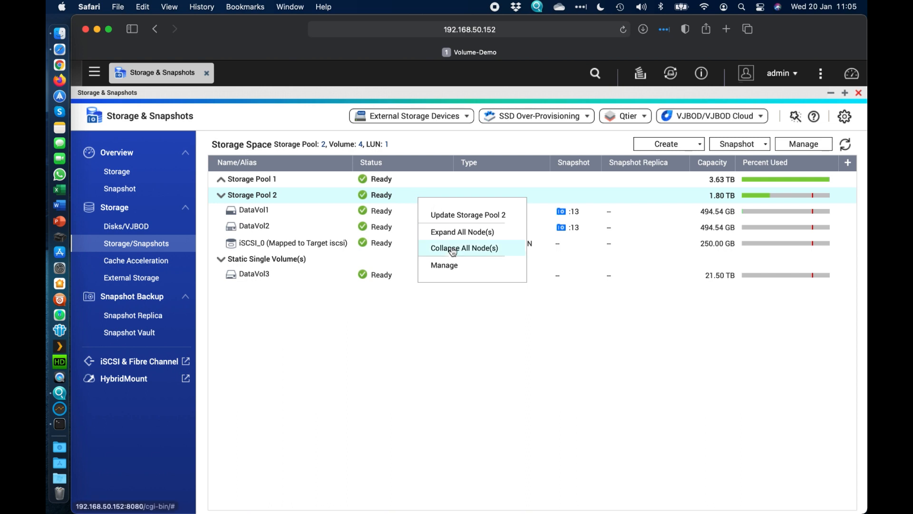
click(443, 265)
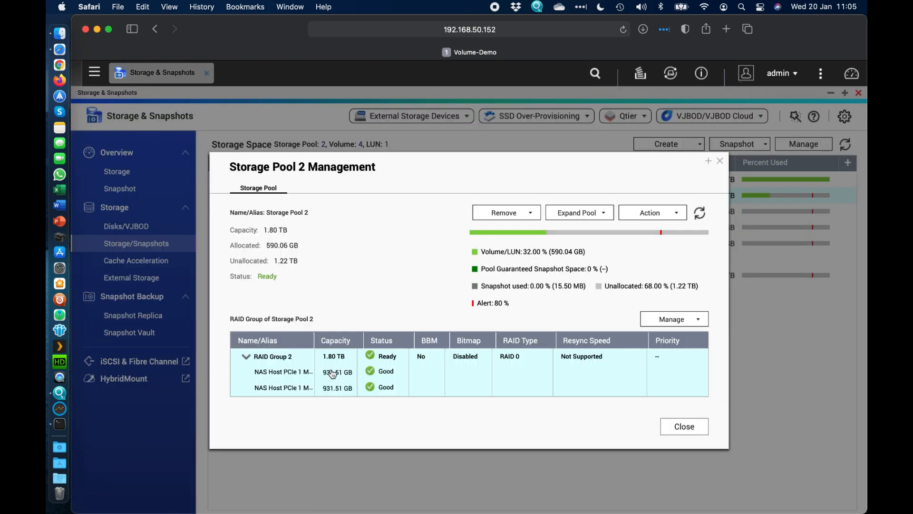
mouse_move(283, 371)
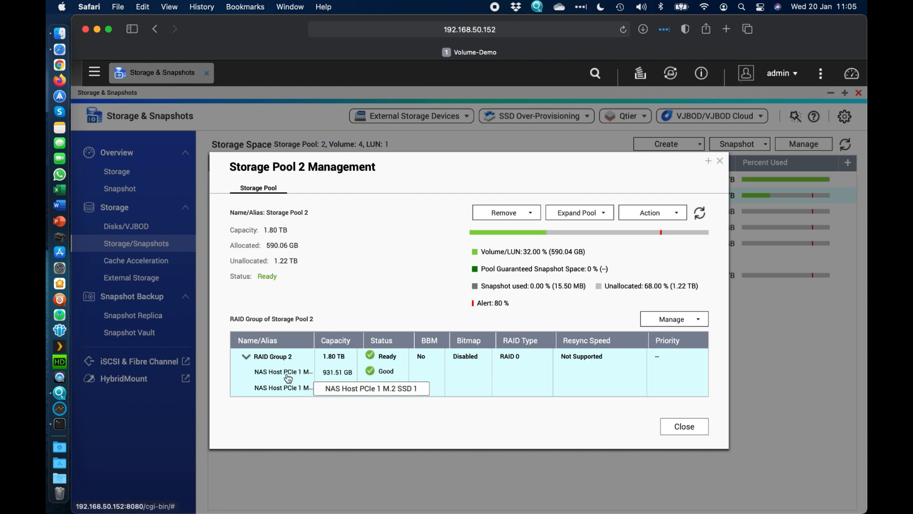
mouse_move(305, 379)
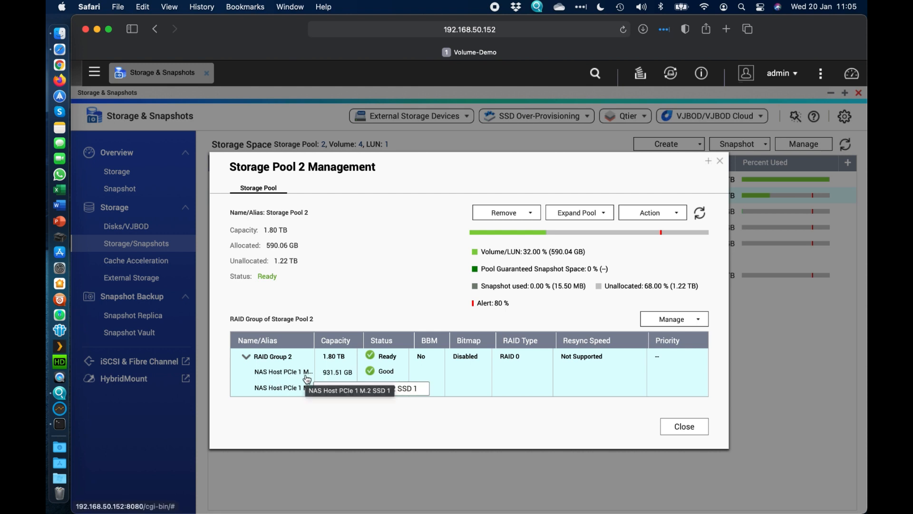
mouse_move(289, 387)
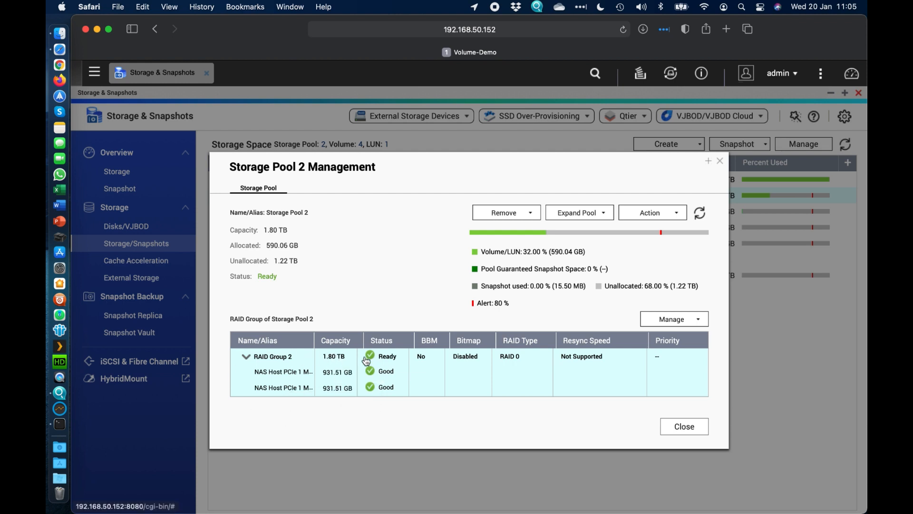
mouse_move(480, 358)
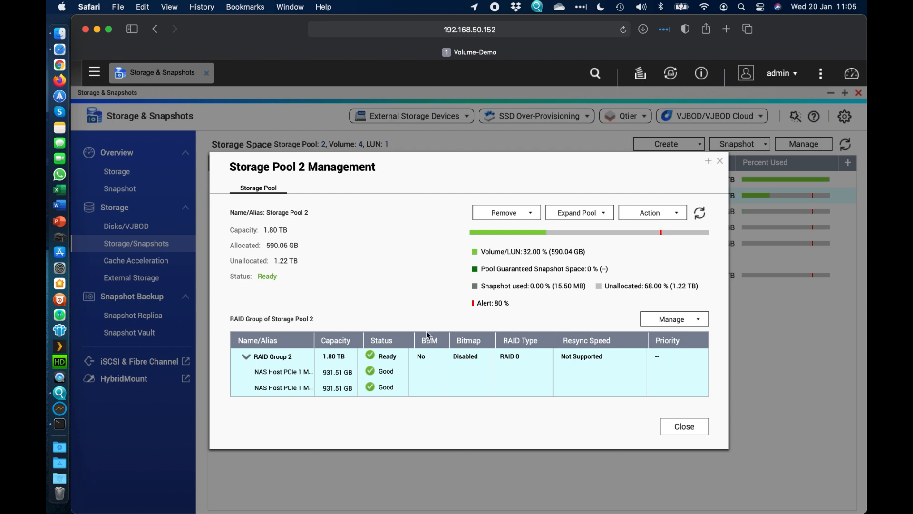
mouse_move(667, 427)
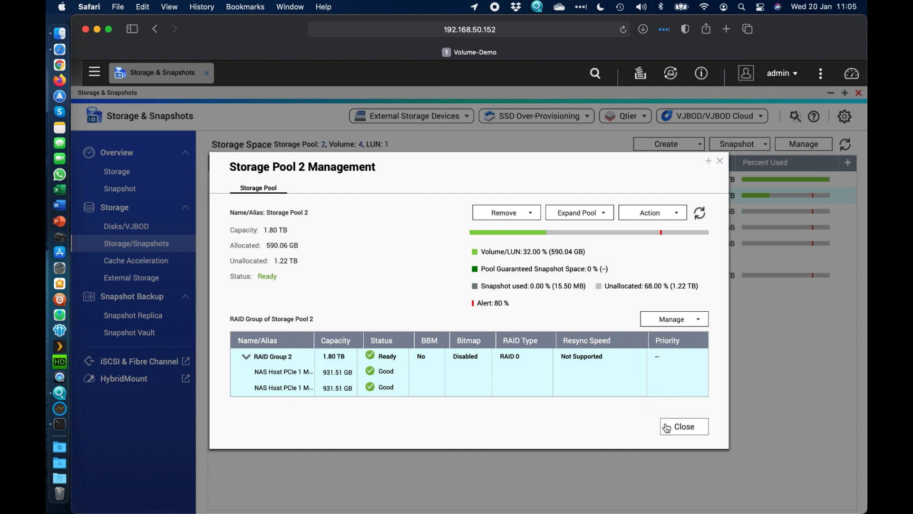
click(684, 426)
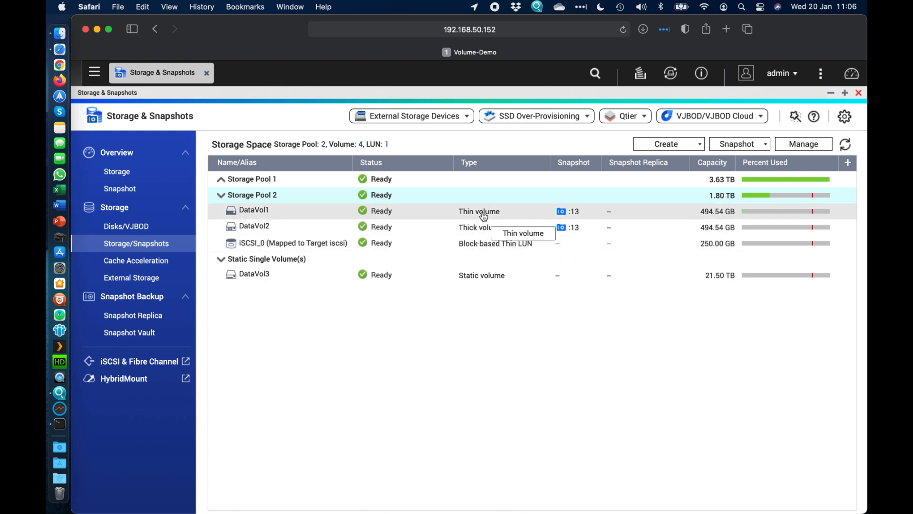
mouse_move(472, 227)
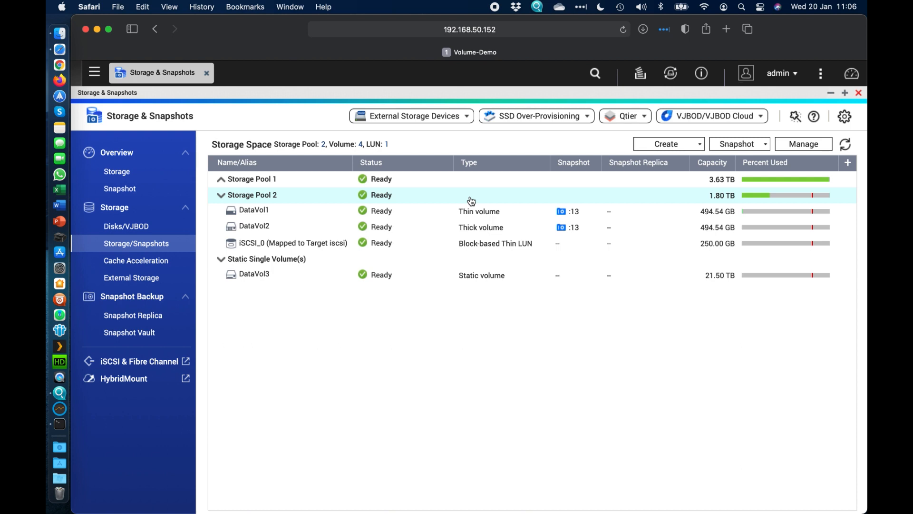
mouse_move(492, 227)
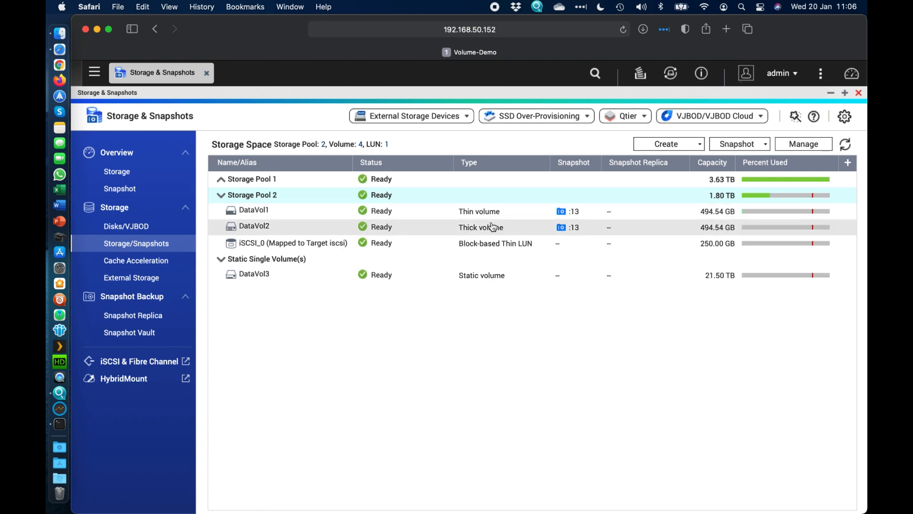
mouse_move(495, 262)
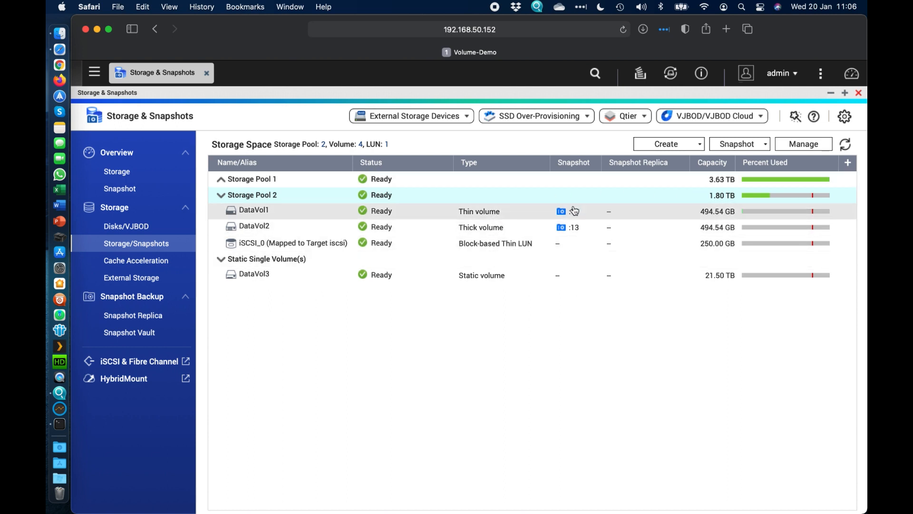
mouse_move(494, 215)
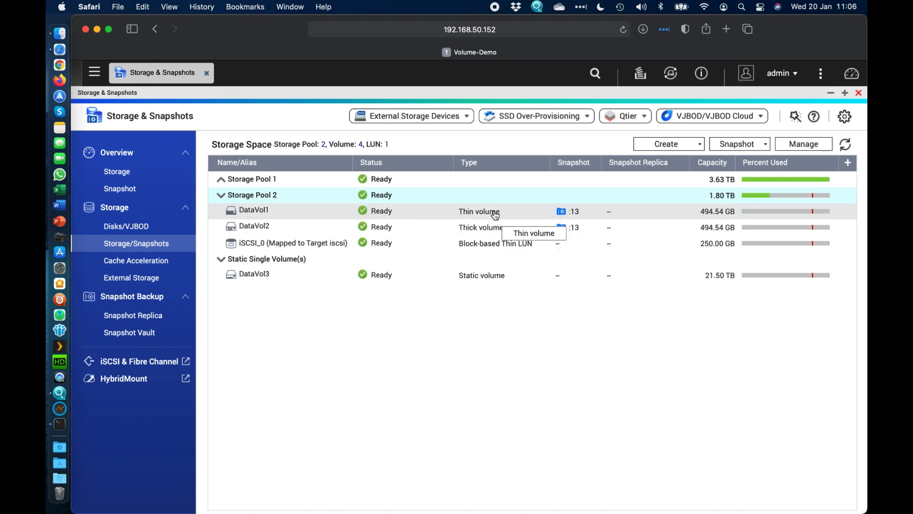
mouse_move(517, 228)
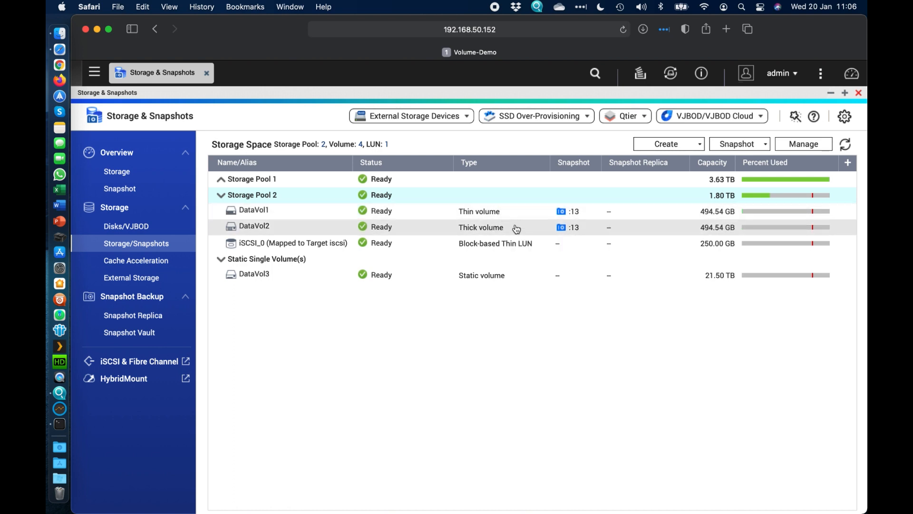
mouse_move(523, 228)
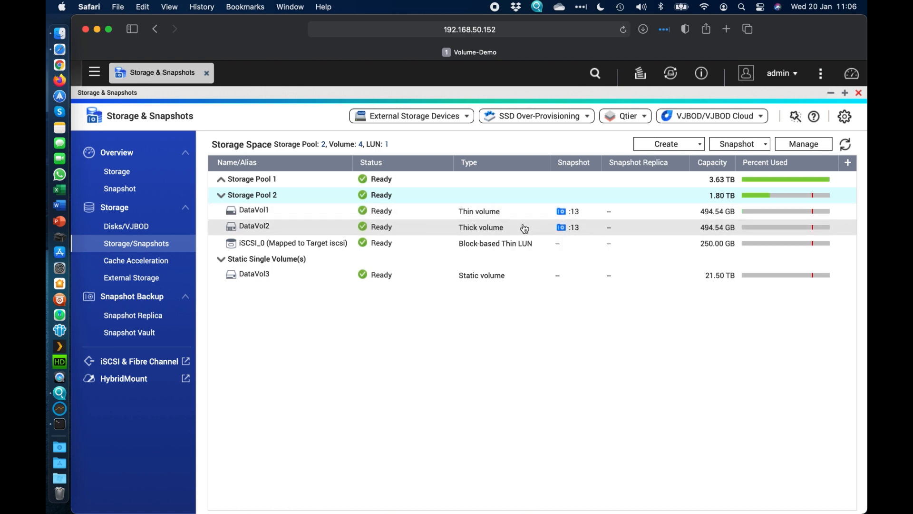
mouse_move(685, 220)
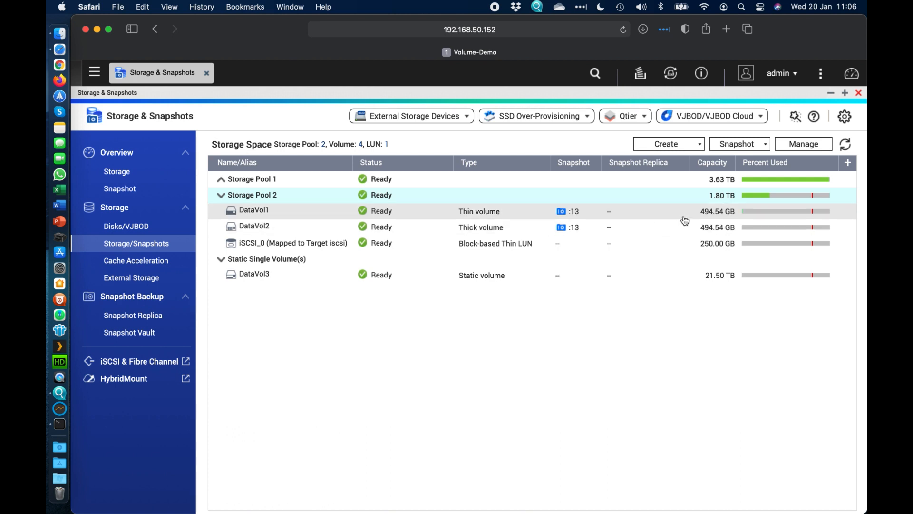
mouse_move(753, 211)
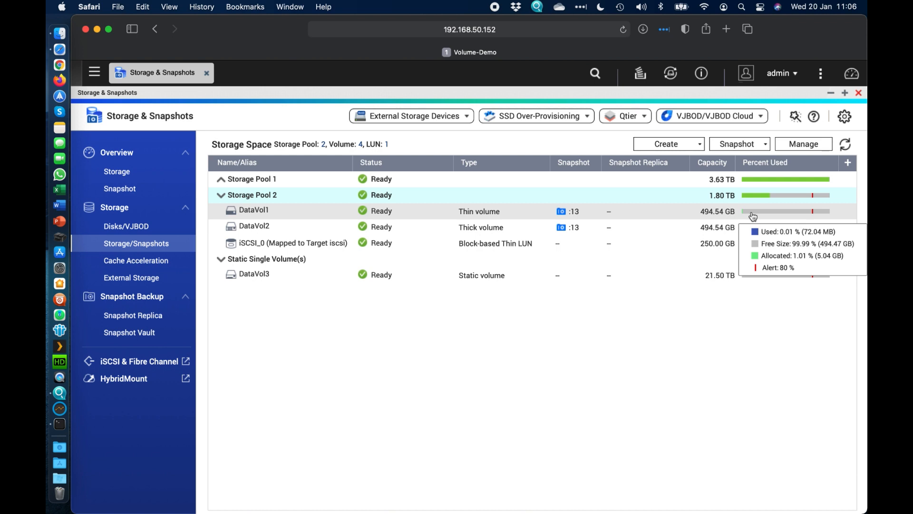
mouse_move(785, 197)
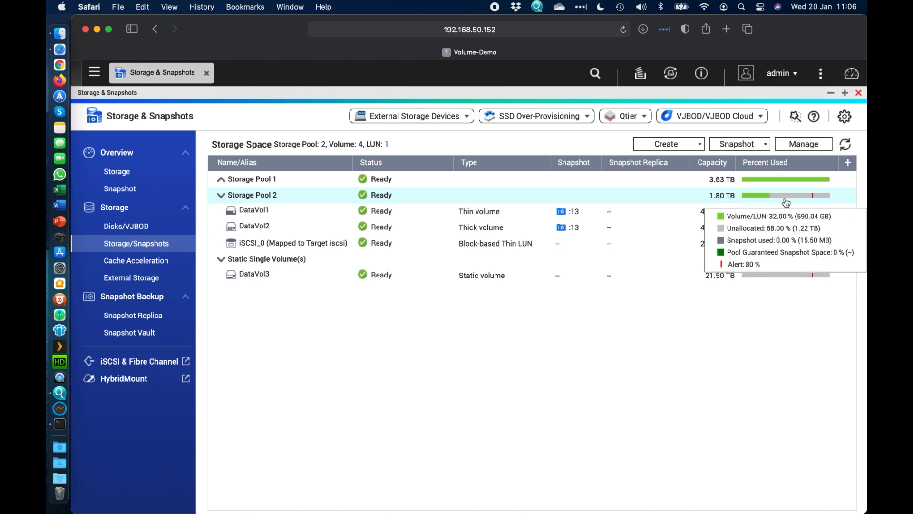
mouse_move(770, 202)
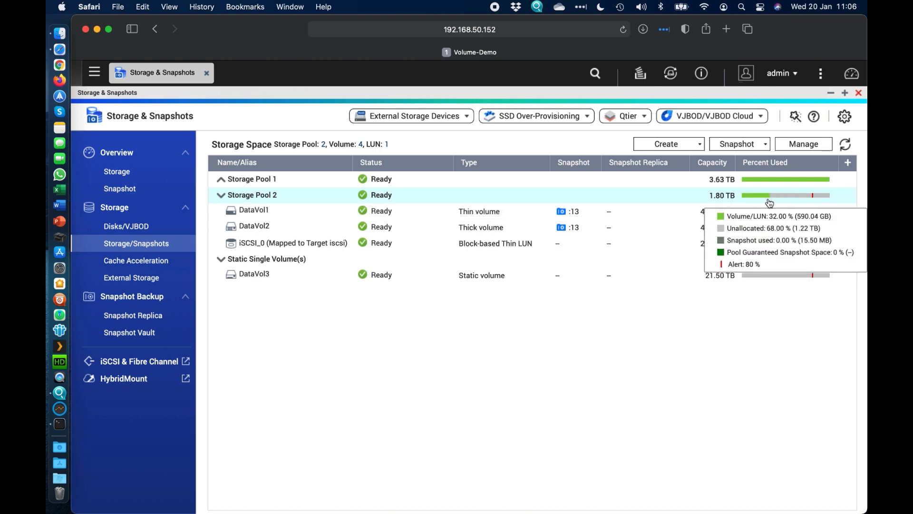
mouse_move(780, 201)
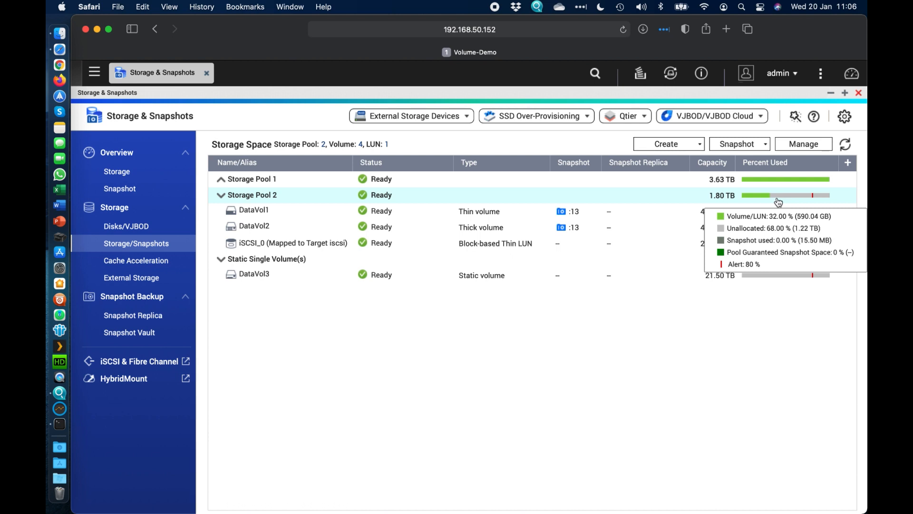
mouse_move(744, 233)
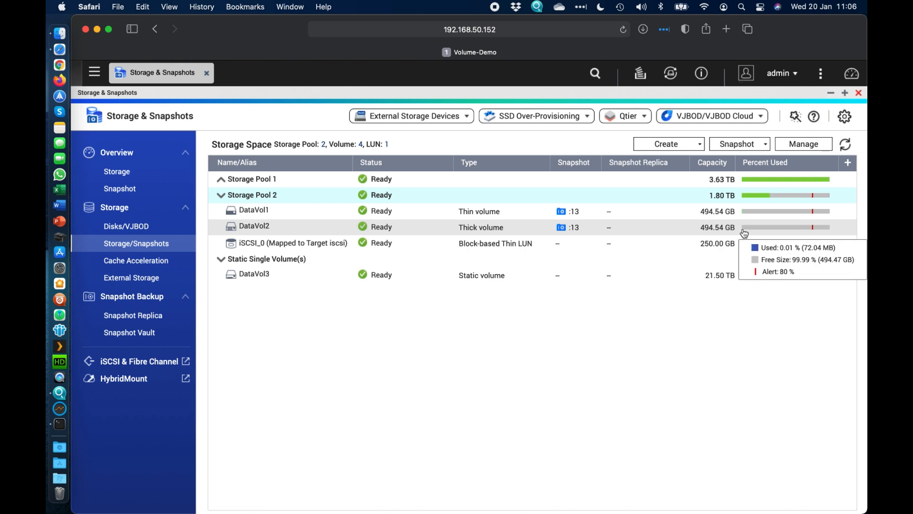
mouse_move(738, 237)
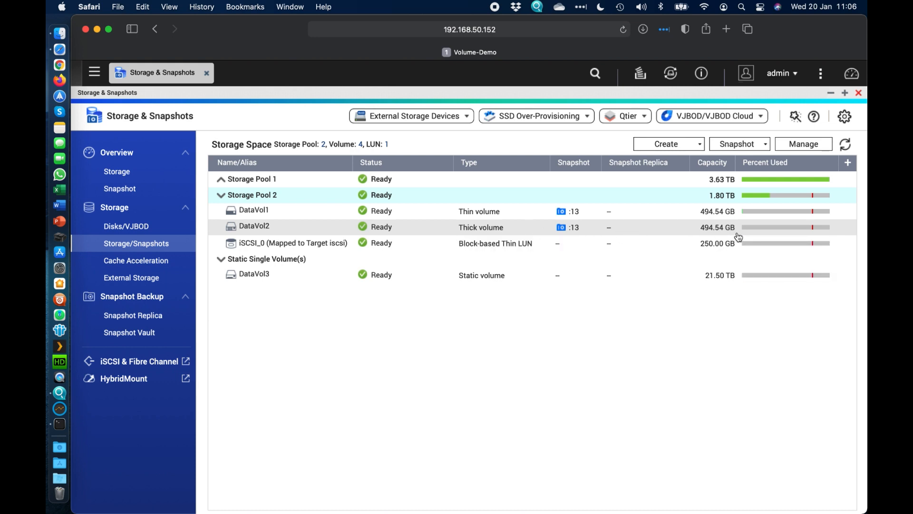
mouse_move(753, 218)
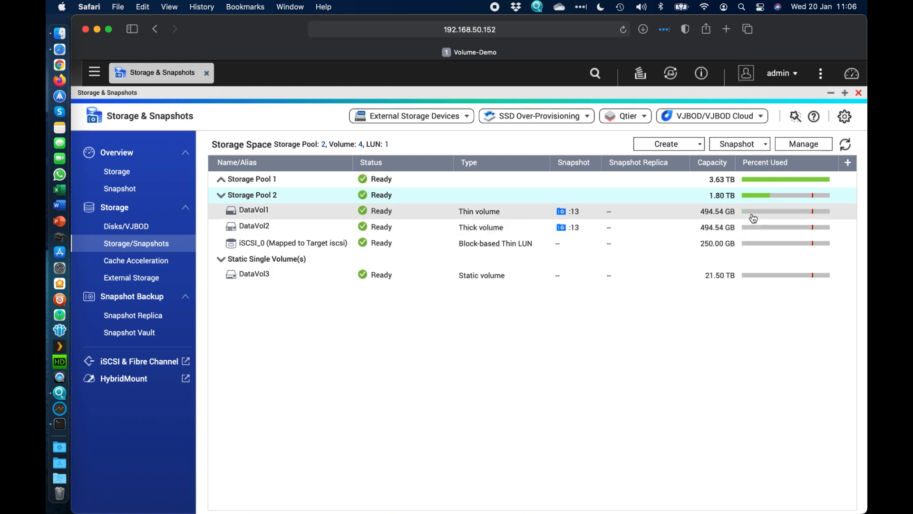
mouse_move(771, 195)
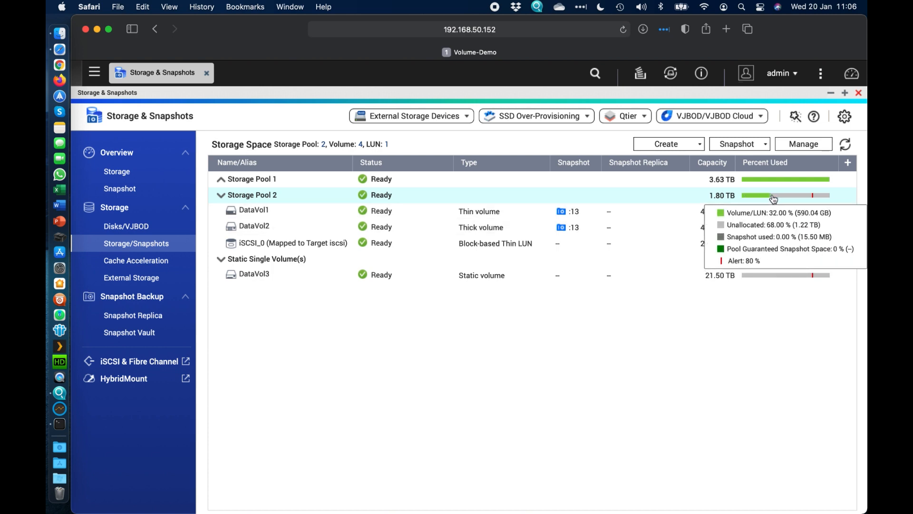
mouse_move(768, 199)
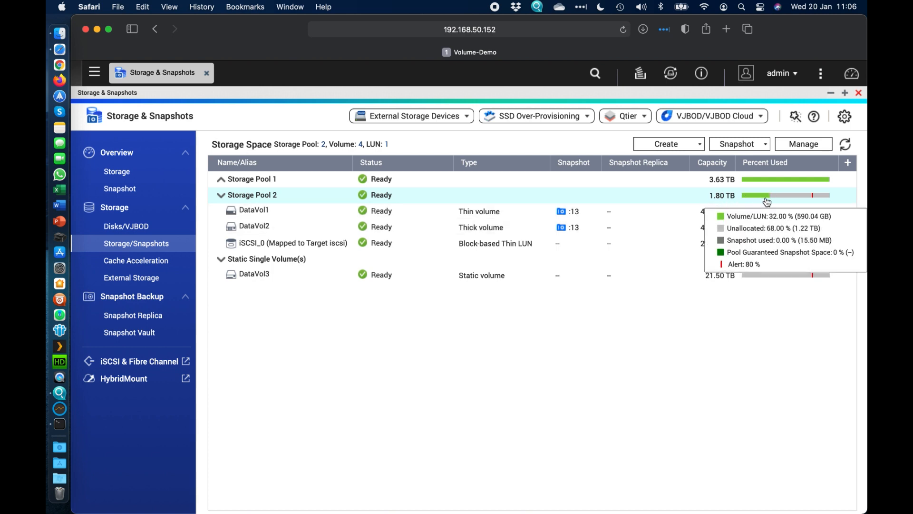
mouse_move(760, 227)
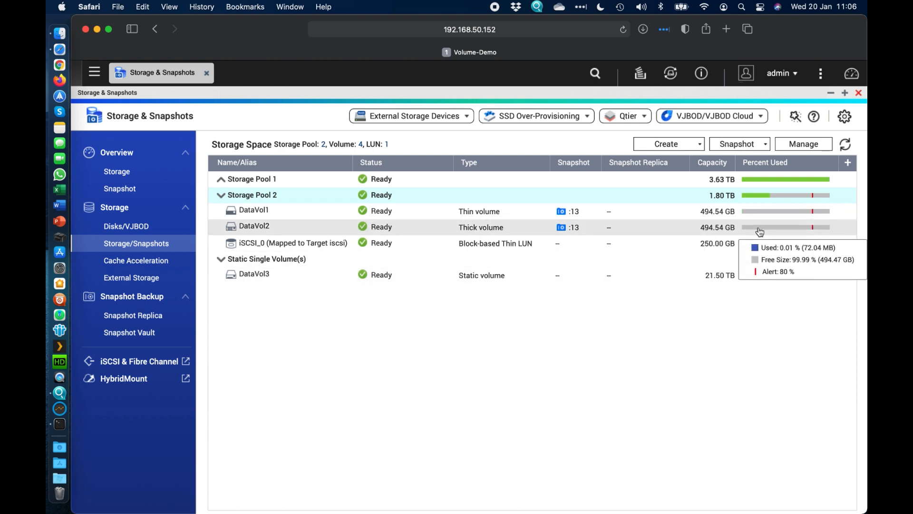
mouse_move(483, 214)
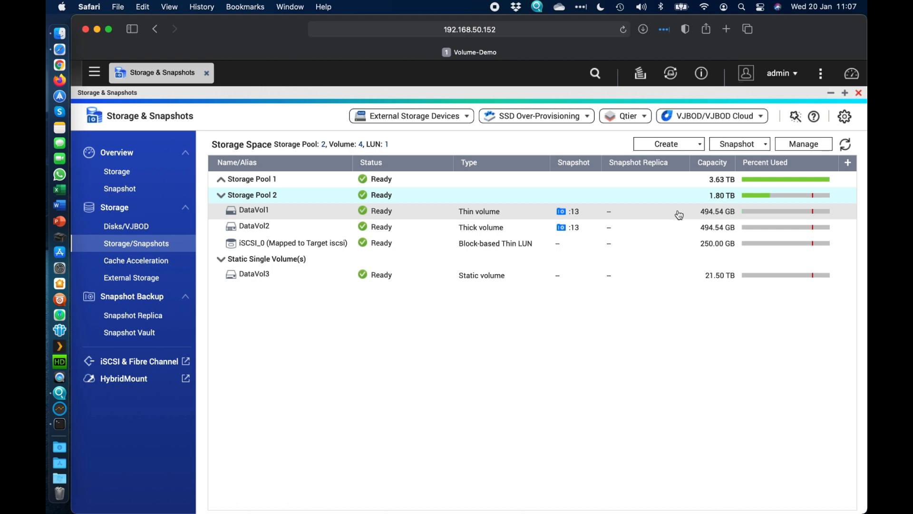
mouse_move(747, 221)
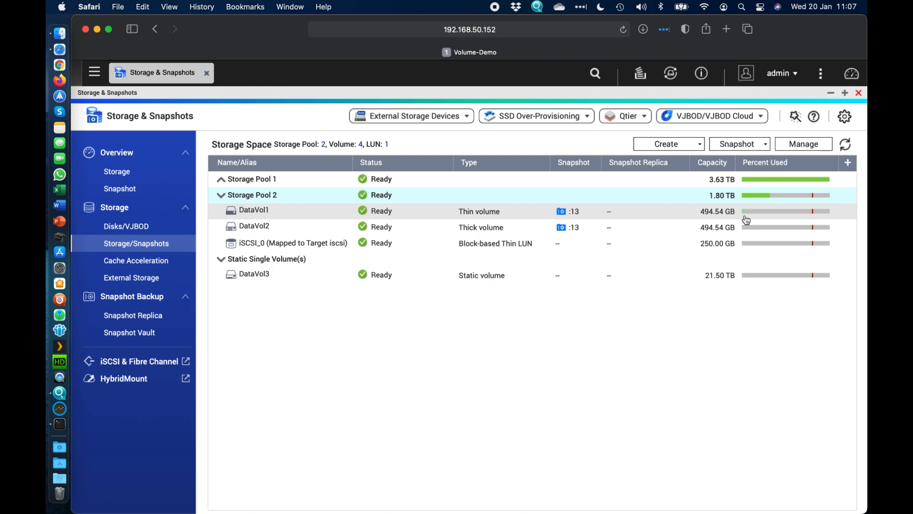
mouse_move(718, 198)
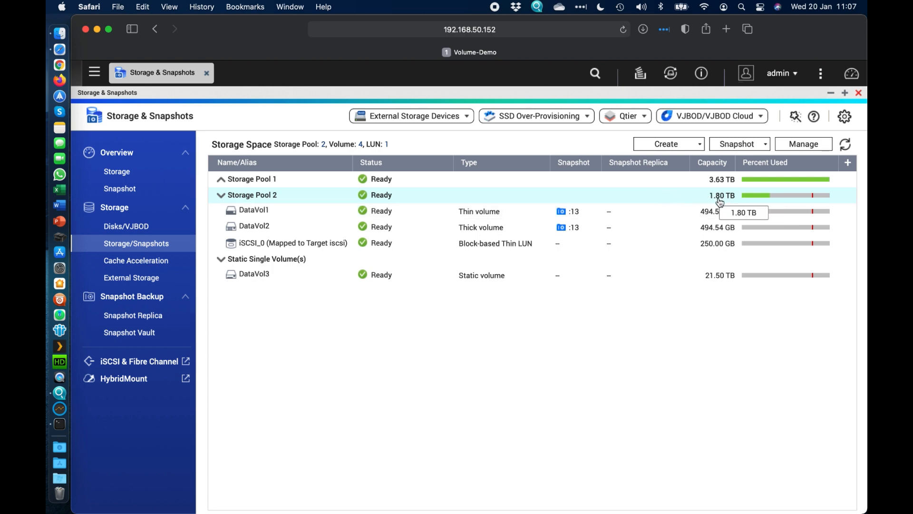
mouse_move(737, 210)
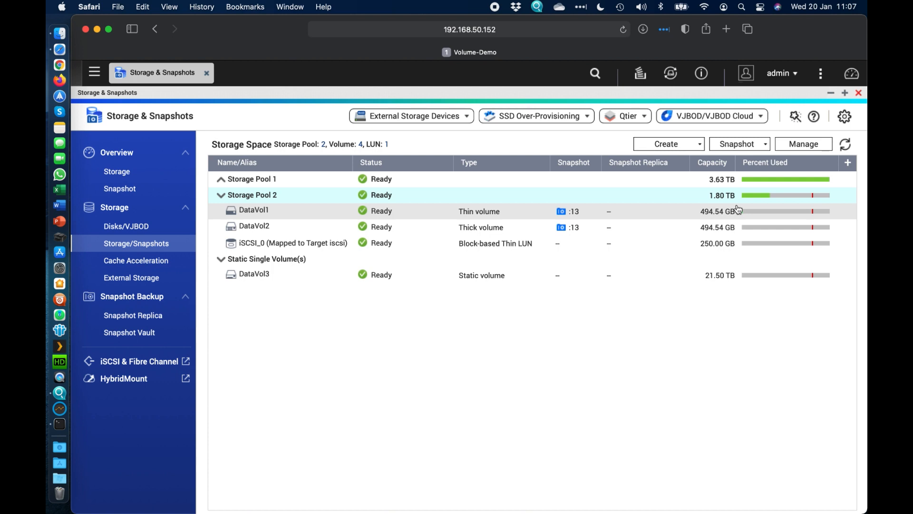
mouse_move(634, 221)
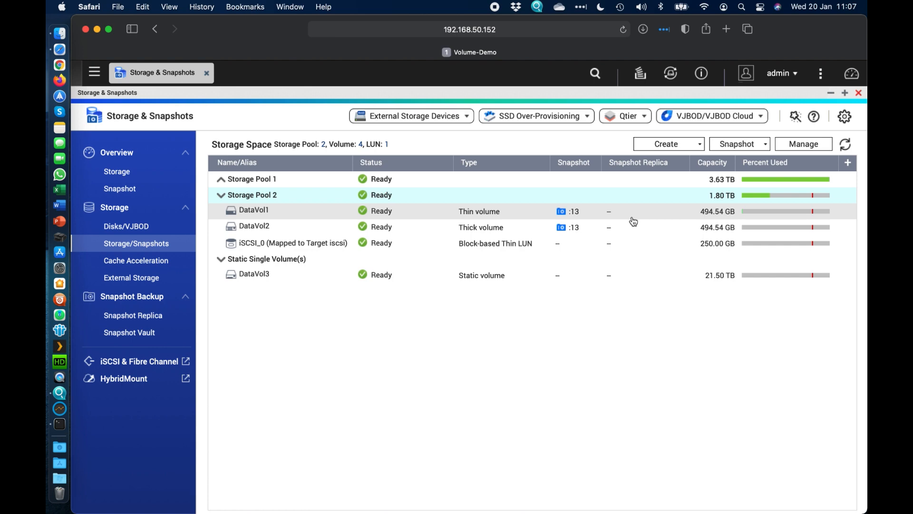
mouse_move(683, 147)
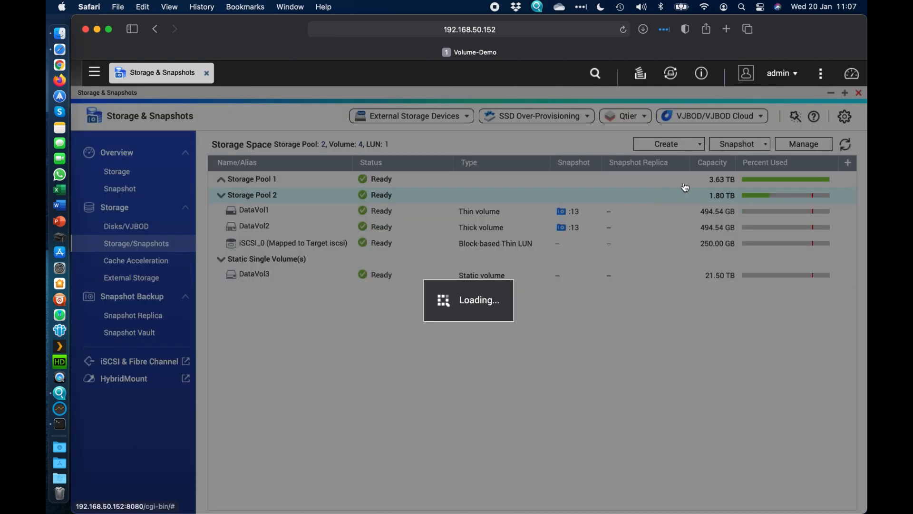
Step: Start a new volume and select Thin volume on Storage Pool 2
click(666, 143)
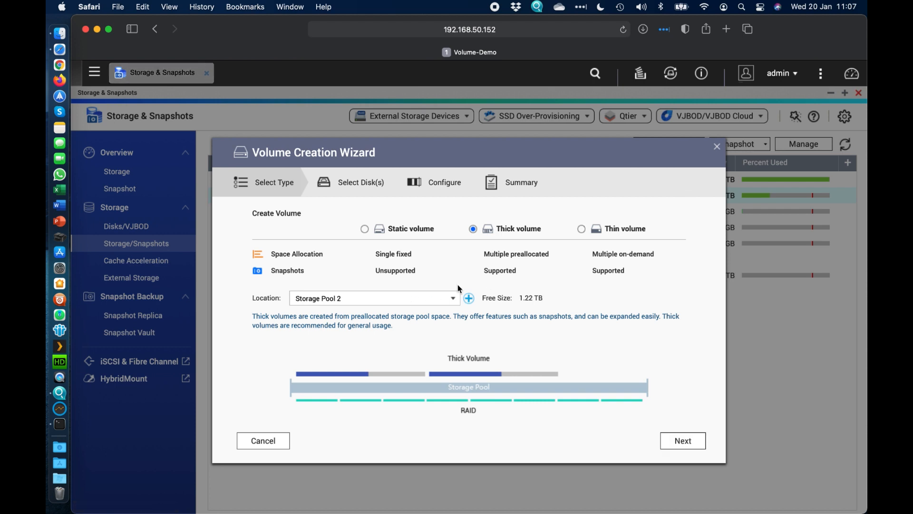
click(581, 228)
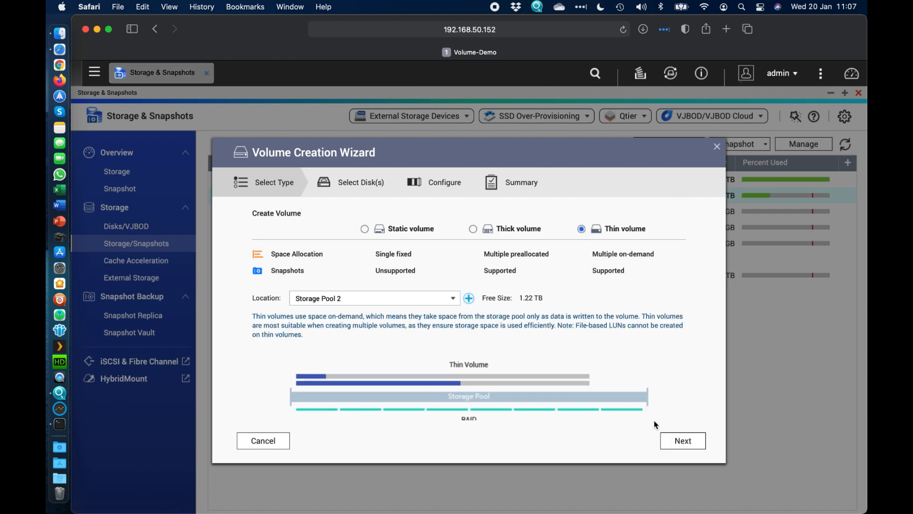
mouse_move(428, 302)
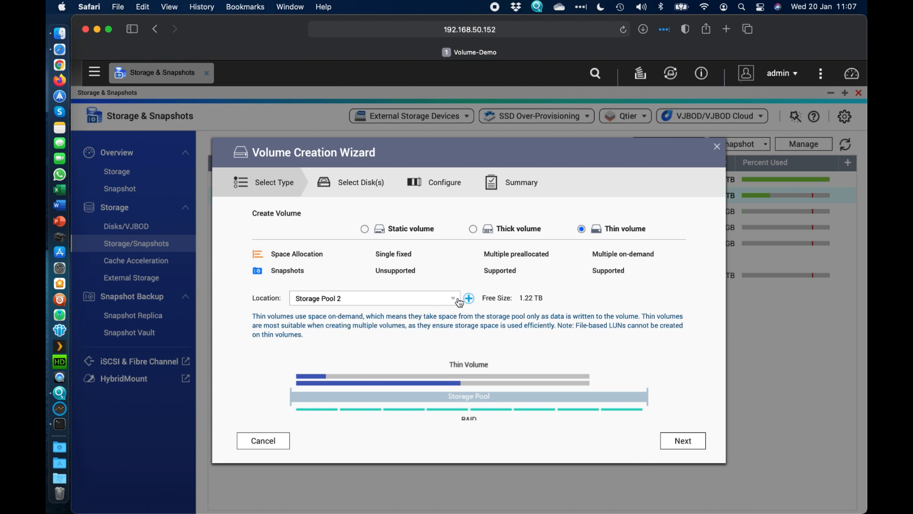
mouse_move(543, 322)
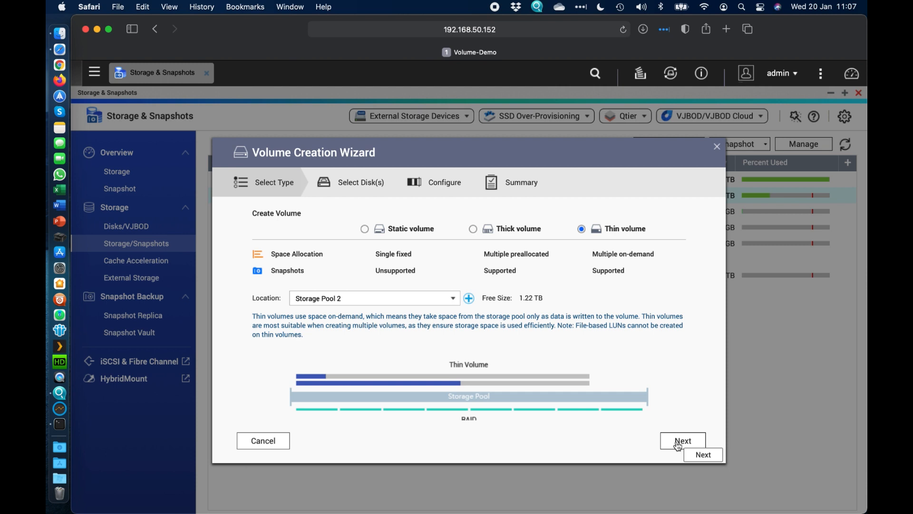
Step: Create a 5 TB thin volume aliased 'Marketing', accepting the over-subscription warning
click(683, 440)
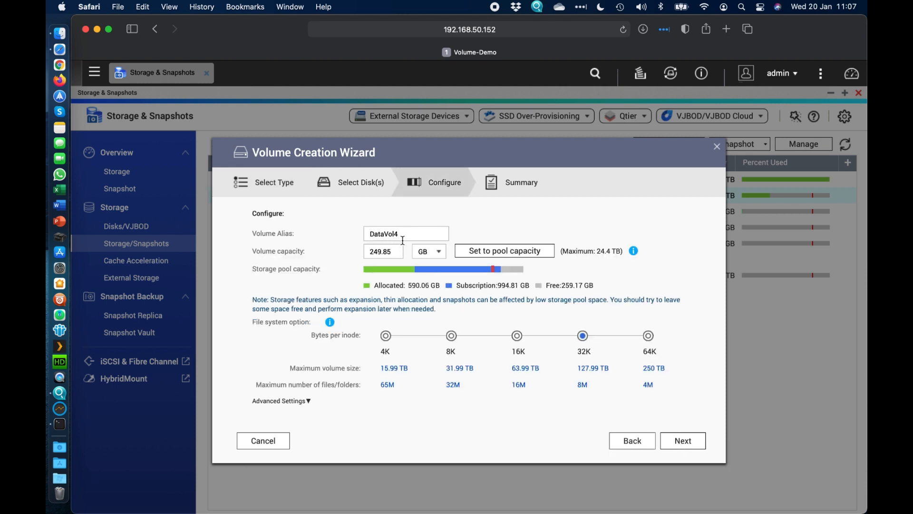
text(Mark)
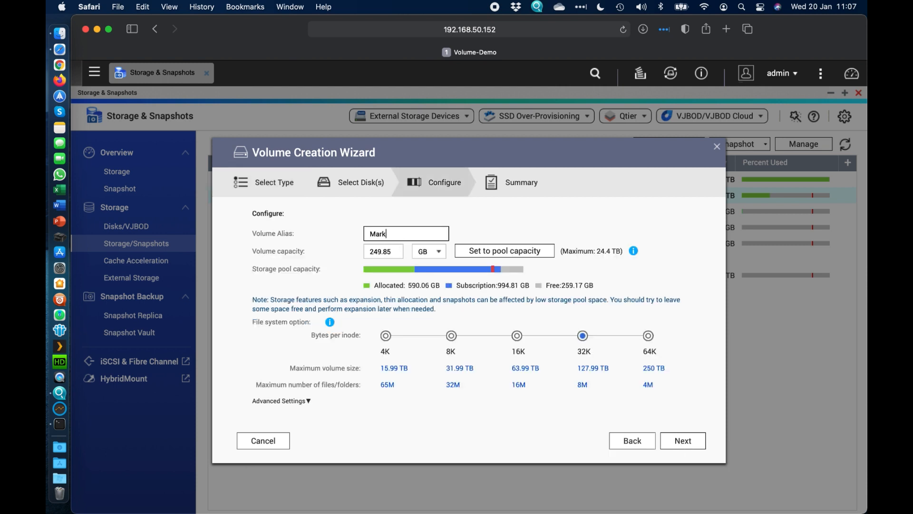
text(eting)
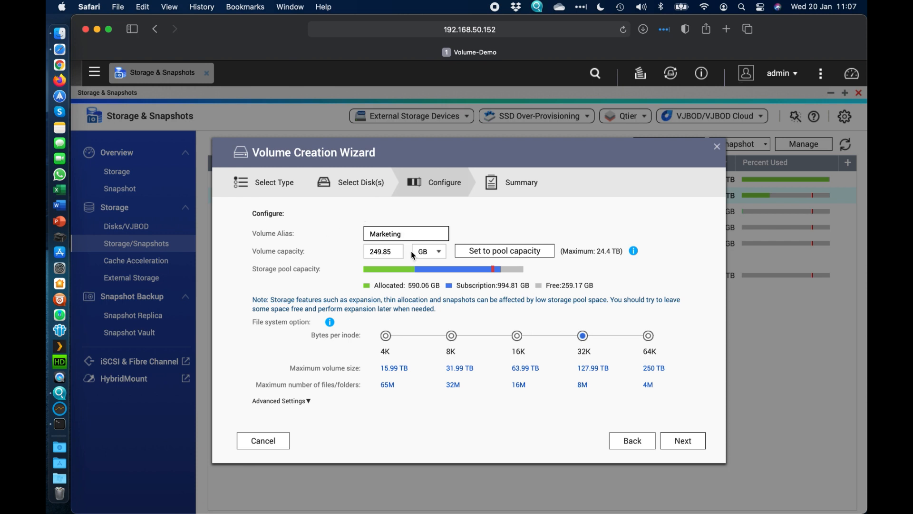
click(428, 251)
text(5)
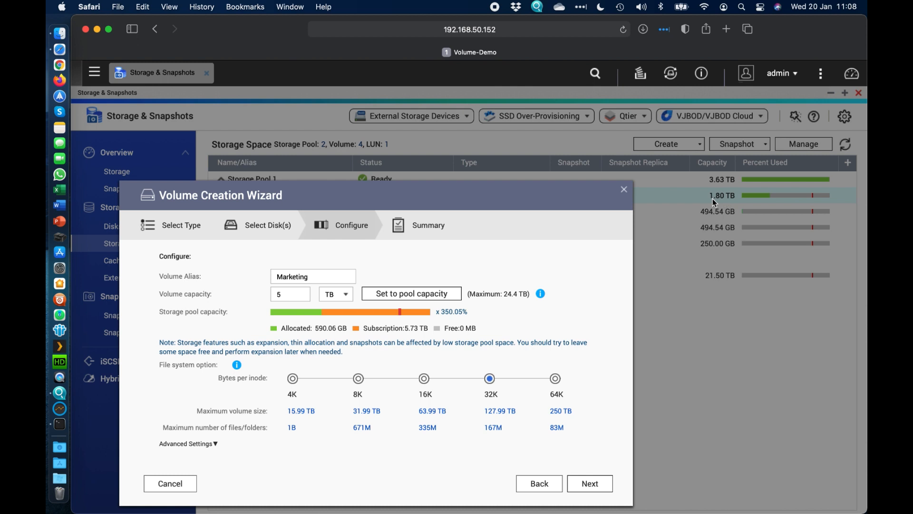
mouse_move(736, 205)
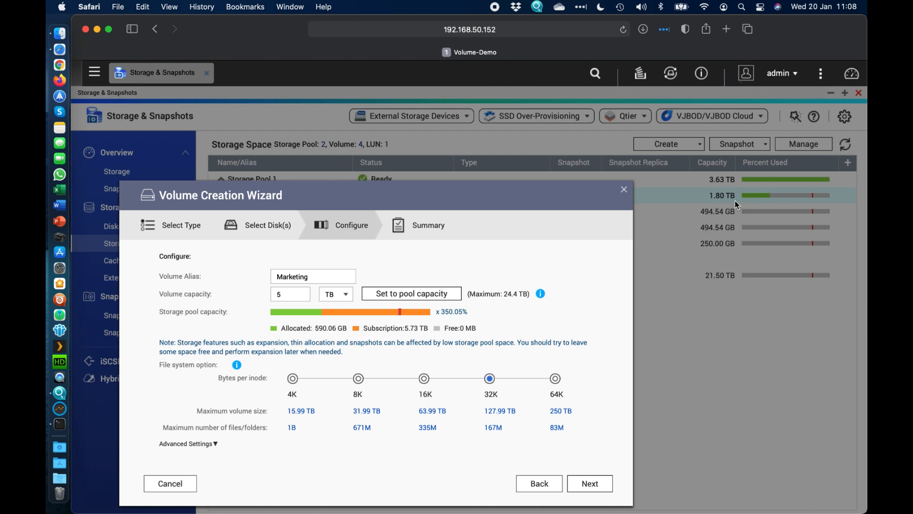
mouse_move(569, 185)
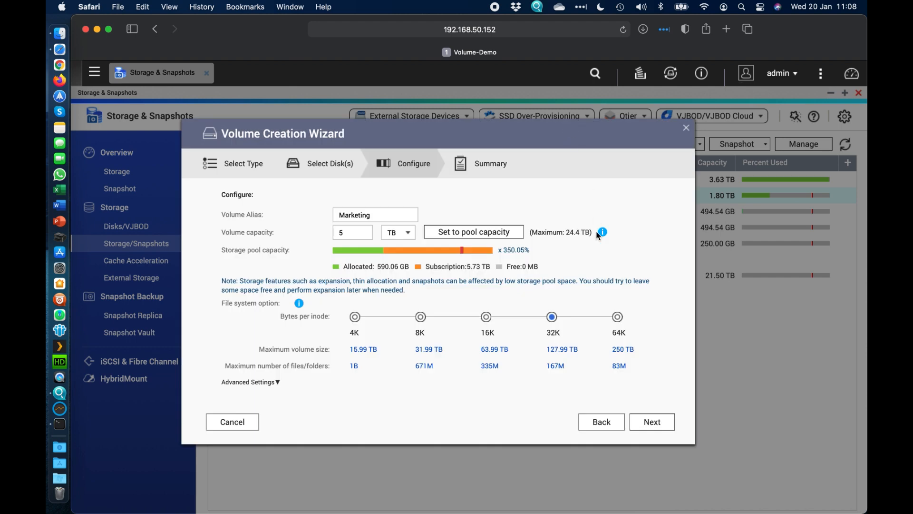
mouse_move(518, 256)
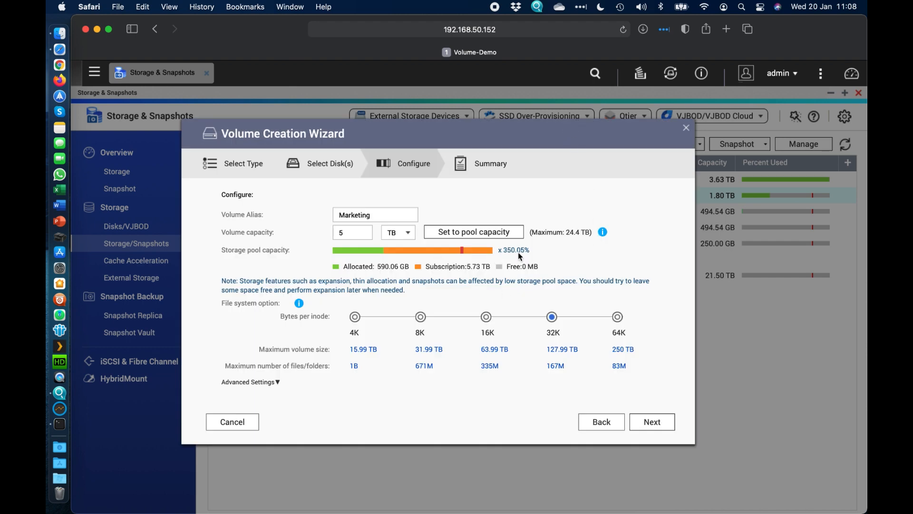
mouse_move(491, 256)
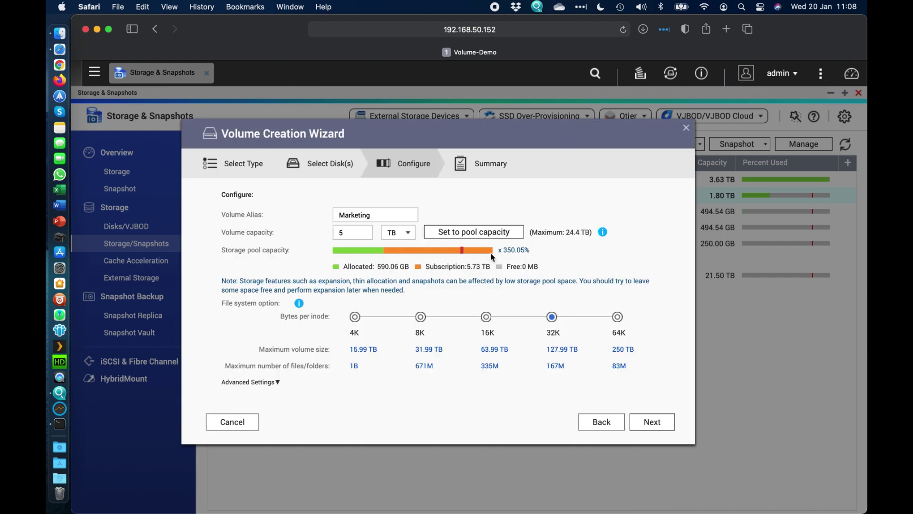
mouse_move(454, 293)
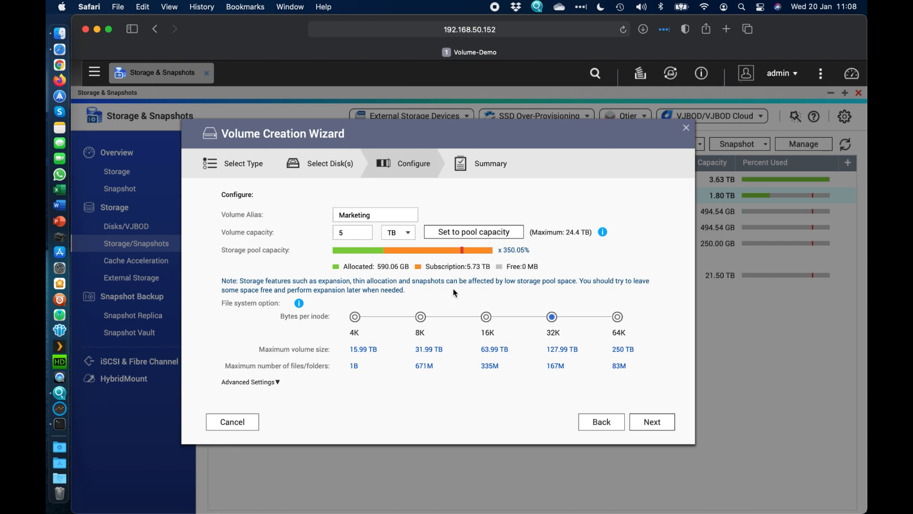
click(651, 421)
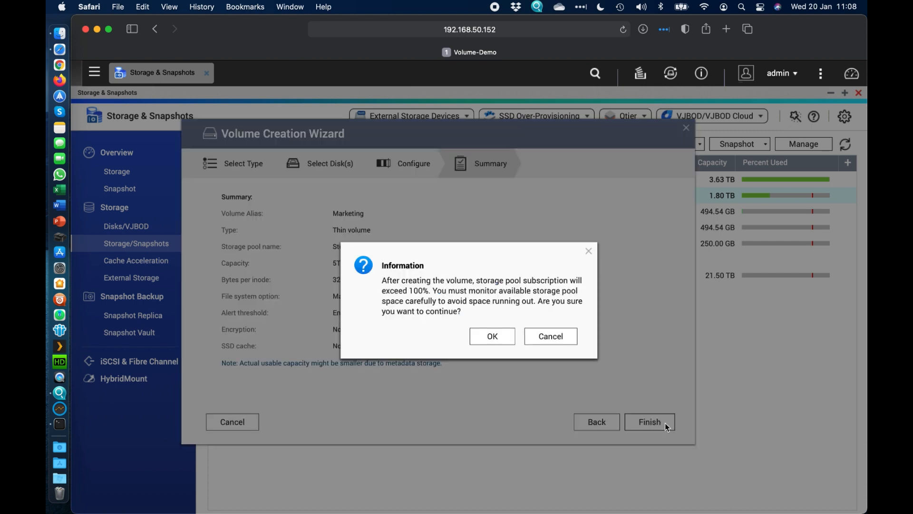
mouse_move(577, 278)
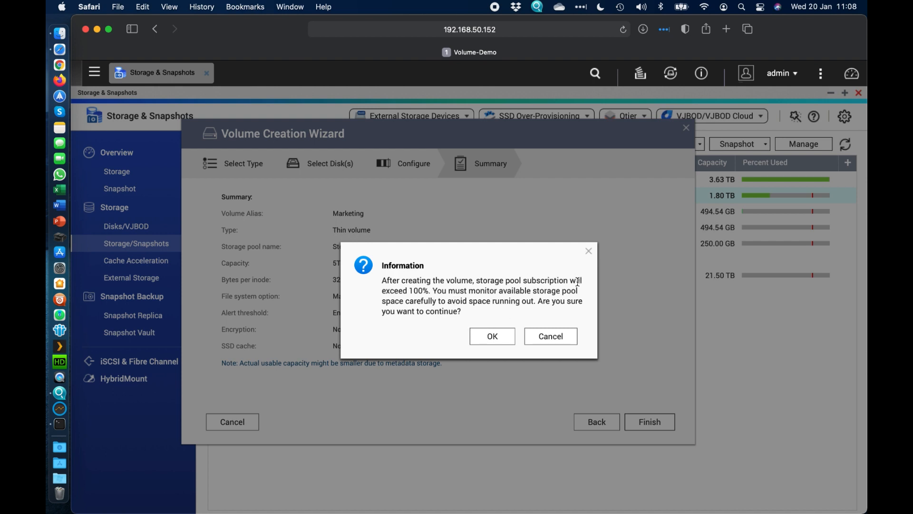
mouse_move(476, 313)
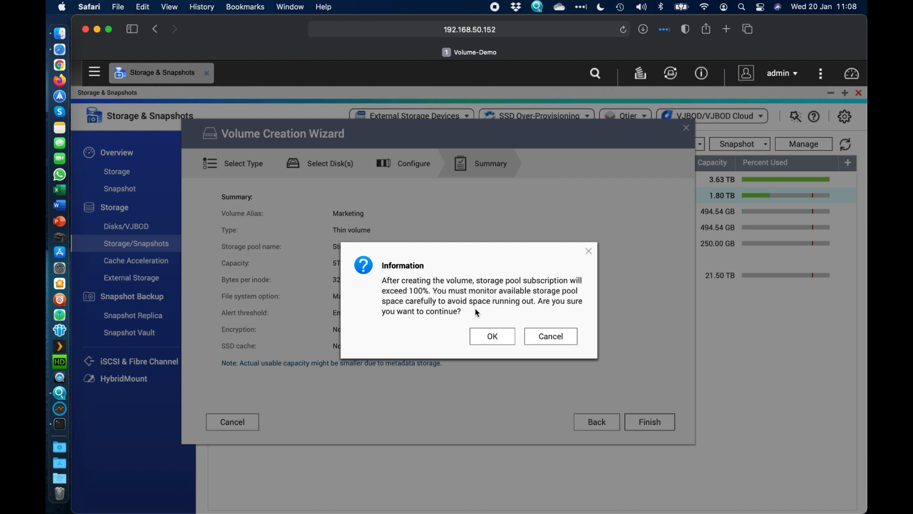
mouse_move(494, 337)
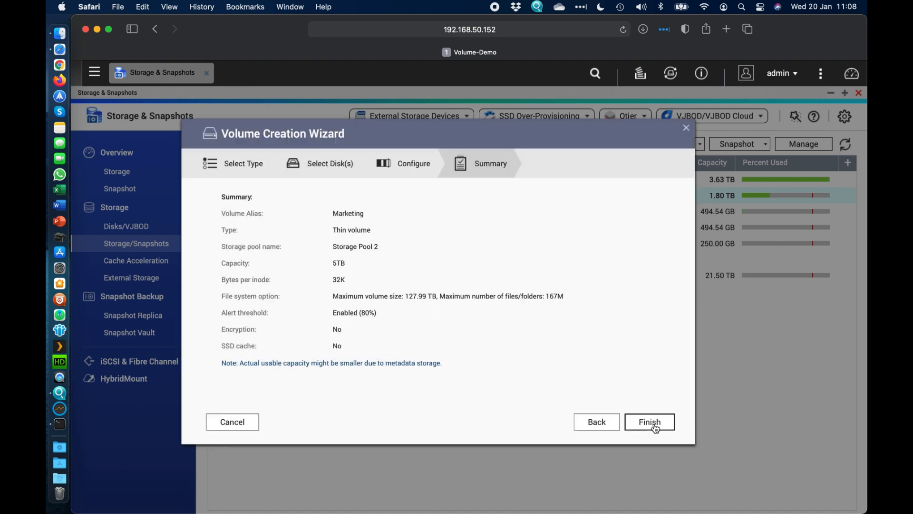
click(650, 422)
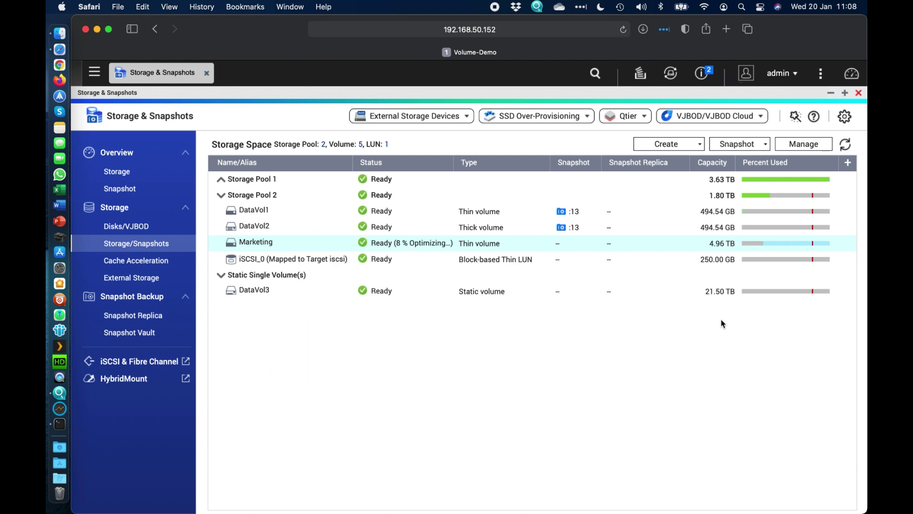
mouse_move(714, 243)
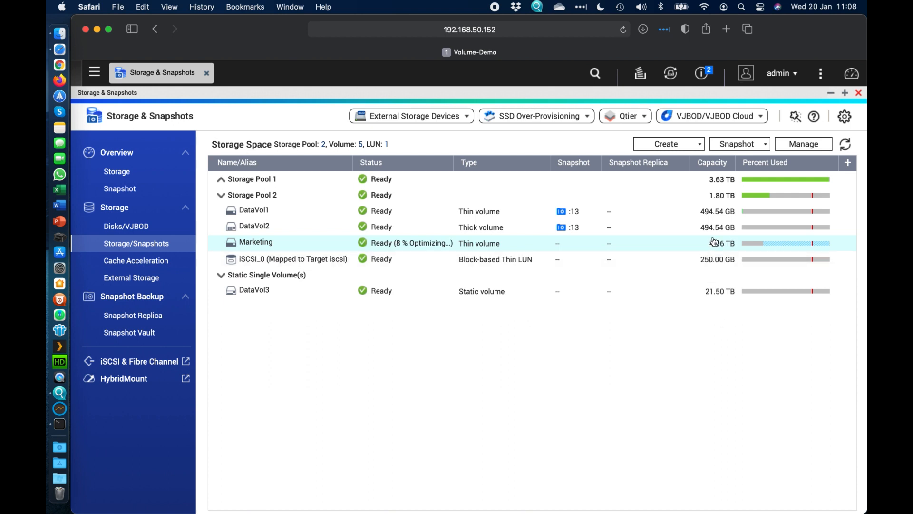
mouse_move(673, 251)
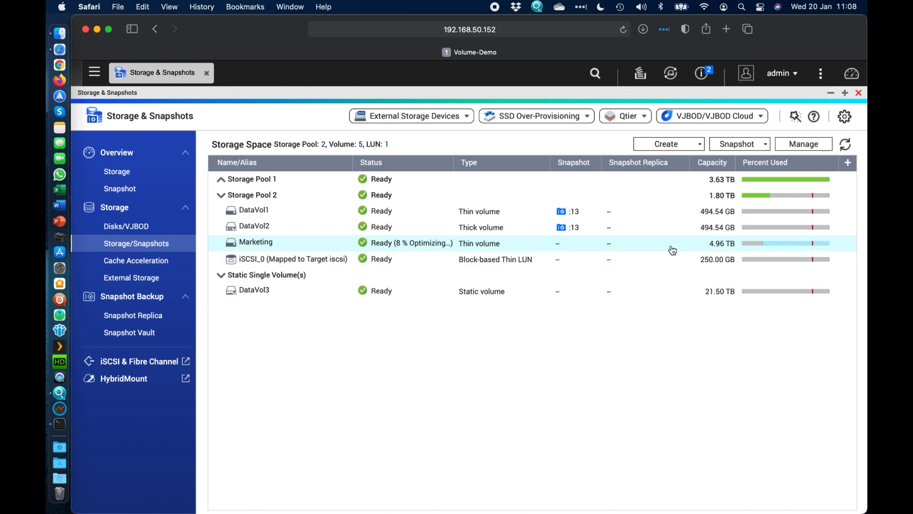
mouse_move(733, 242)
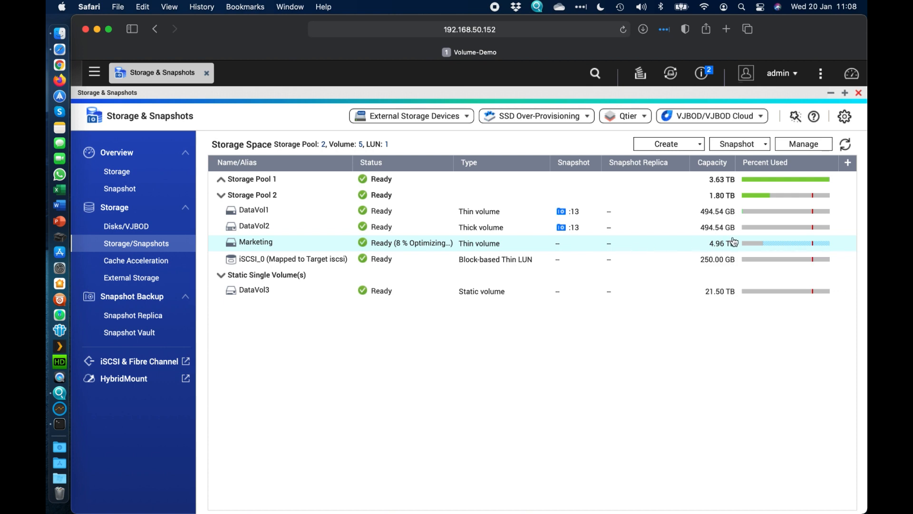
mouse_move(752, 195)
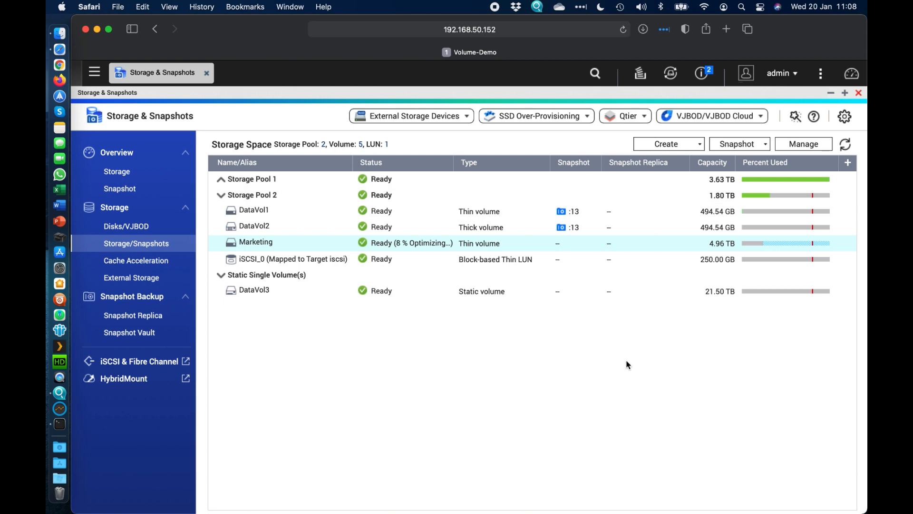
mouse_move(625, 257)
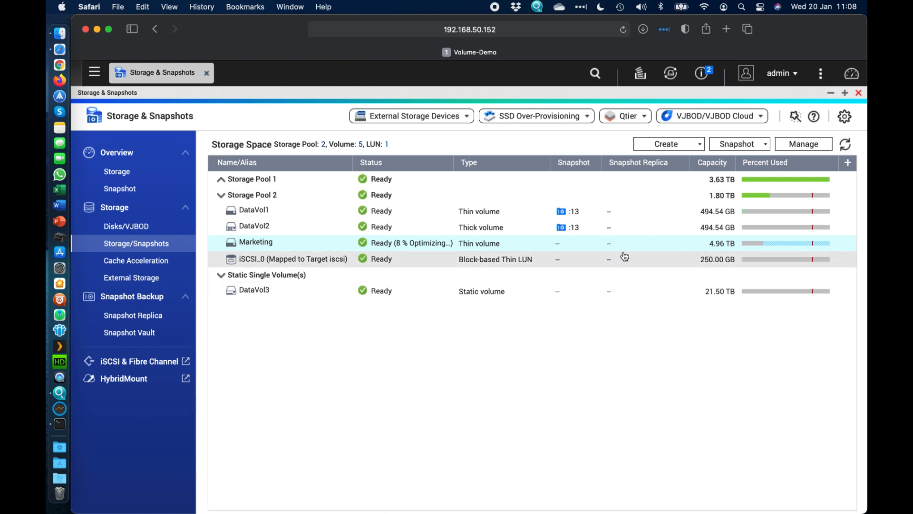
mouse_move(763, 252)
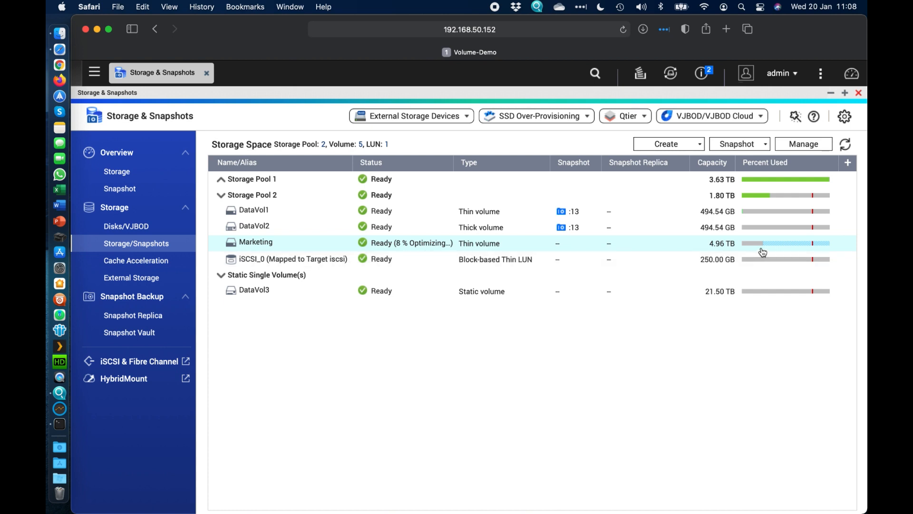
mouse_move(775, 195)
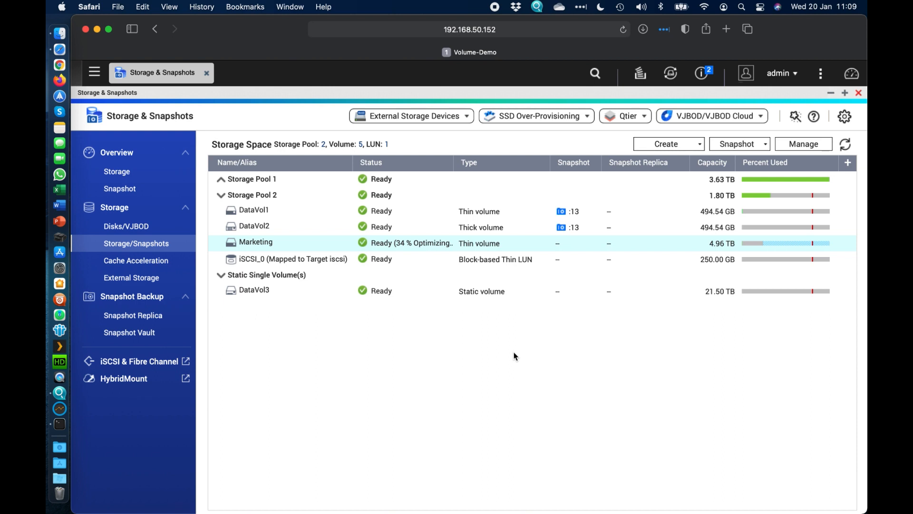
mouse_move(590, 291)
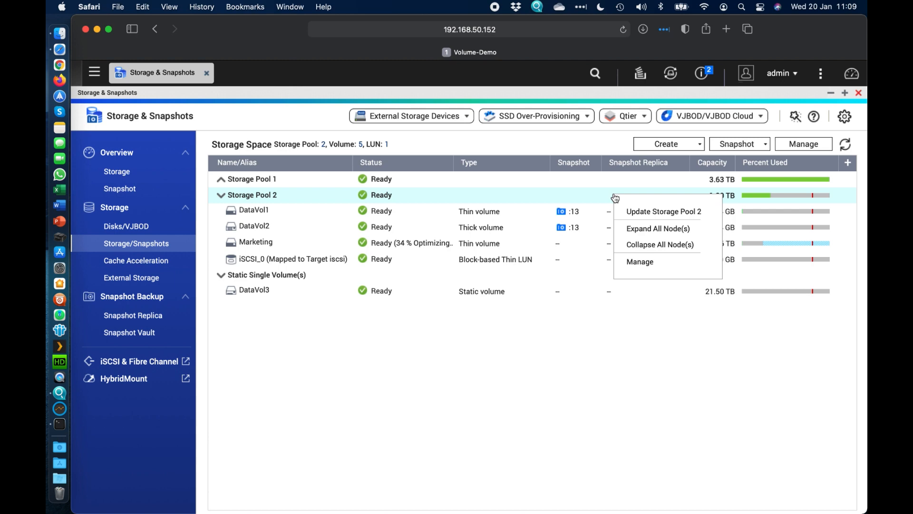
Step: Start the Expand Pool wizard for Storage Pool 2 using a new RAID group
click(639, 262)
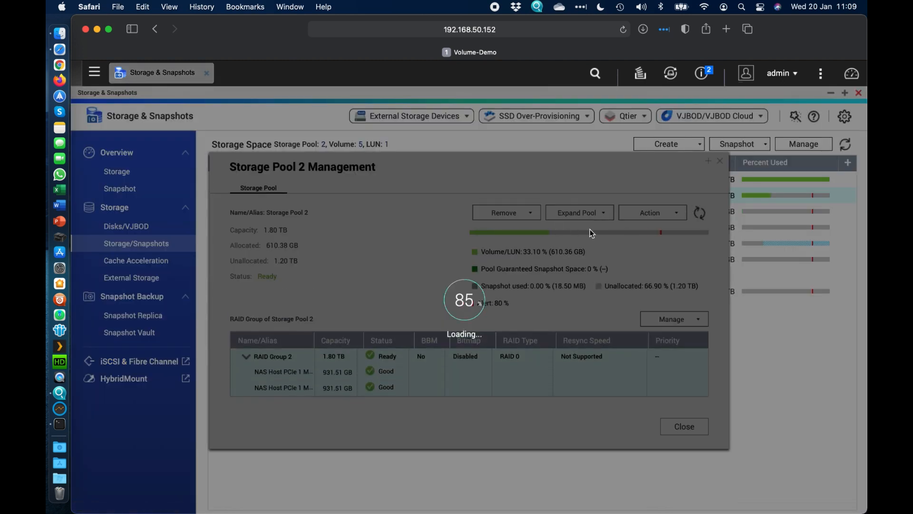
click(578, 213)
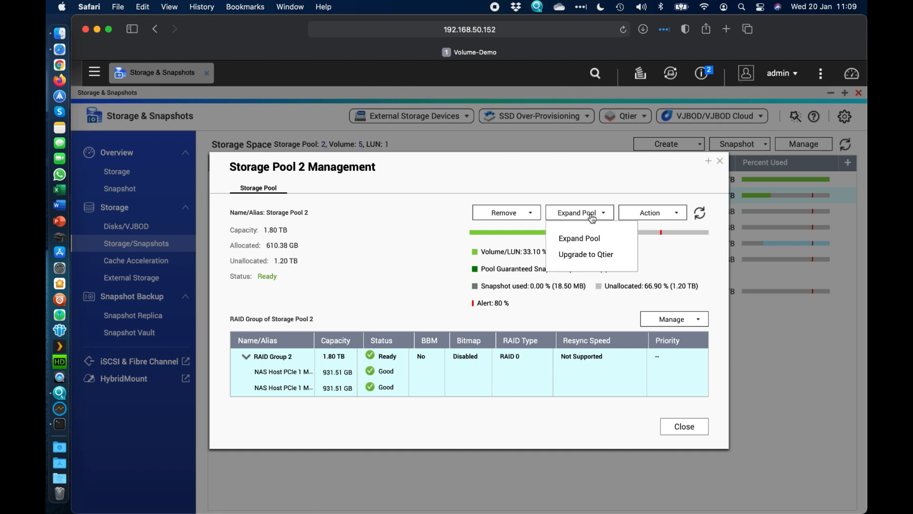
click(579, 238)
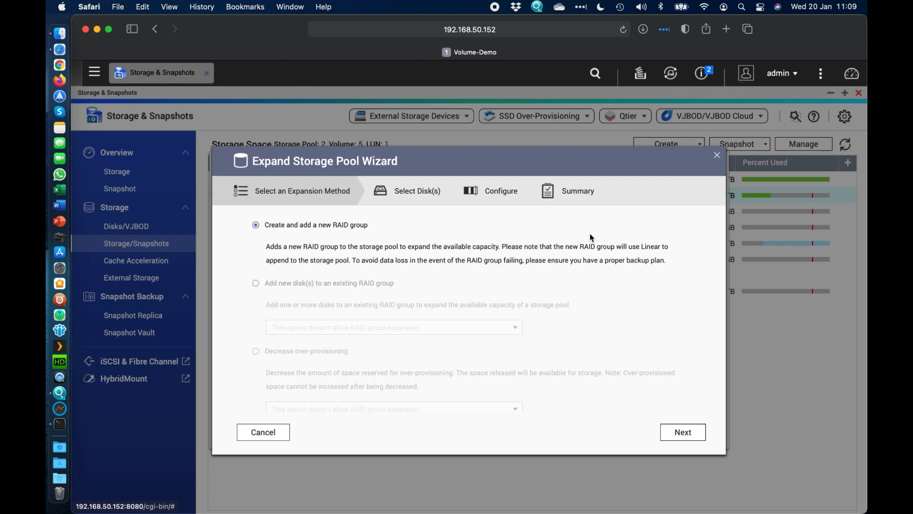
mouse_move(279, 221)
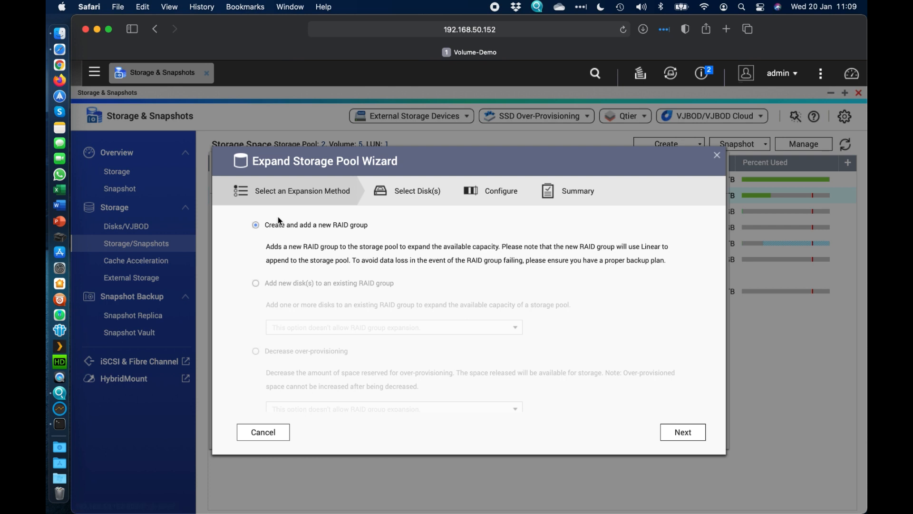
click(682, 431)
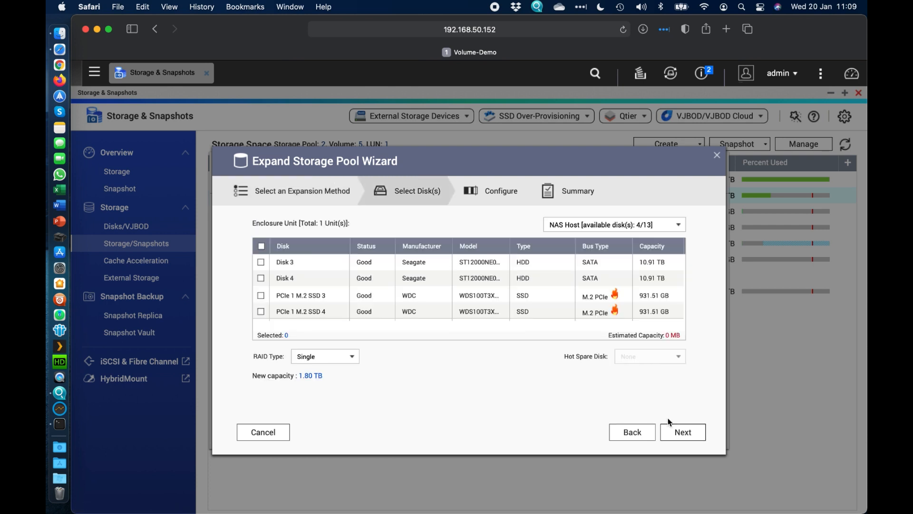
Step: Add PCIe 1 M.2 SSDs 3 and 4 as a RAID 1 group and accept the erase warning
click(261, 295)
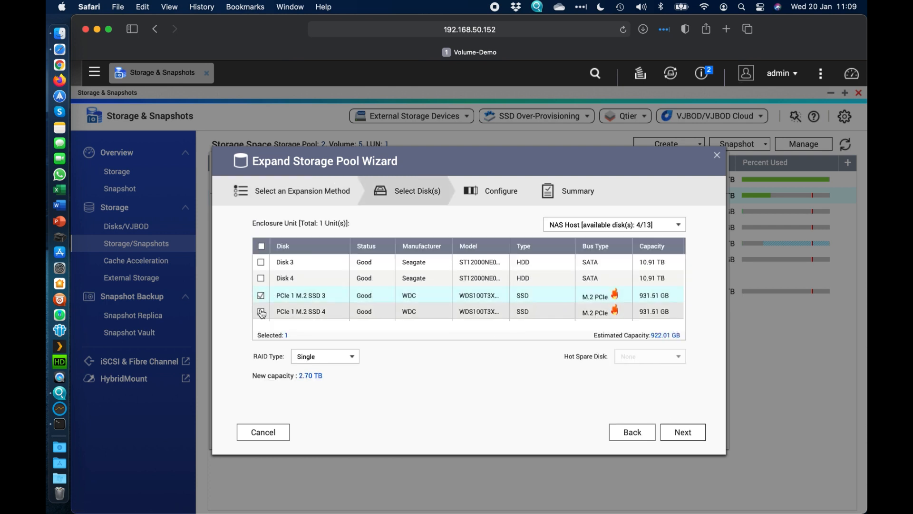
click(261, 311)
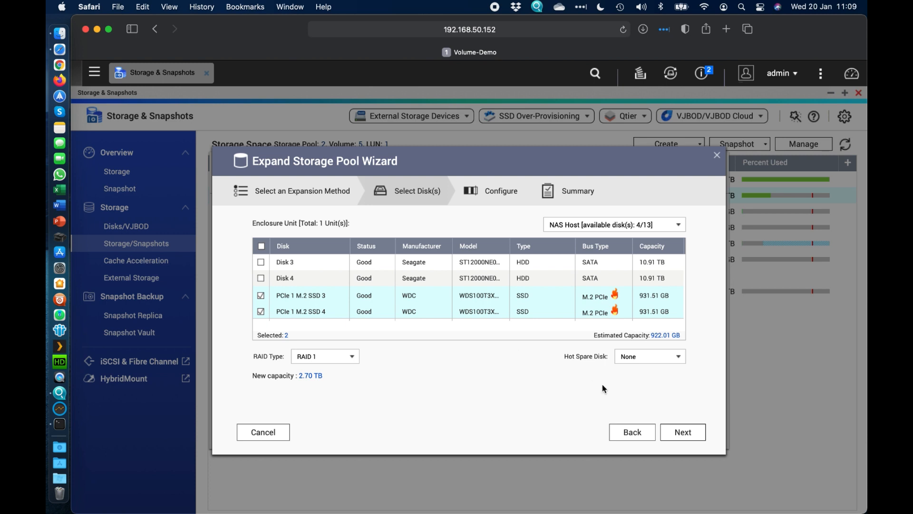
click(325, 356)
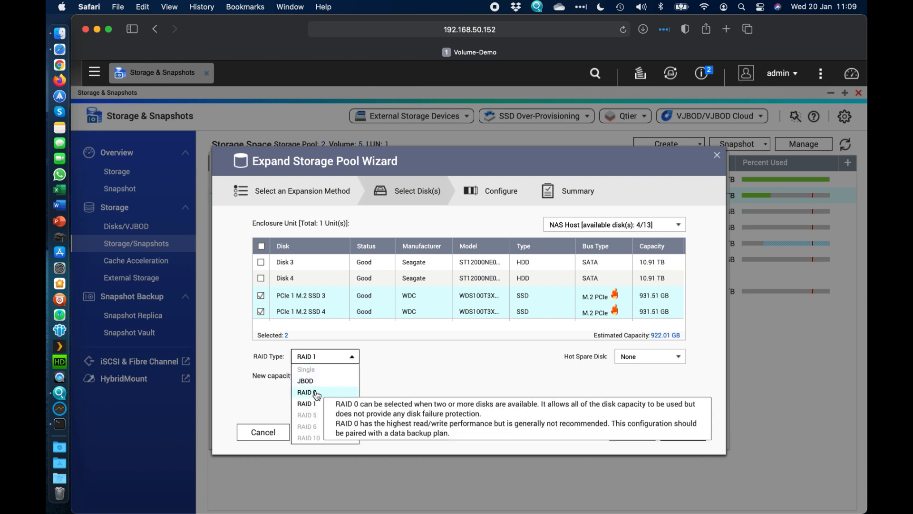
click(683, 431)
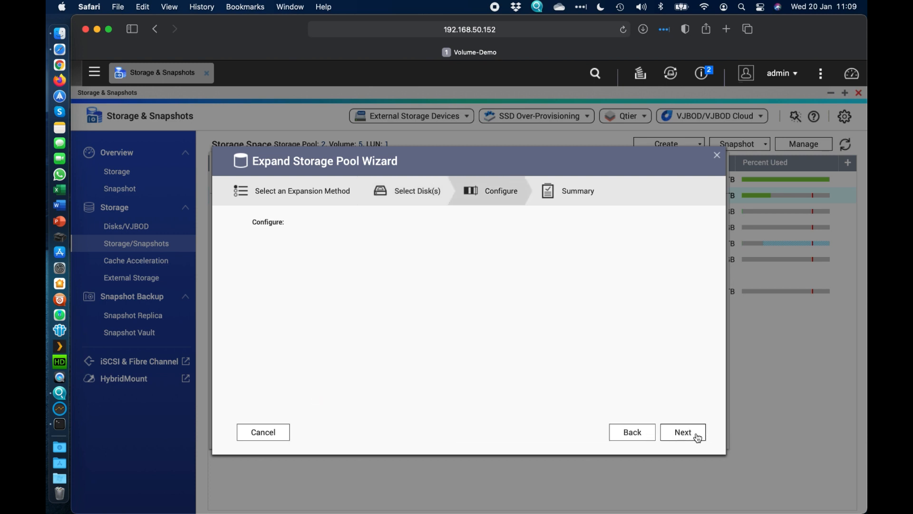
mouse_move(683, 451)
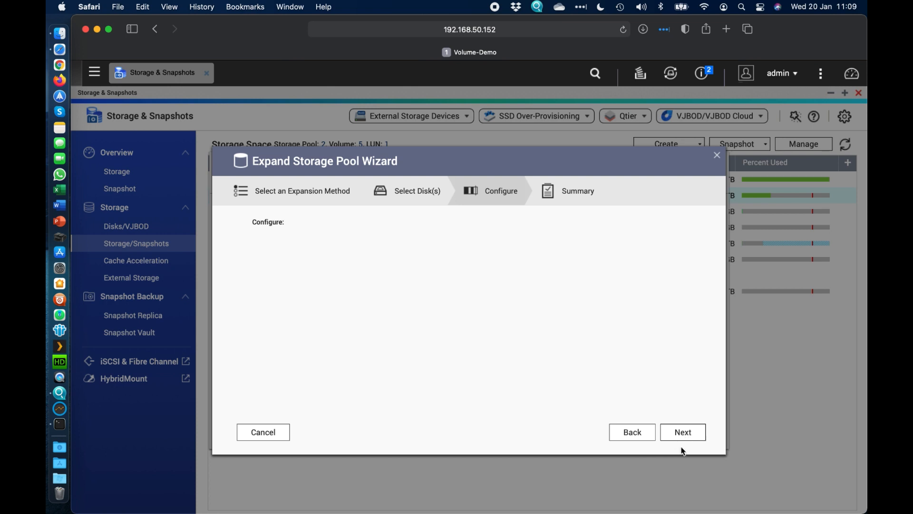
click(682, 431)
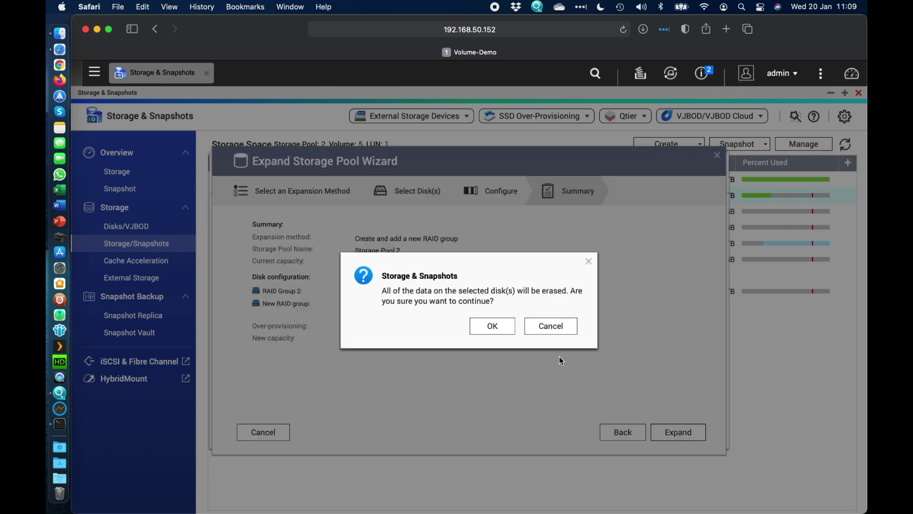
click(491, 326)
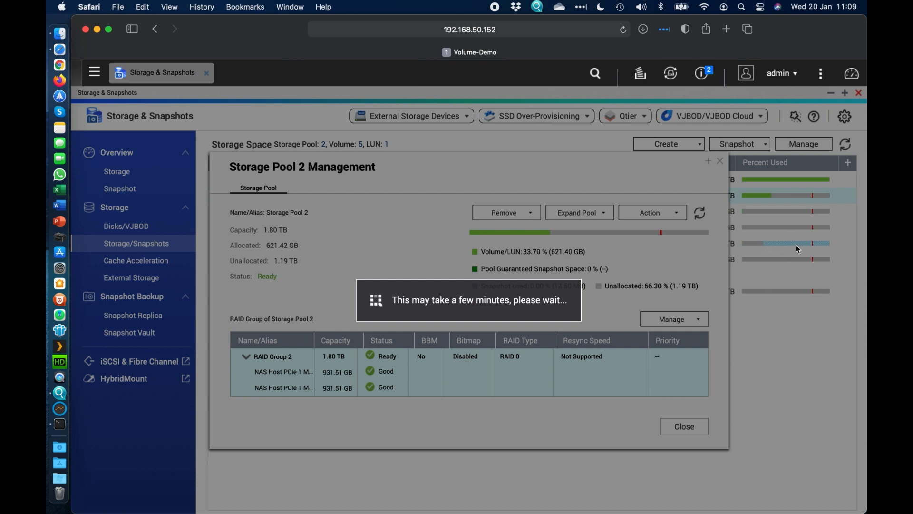
mouse_move(614, 376)
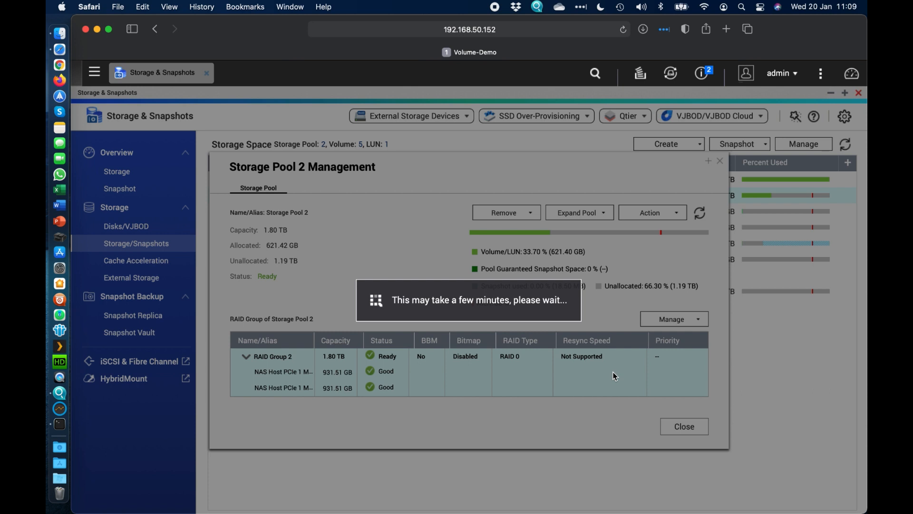
mouse_move(711, 313)
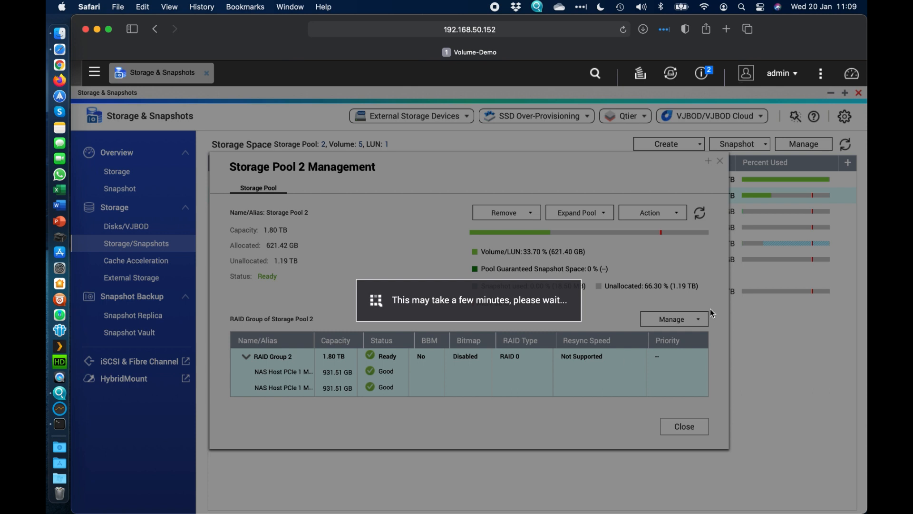
mouse_move(818, 245)
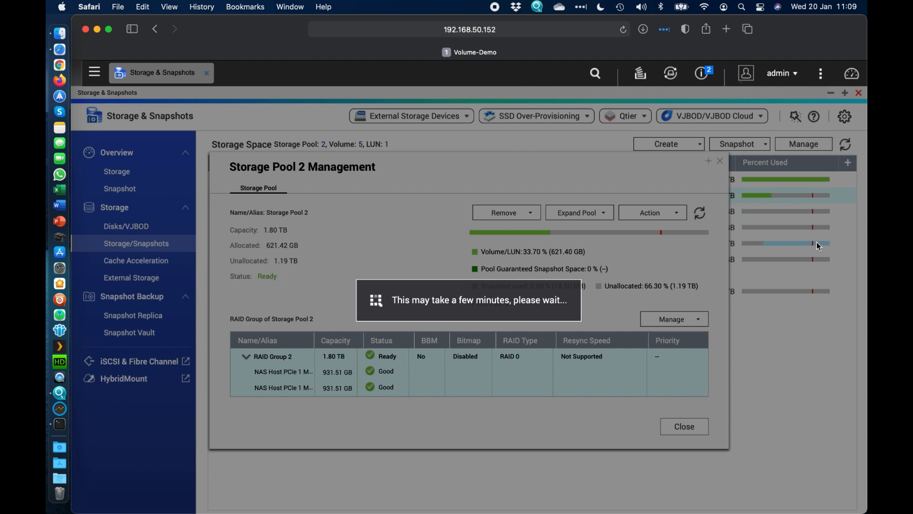
mouse_move(850, 242)
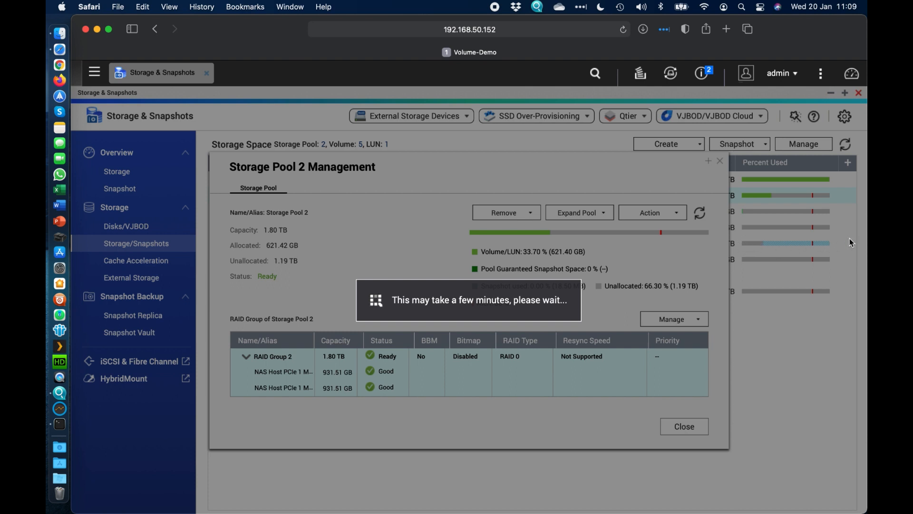
mouse_move(835, 260)
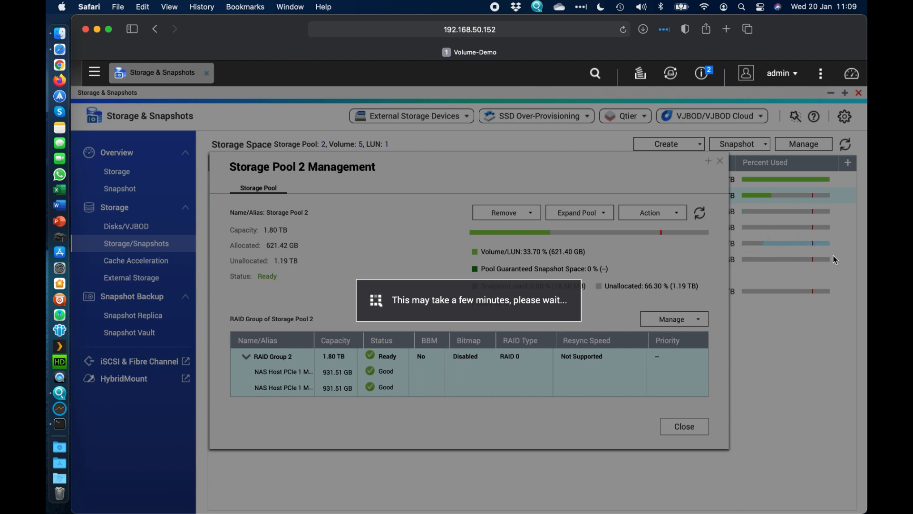
mouse_move(755, 282)
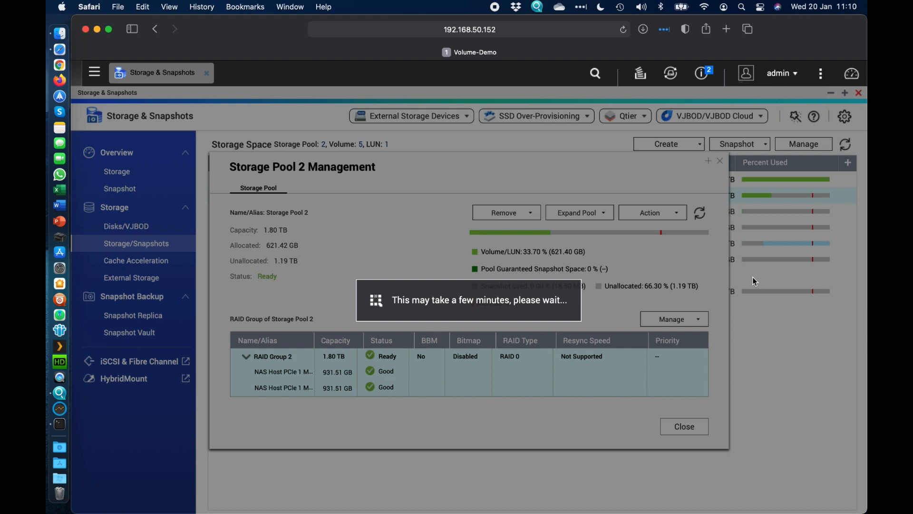
mouse_move(747, 256)
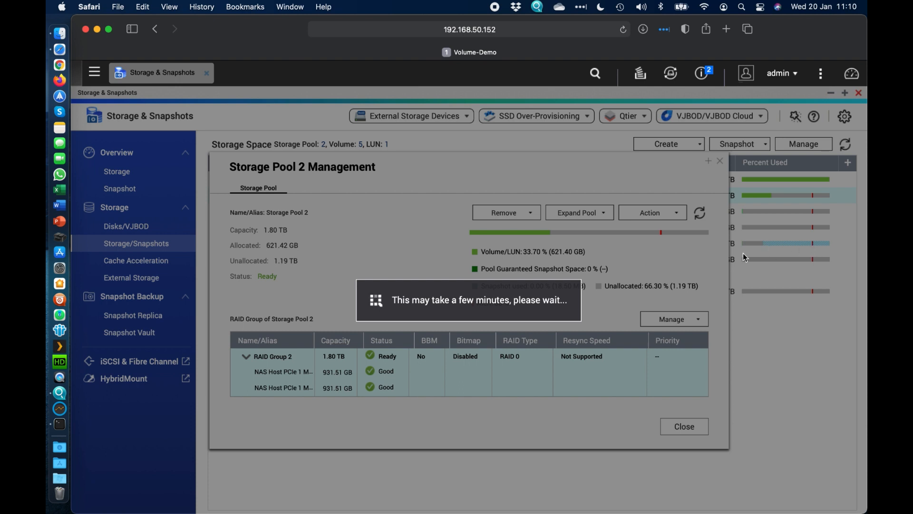
mouse_move(792, 318)
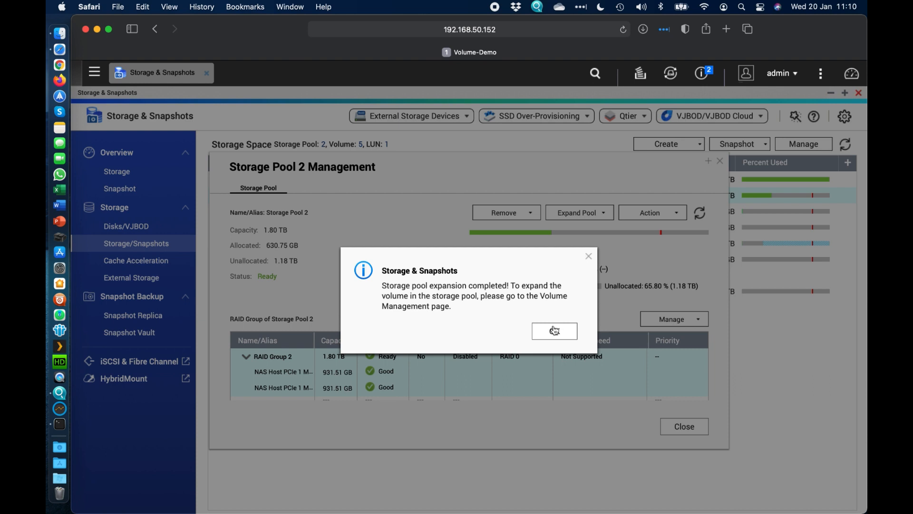
Step: Dismiss the Storage Pool 2 expansion completion message
click(554, 330)
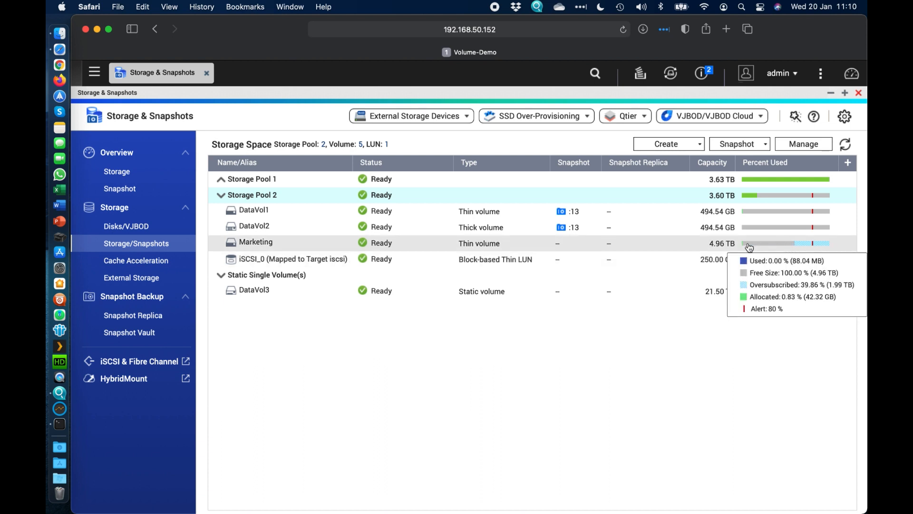
mouse_move(789, 260)
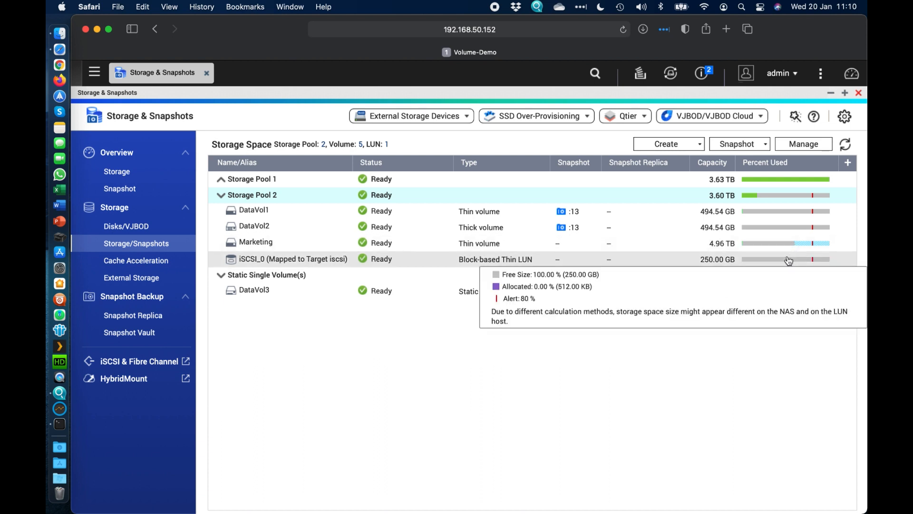
mouse_move(730, 326)
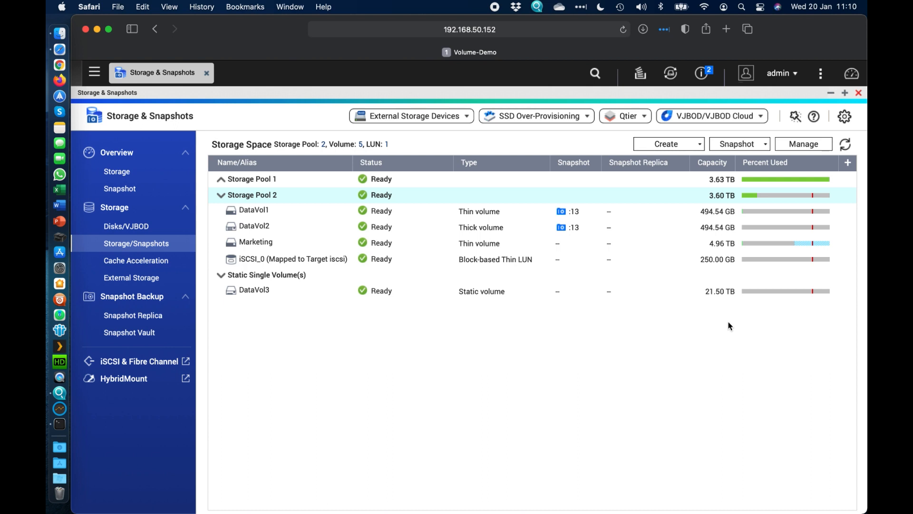
mouse_move(783, 243)
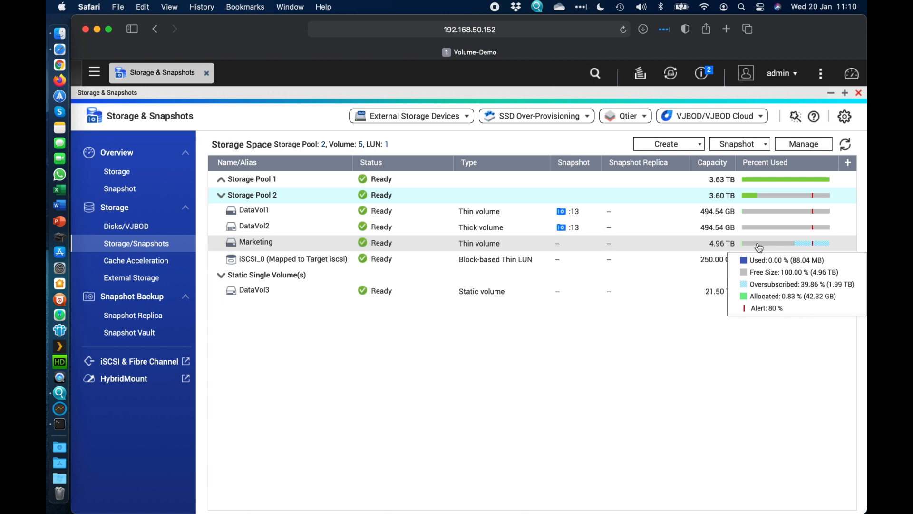
mouse_move(763, 200)
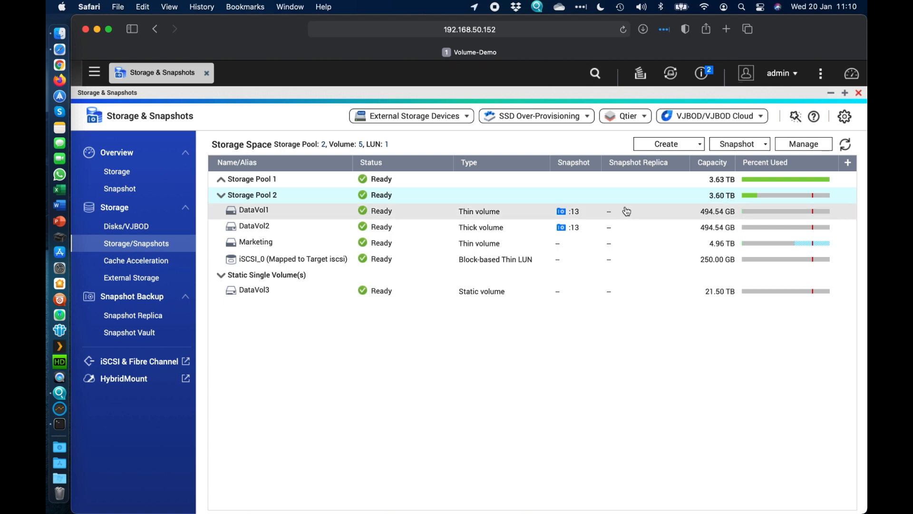
mouse_move(769, 245)
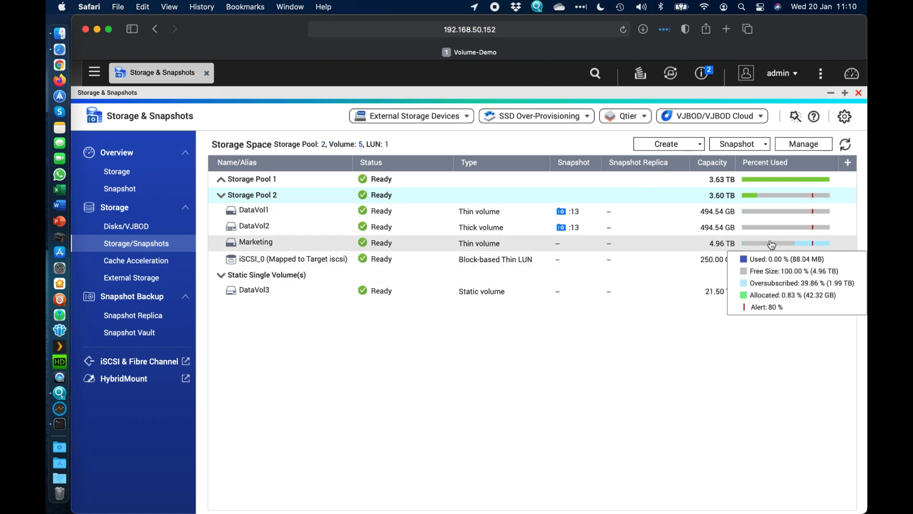
mouse_move(753, 195)
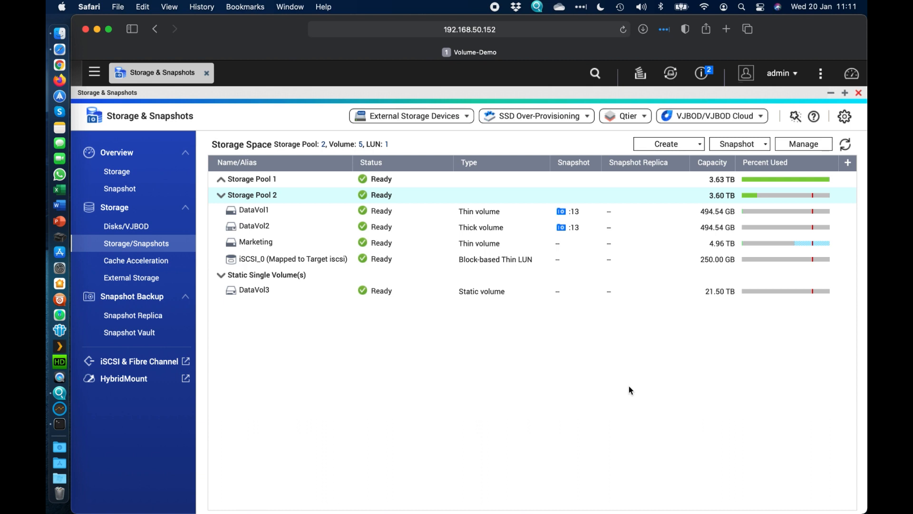
mouse_move(752, 195)
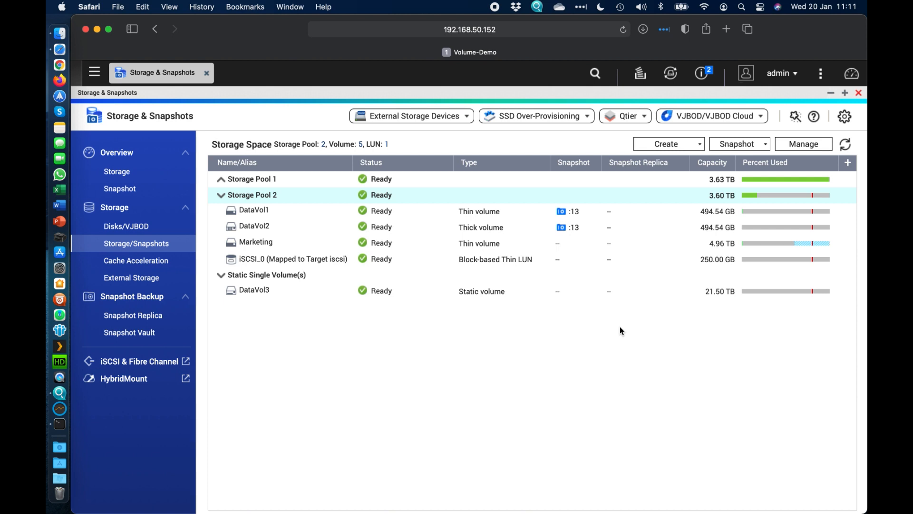
mouse_move(476, 263)
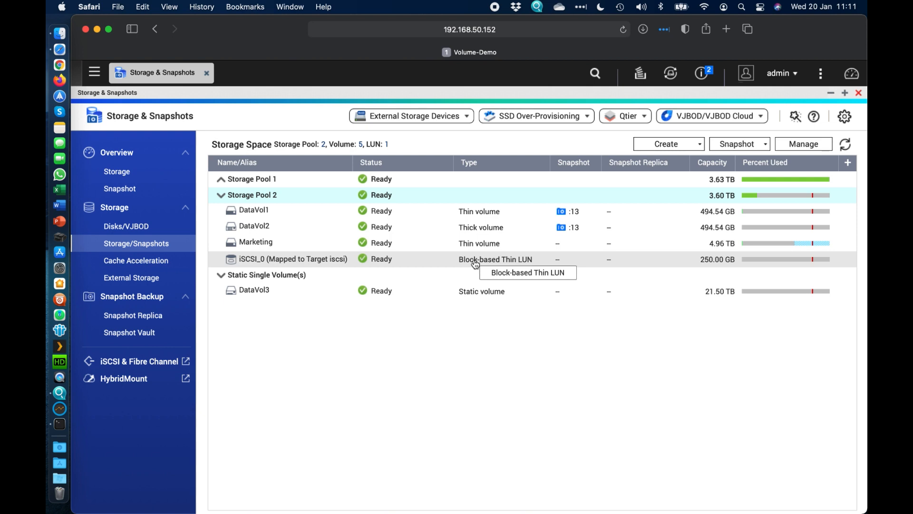
mouse_move(476, 248)
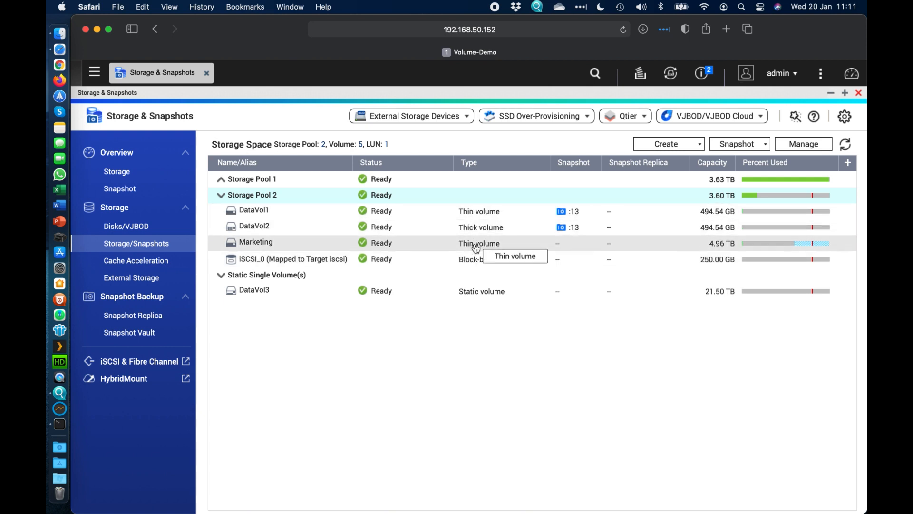
mouse_move(480, 285)
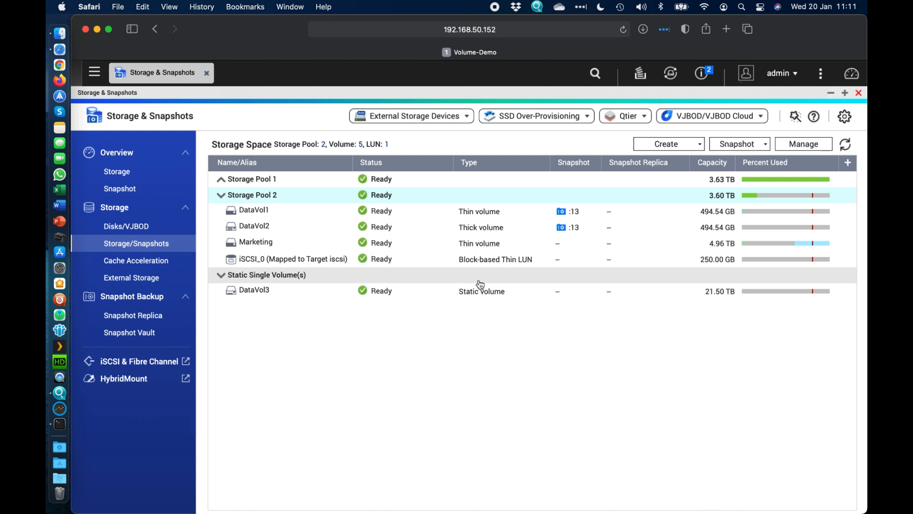
mouse_move(480, 211)
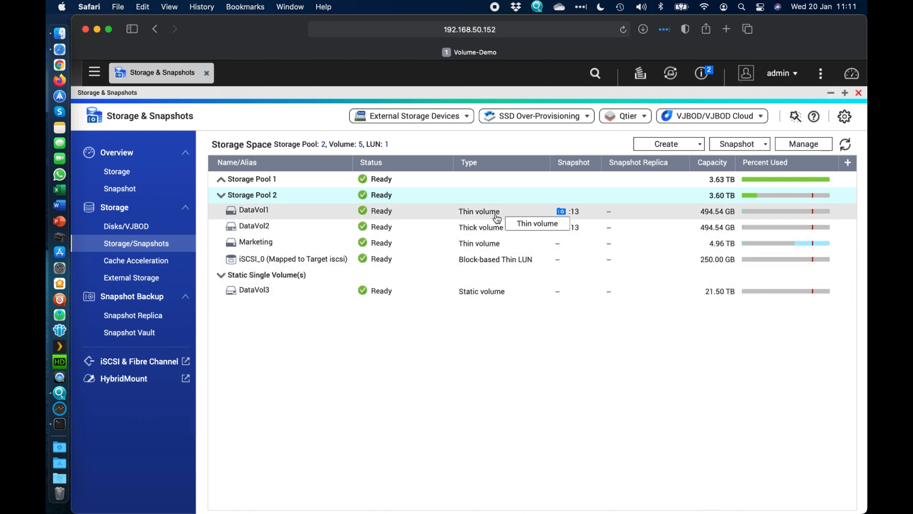
mouse_move(477, 195)
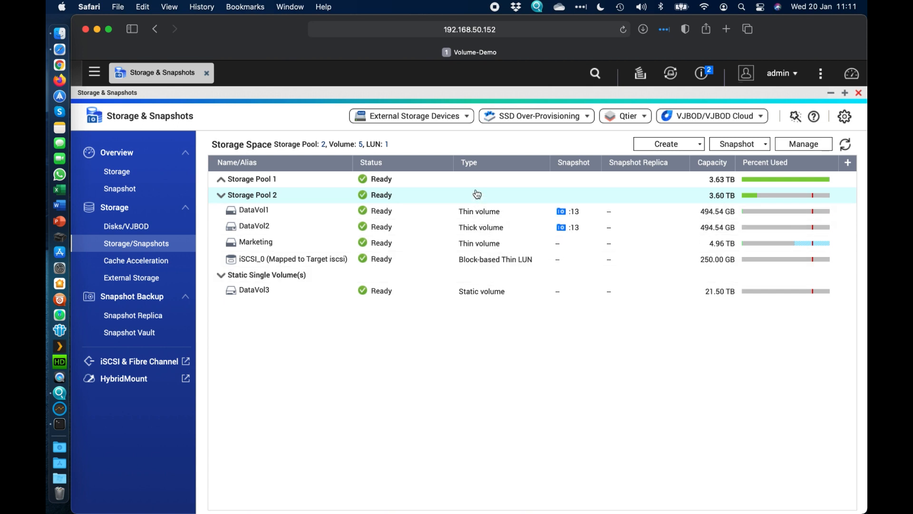
mouse_move(450, 195)
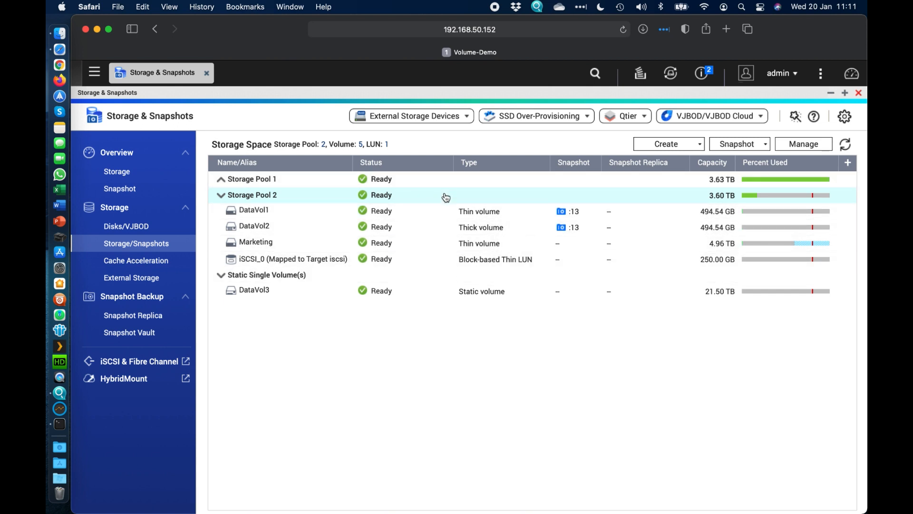
mouse_move(457, 197)
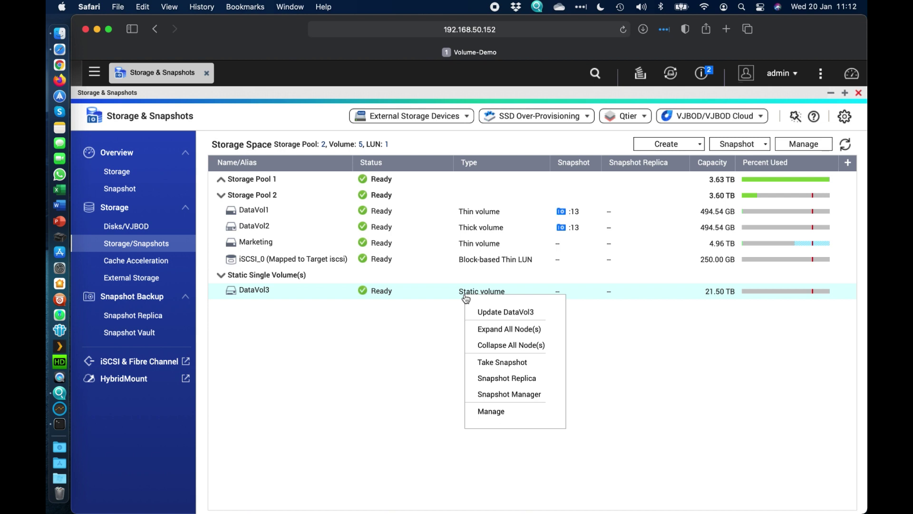
click(491, 411)
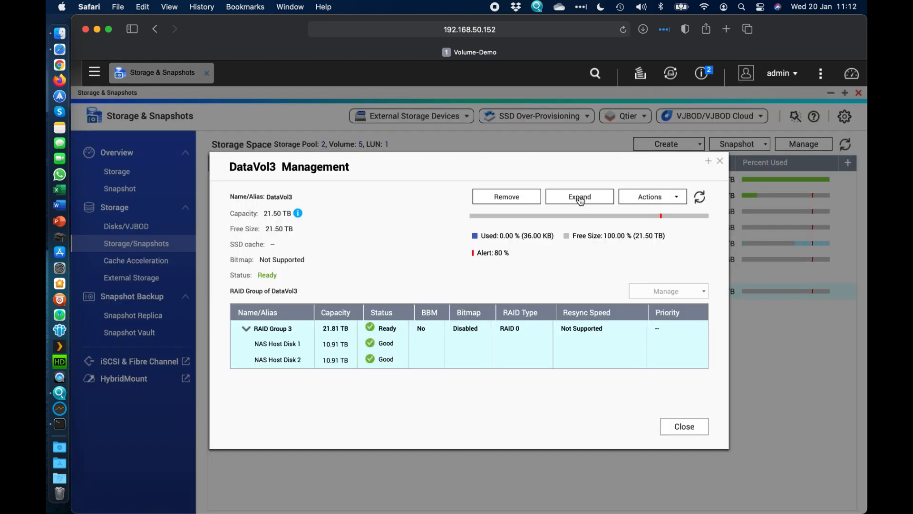
mouse_move(579, 197)
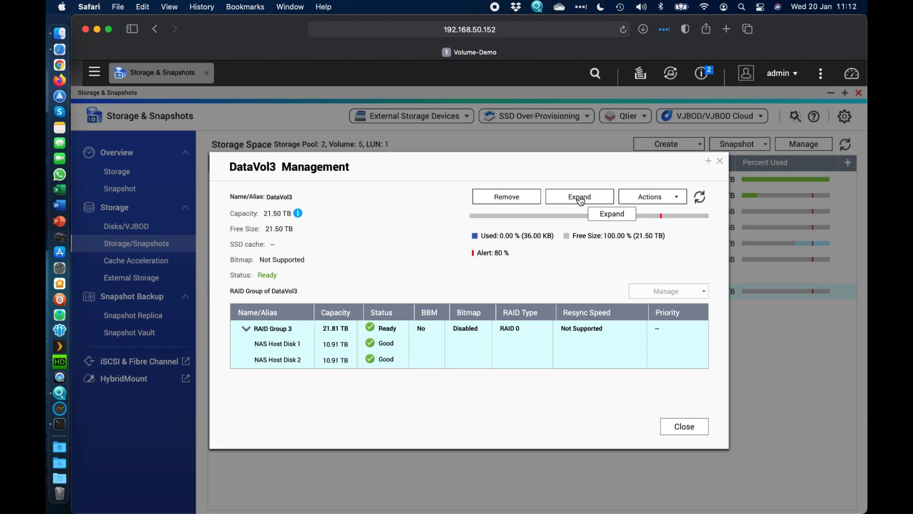
click(579, 197)
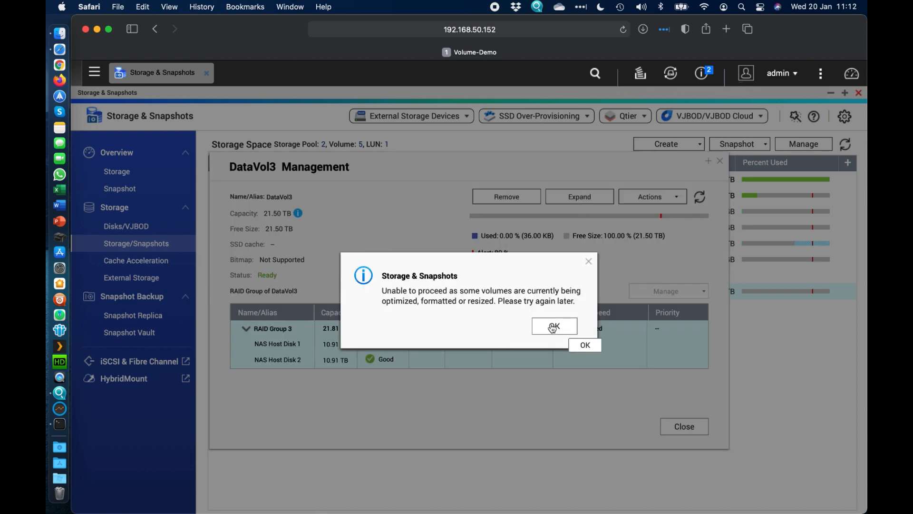
click(554, 327)
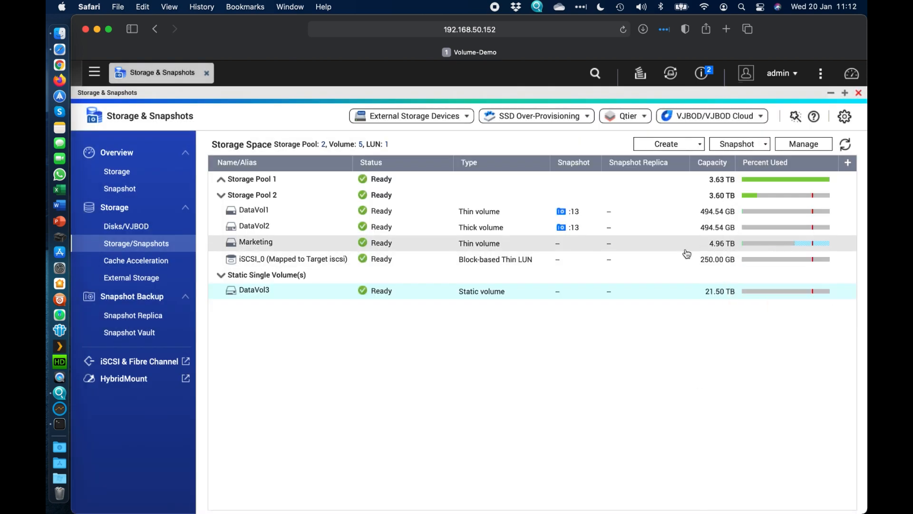
mouse_move(458, 309)
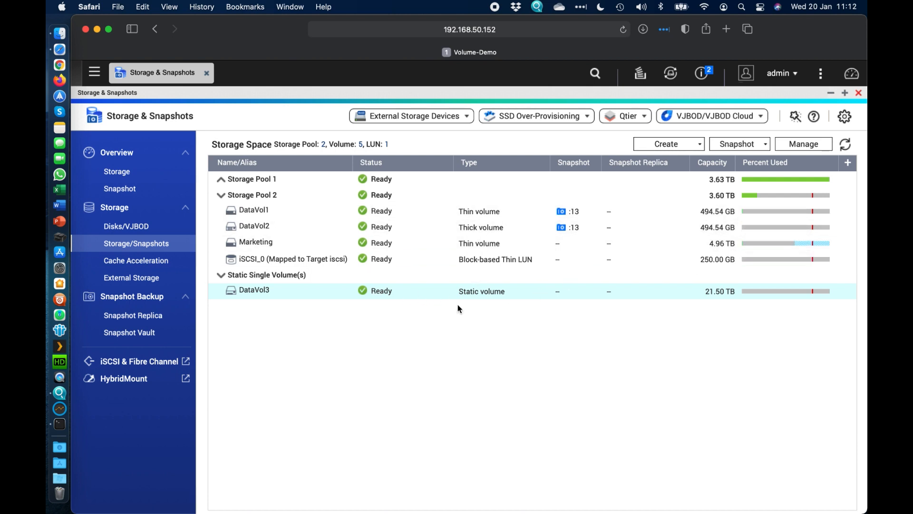
mouse_move(449, 299)
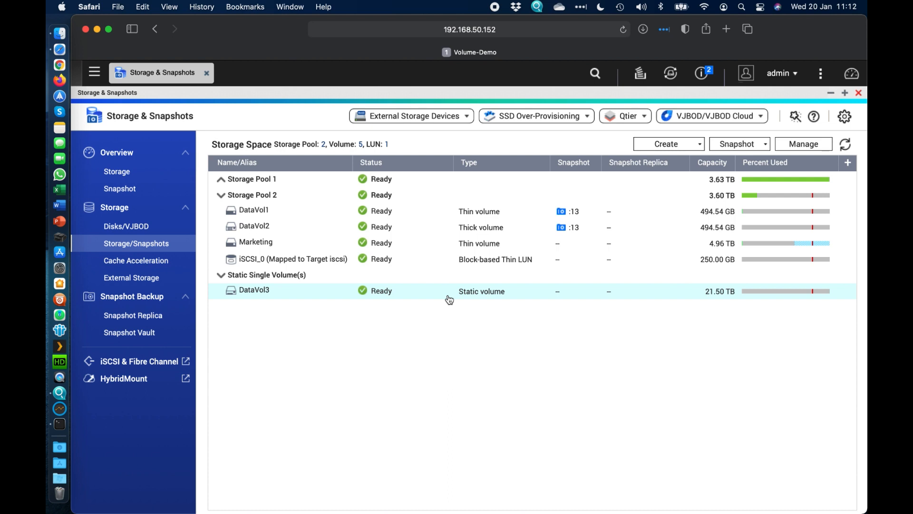
mouse_move(519, 298)
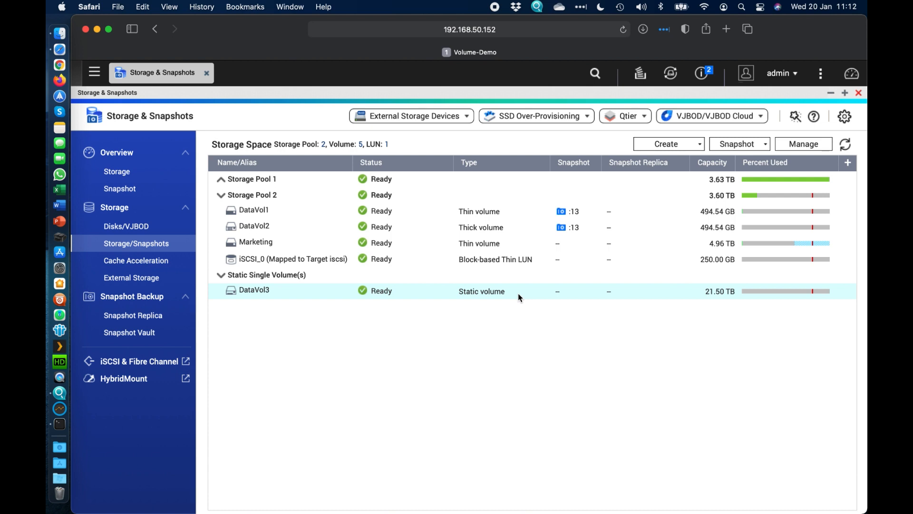
mouse_move(480, 227)
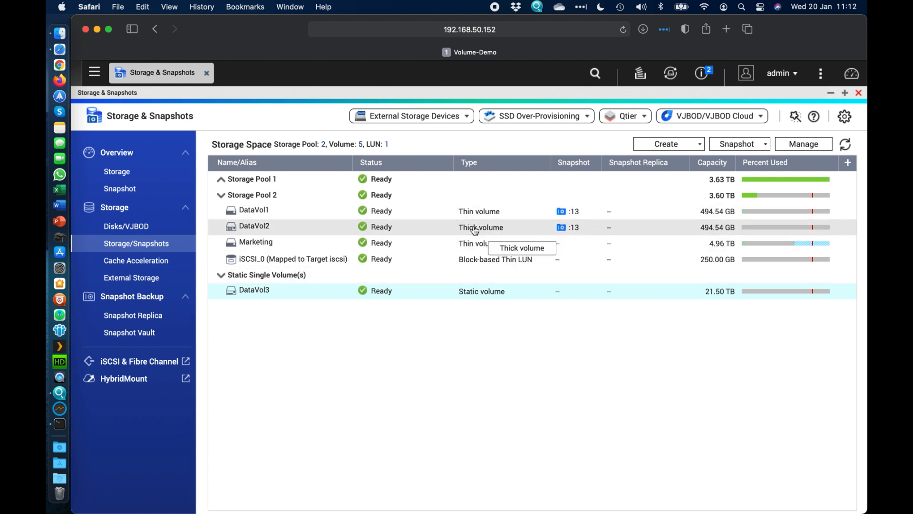
mouse_move(498, 223)
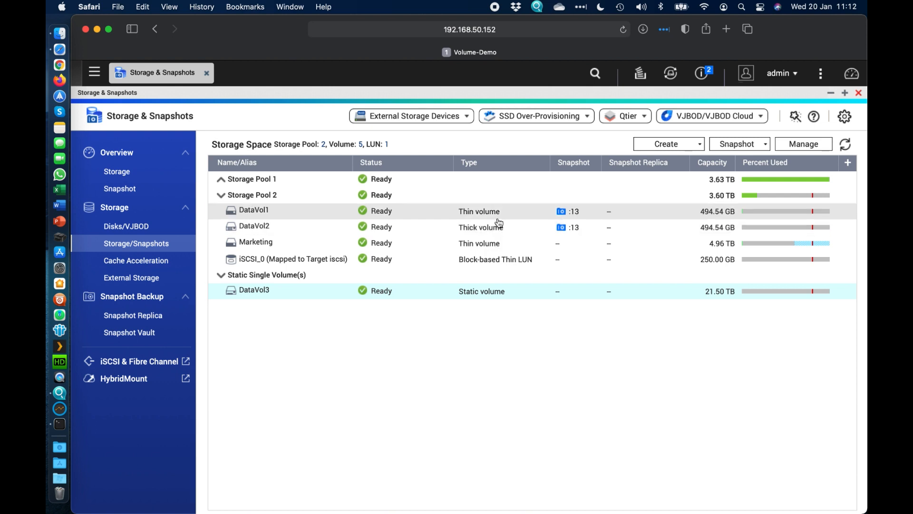
click(804, 144)
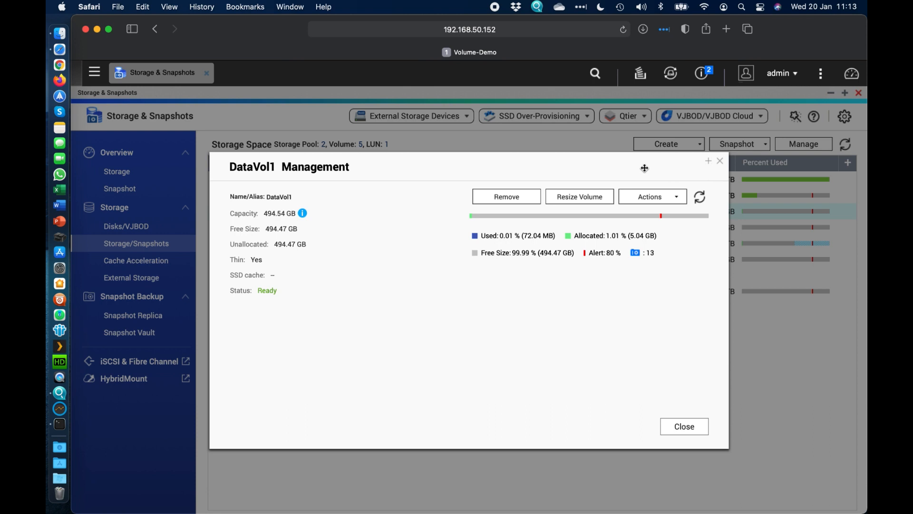
click(651, 196)
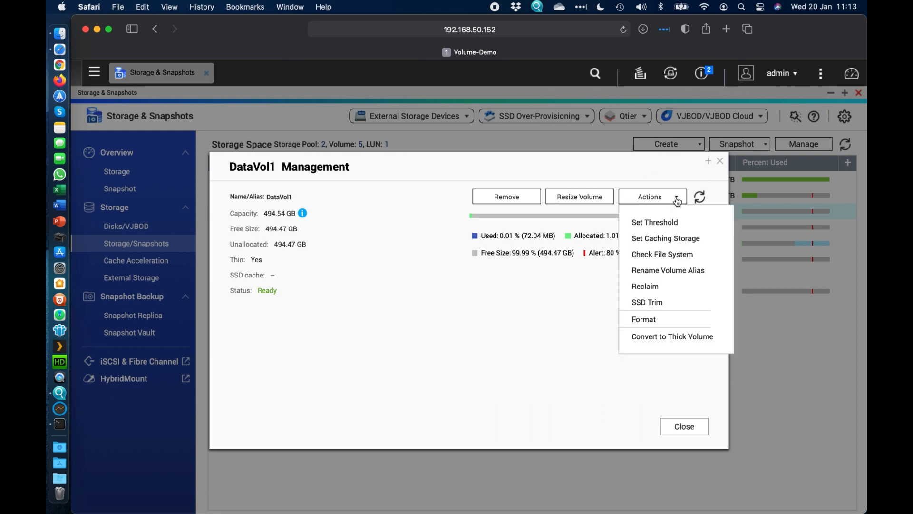
mouse_move(659, 341)
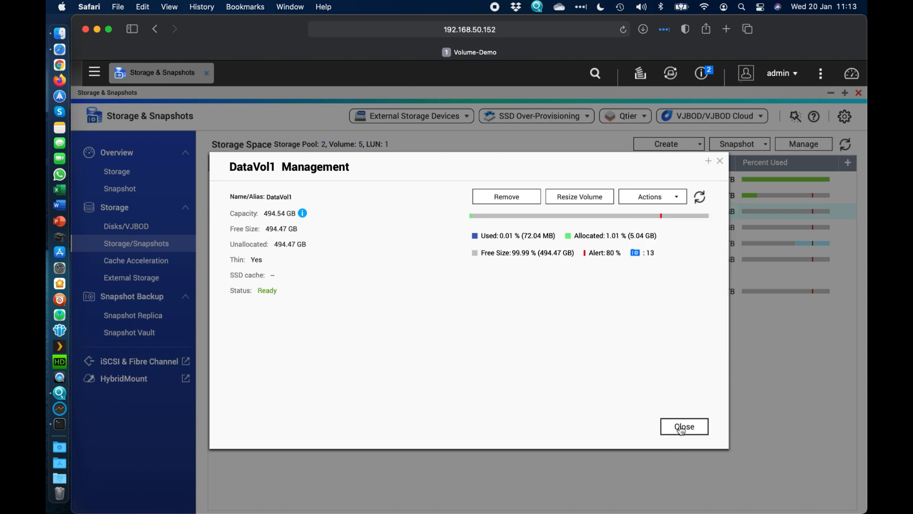
click(684, 426)
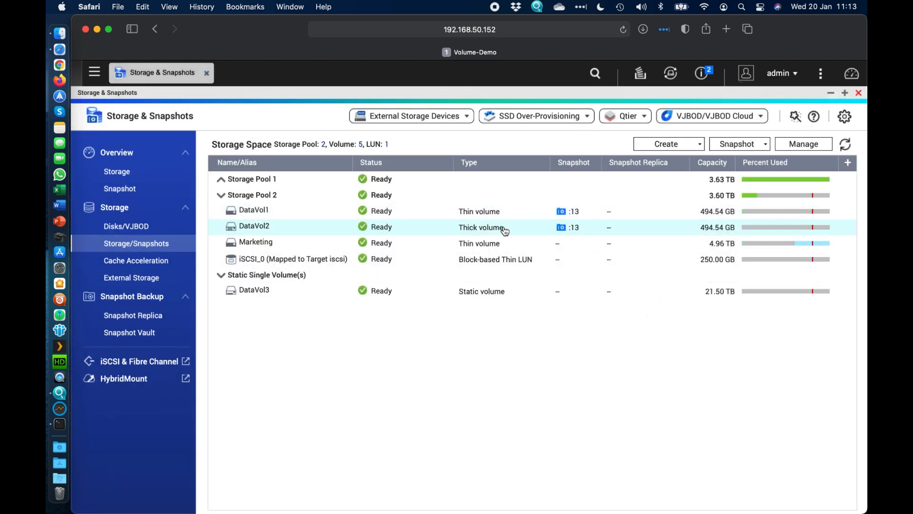
right_click(254, 226)
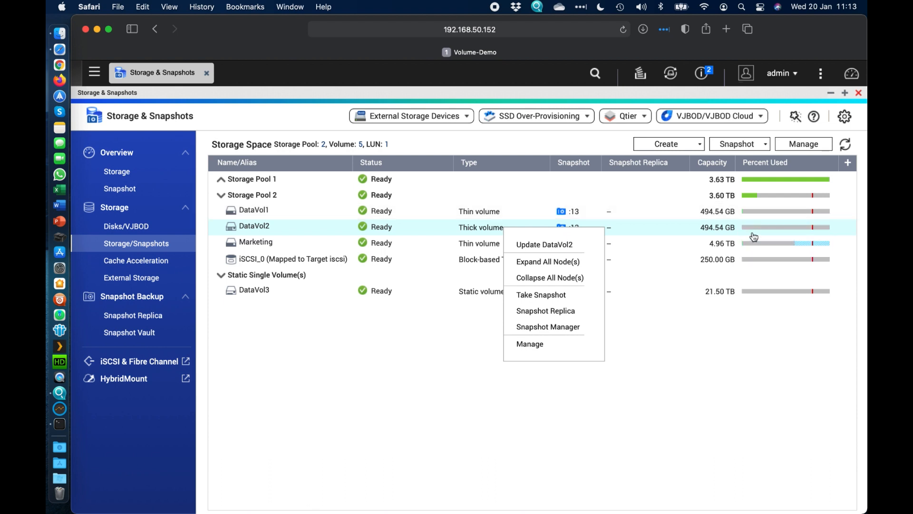
mouse_move(530, 343)
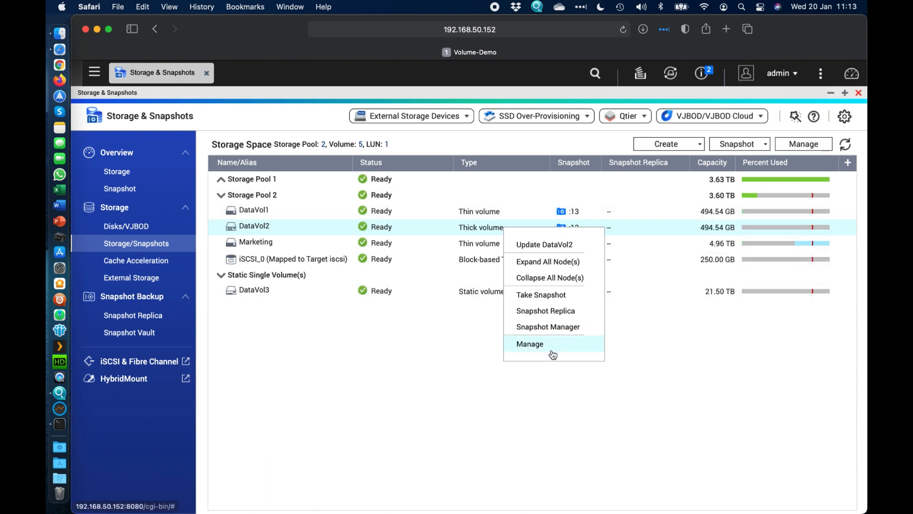
click(530, 343)
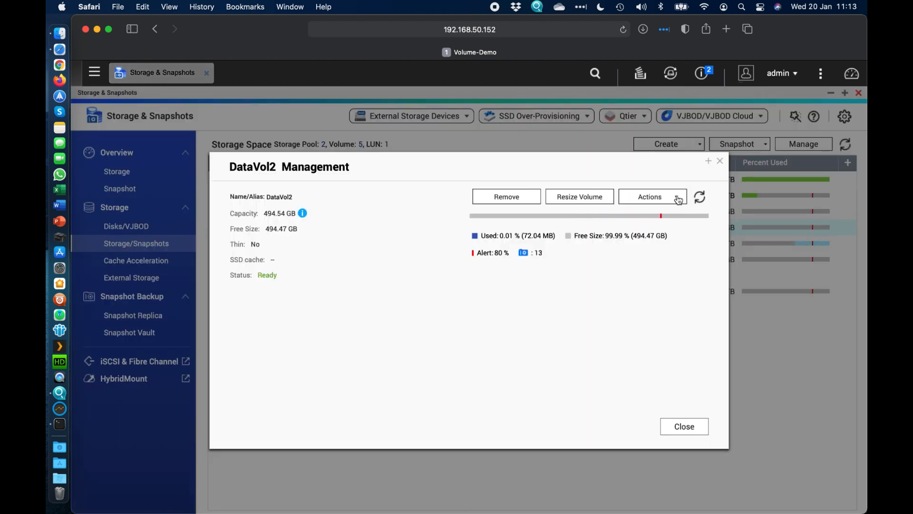
click(650, 196)
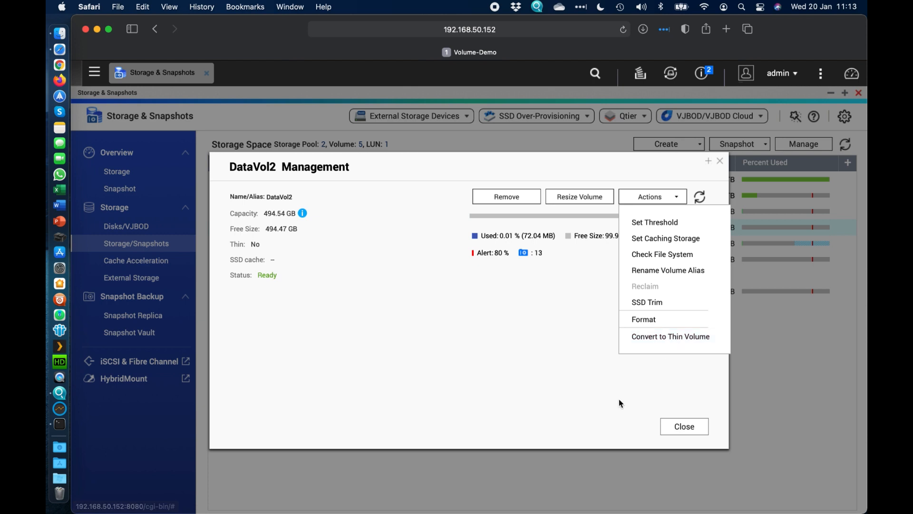
click(684, 426)
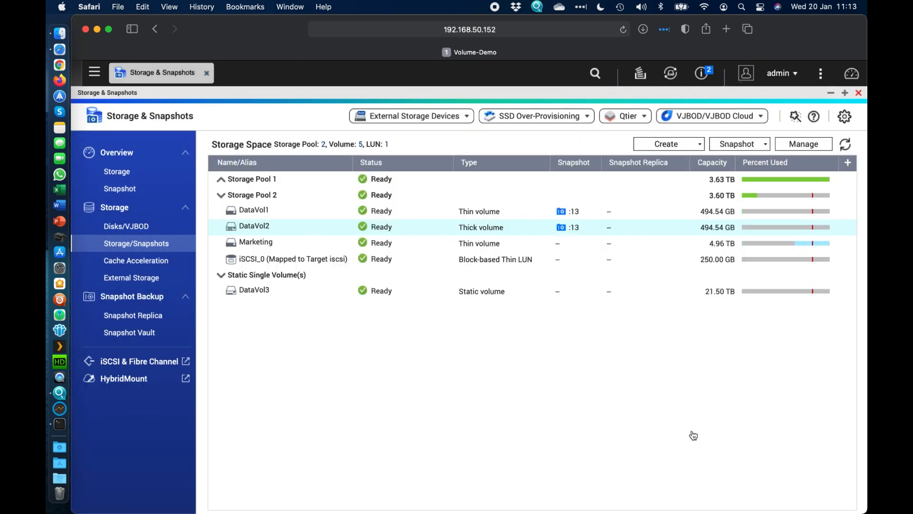
mouse_move(254, 290)
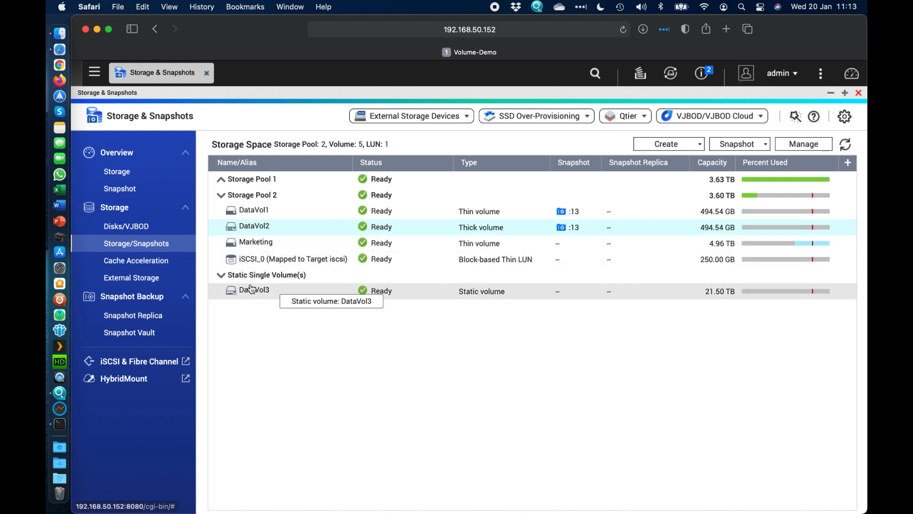
mouse_move(527, 301)
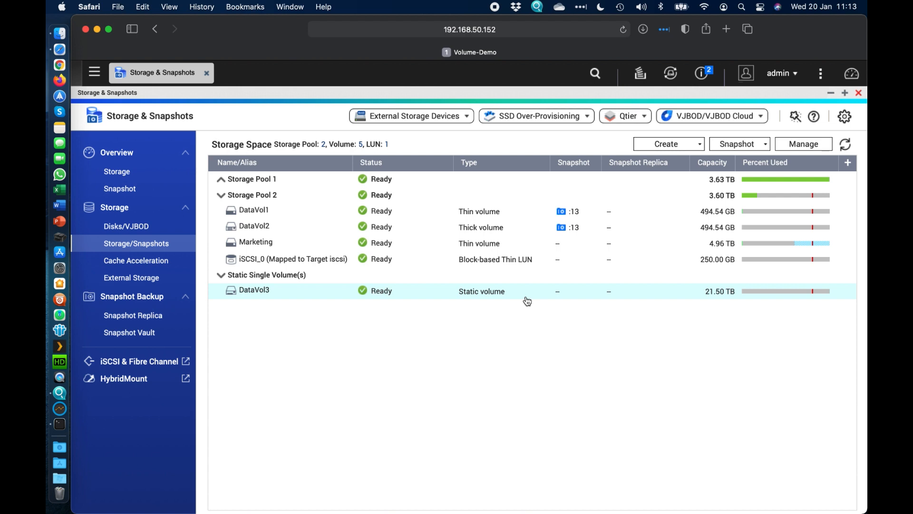
mouse_move(480, 293)
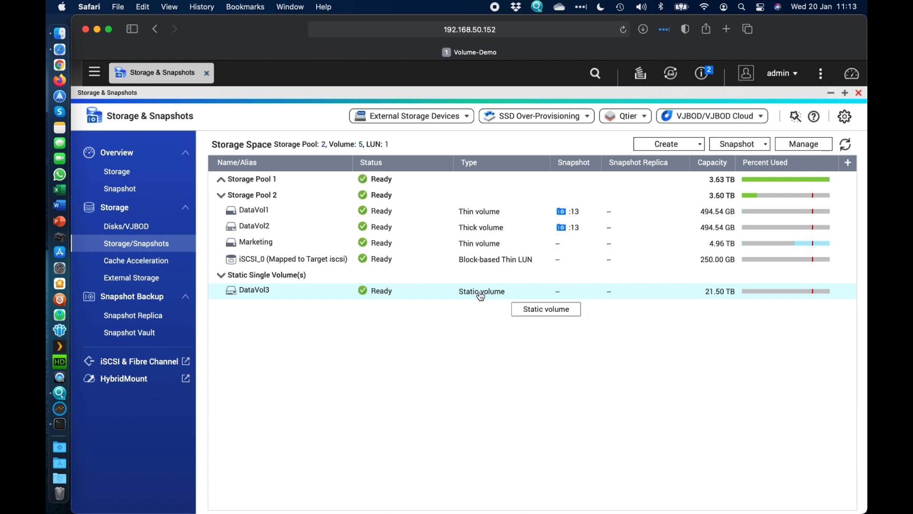
mouse_move(490, 315)
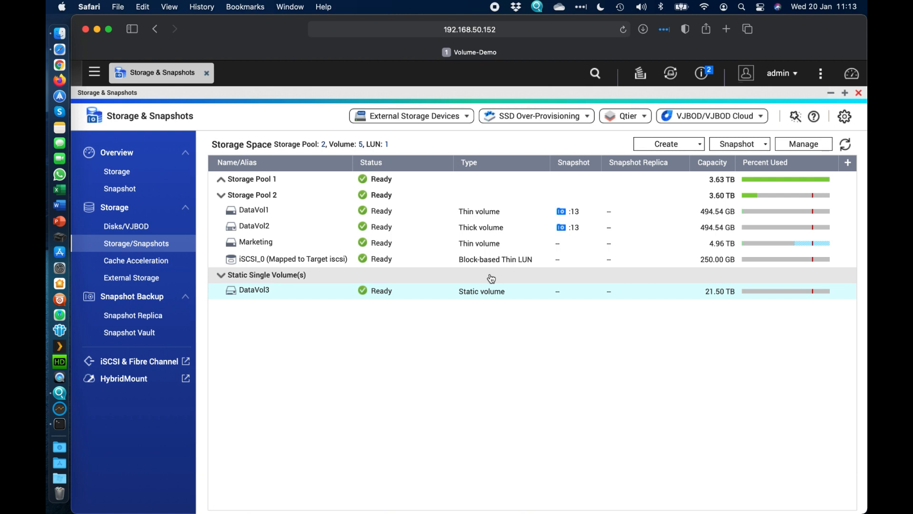
mouse_move(456, 344)
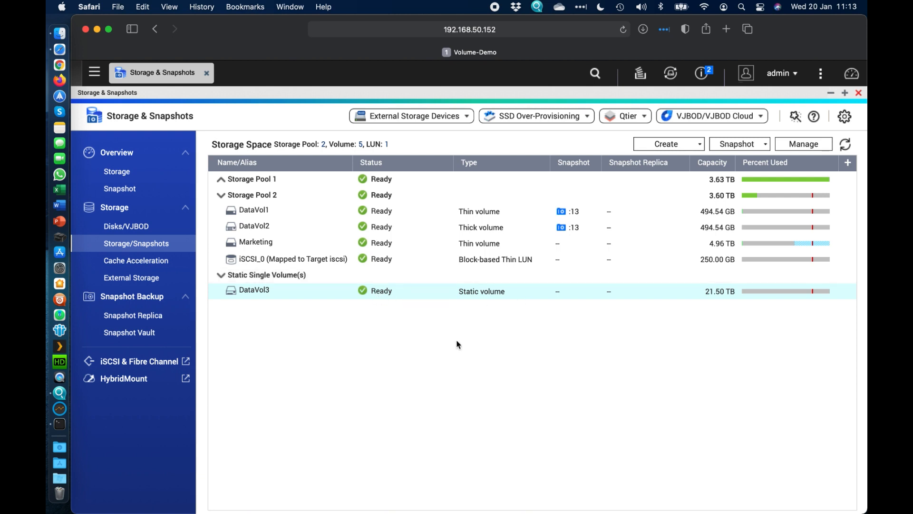
mouse_move(481, 291)
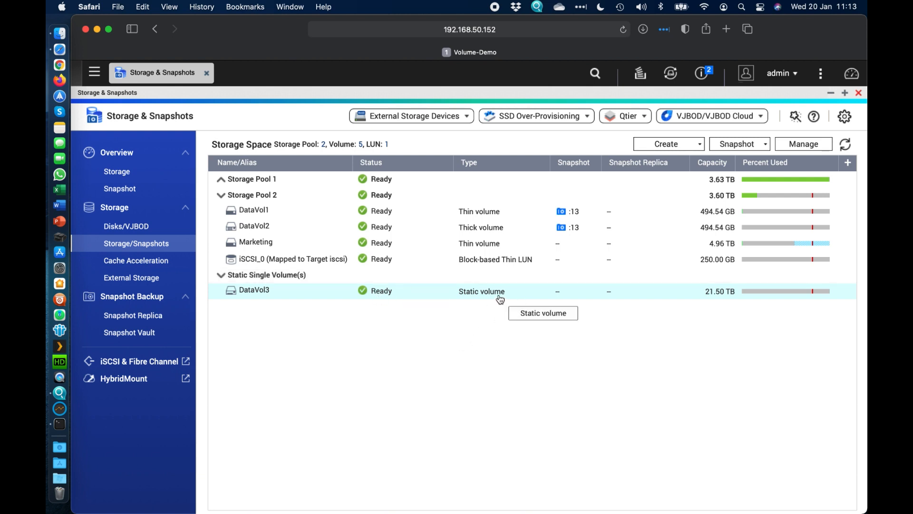
right_click(253, 291)
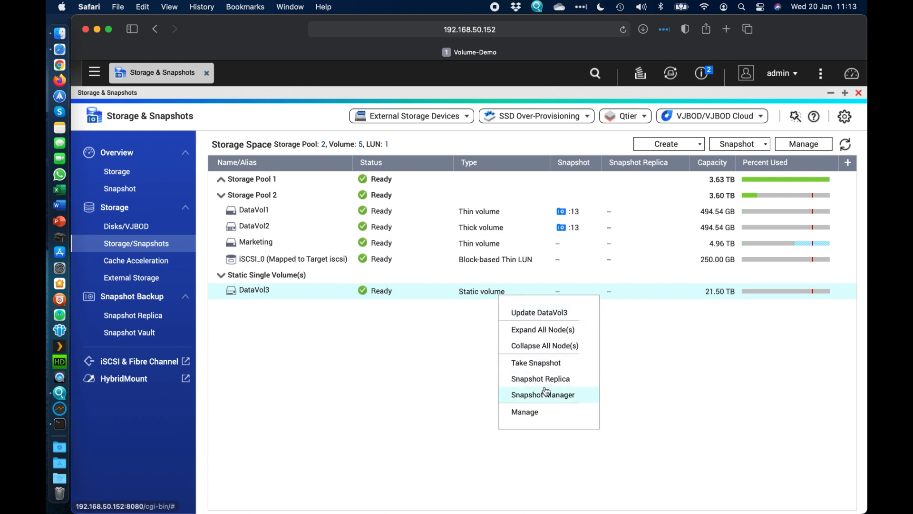
click(535, 363)
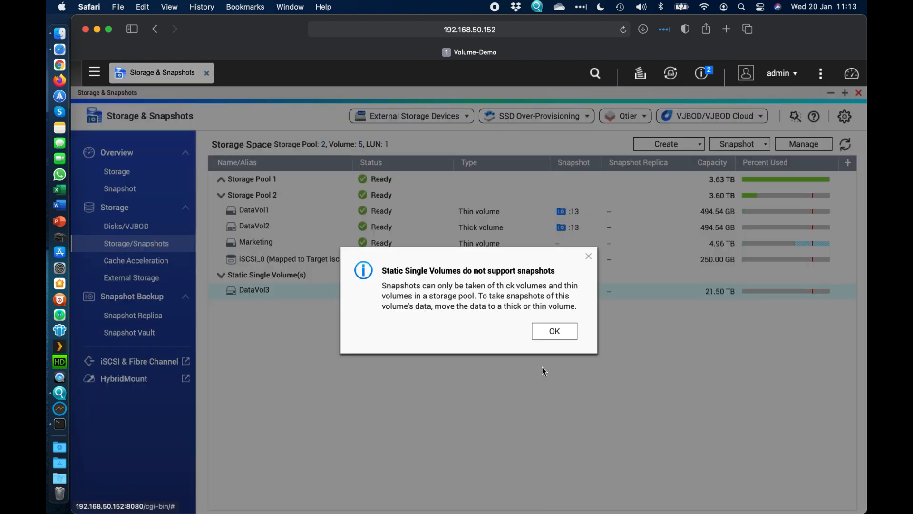
mouse_move(434, 297)
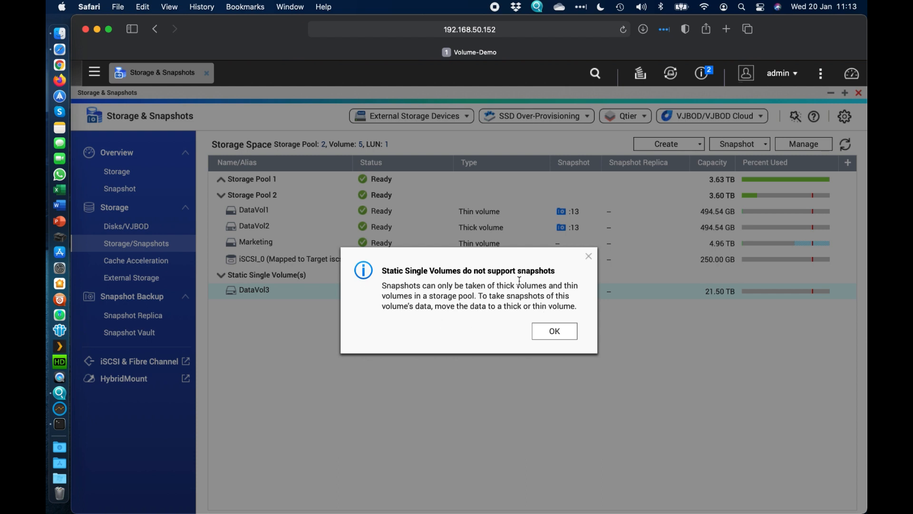
mouse_move(554, 331)
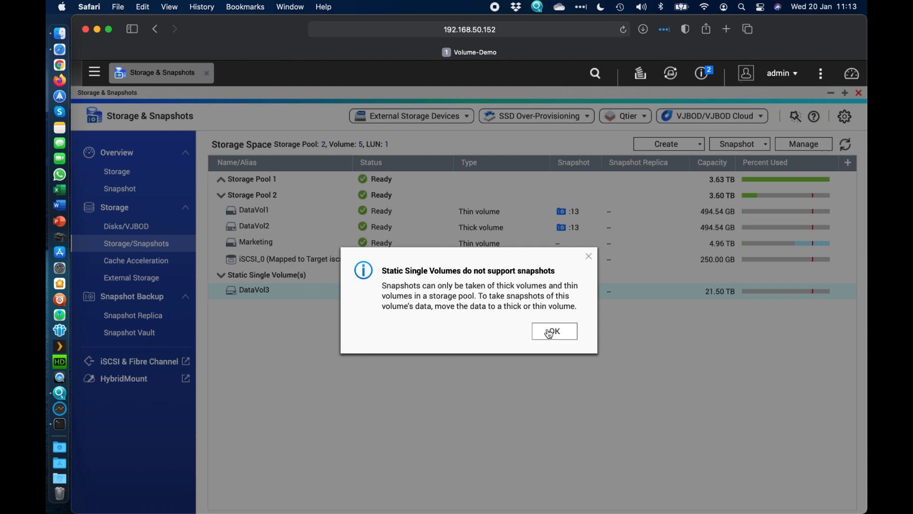
click(554, 332)
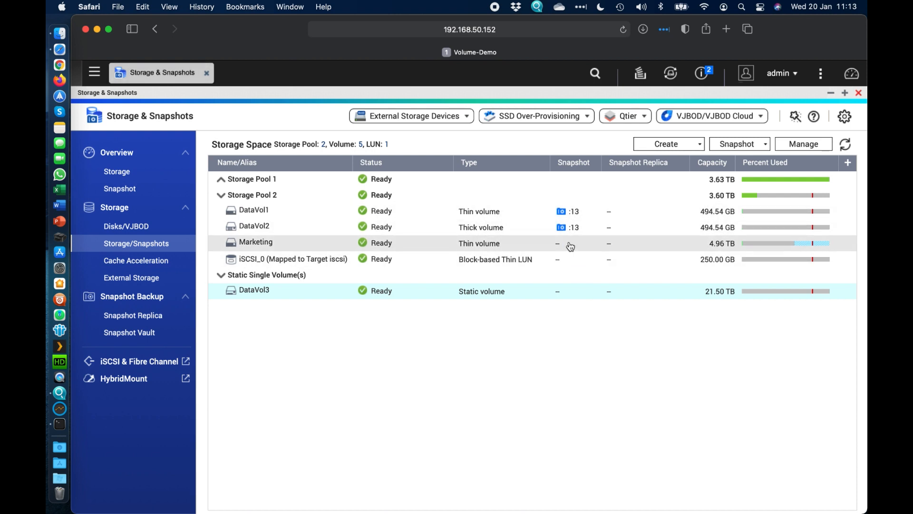